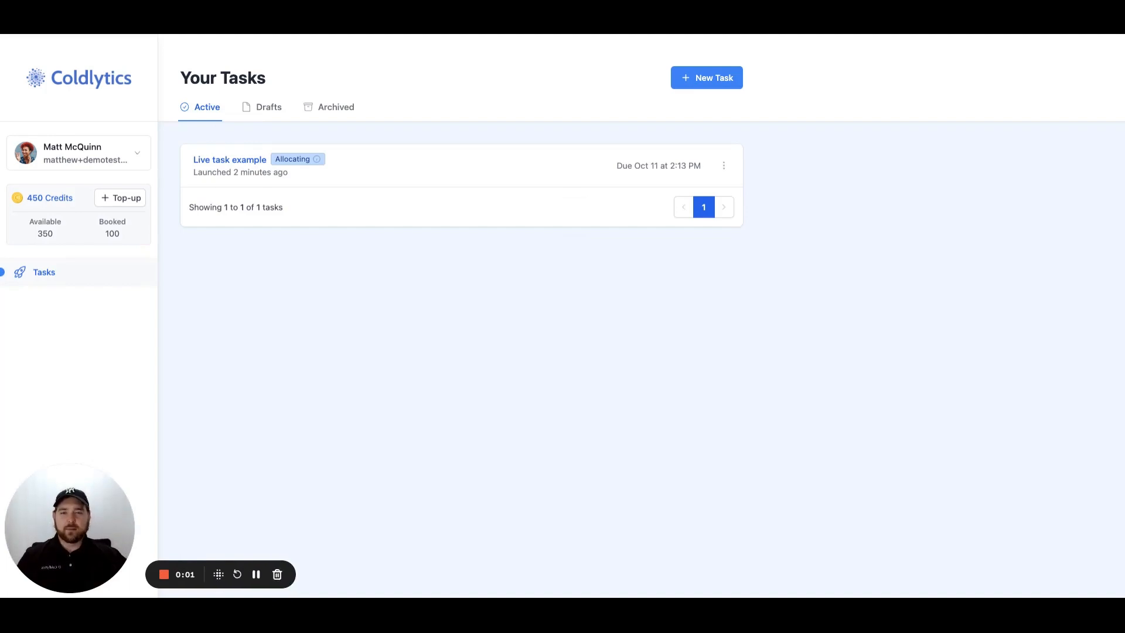
mouse_move(751, 265)
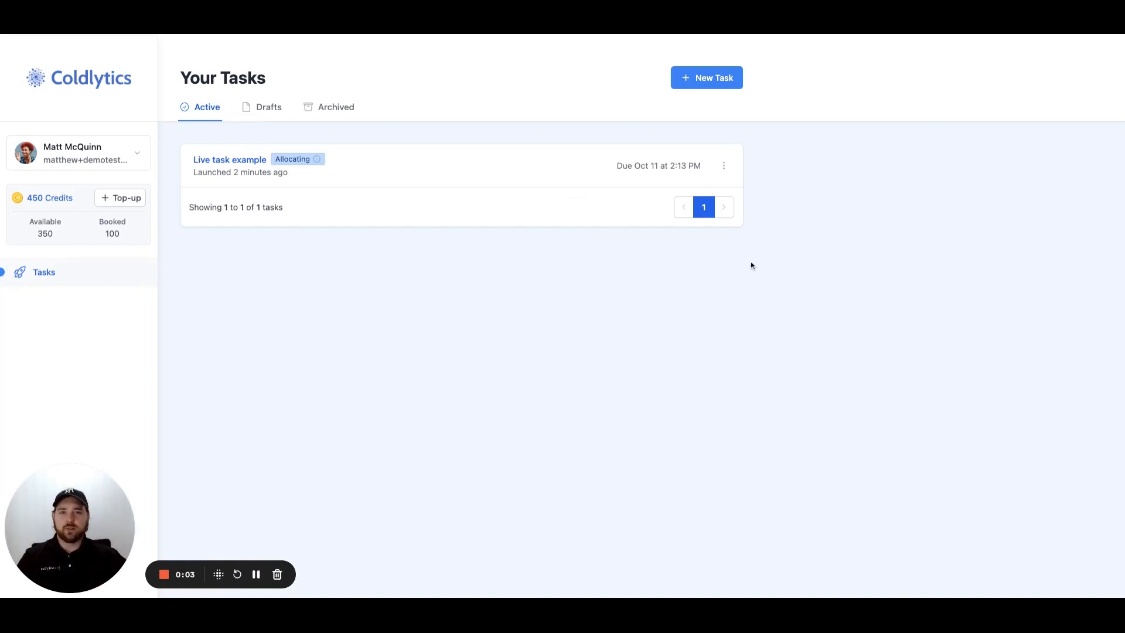
mouse_move(737, 266)
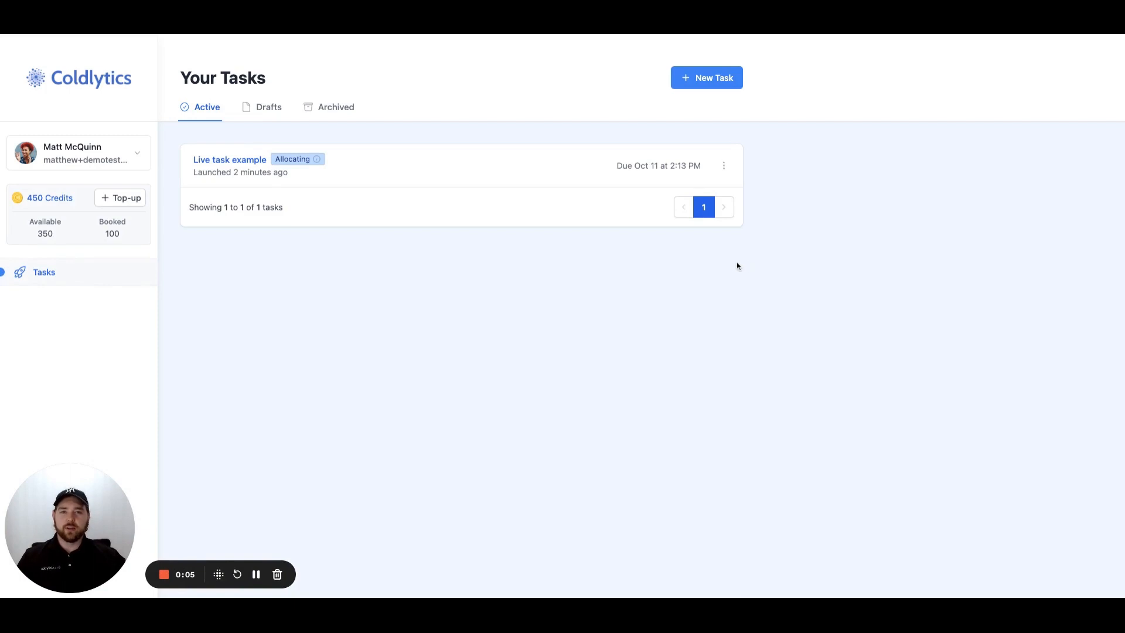
mouse_move(608, 296)
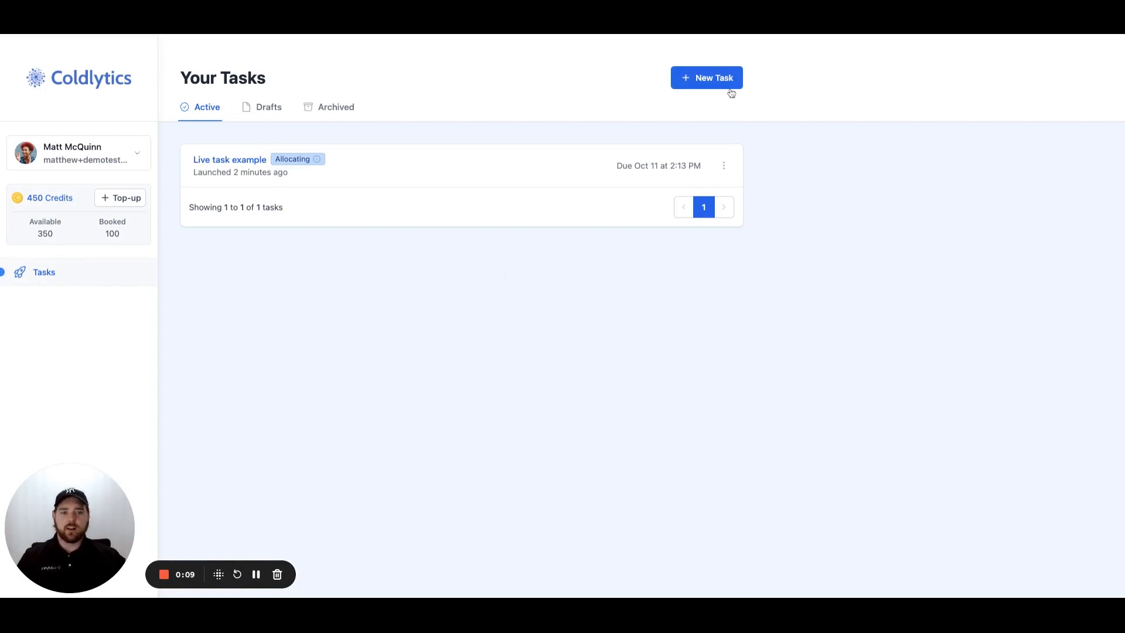
Start a new Small Businesses lead task and select Chicago, IL, USA as the location
click(706, 78)
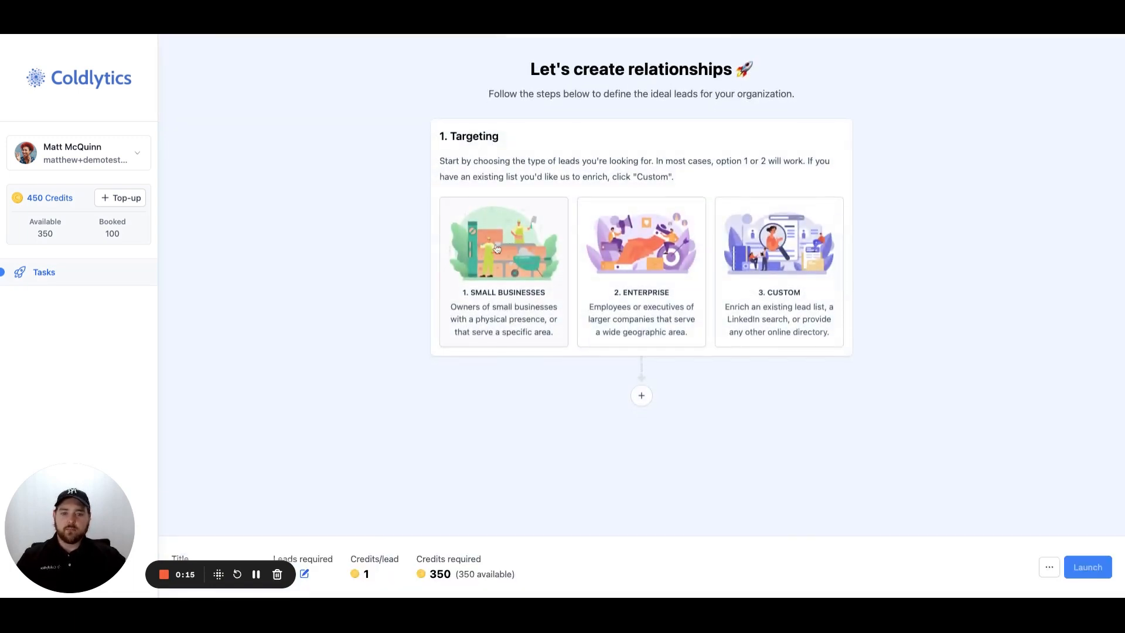
mouse_move(528, 239)
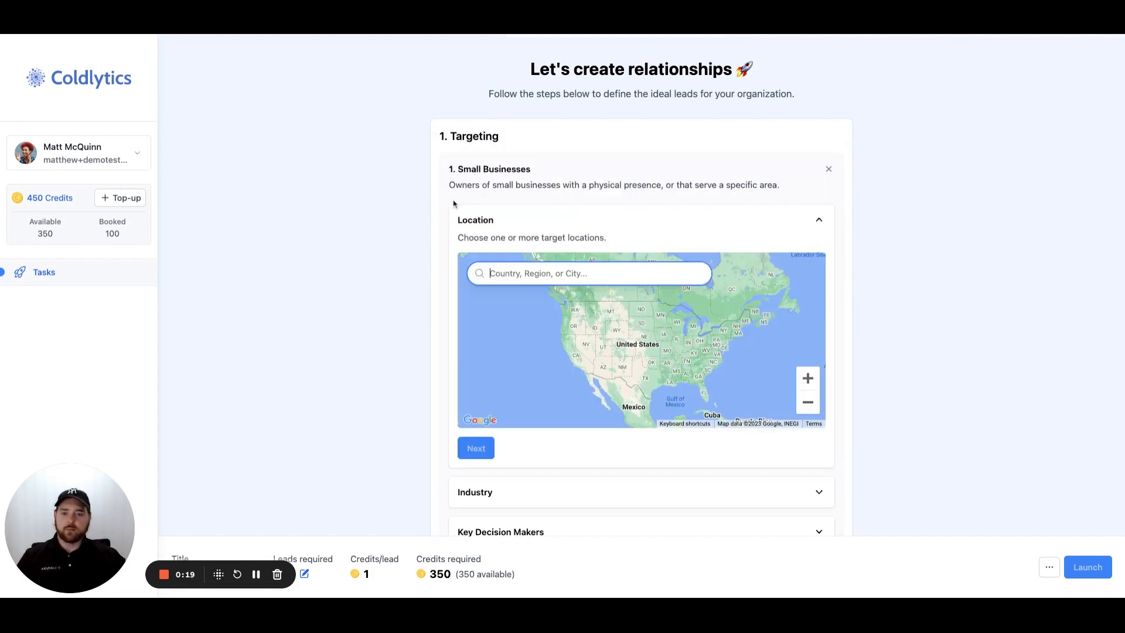
scroll(down, 3)
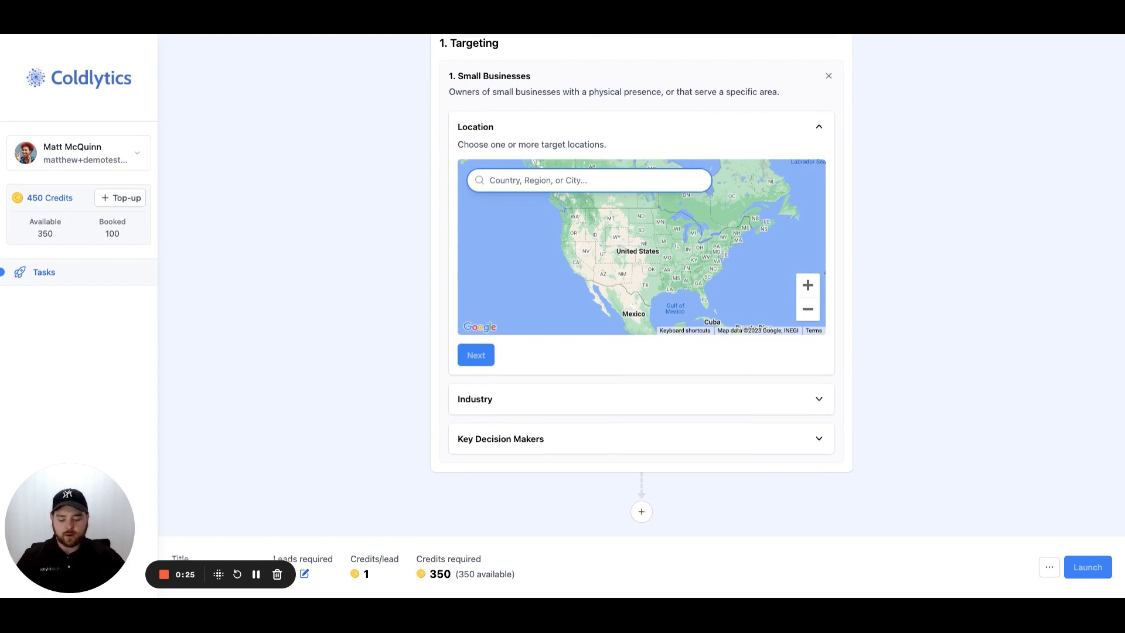
text(united)
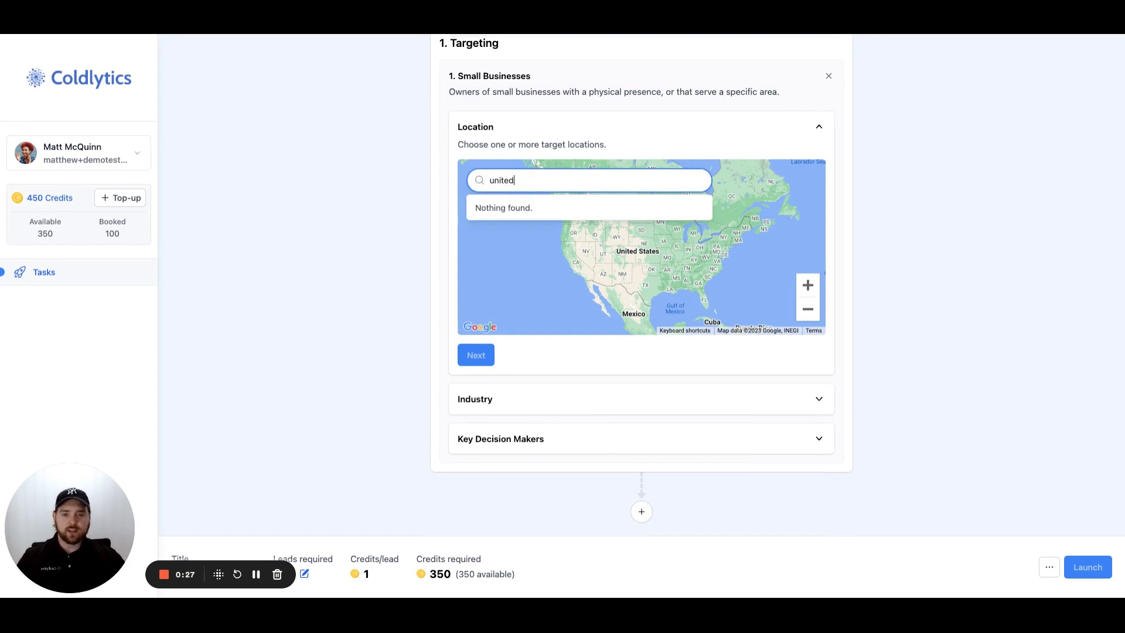
text(state)
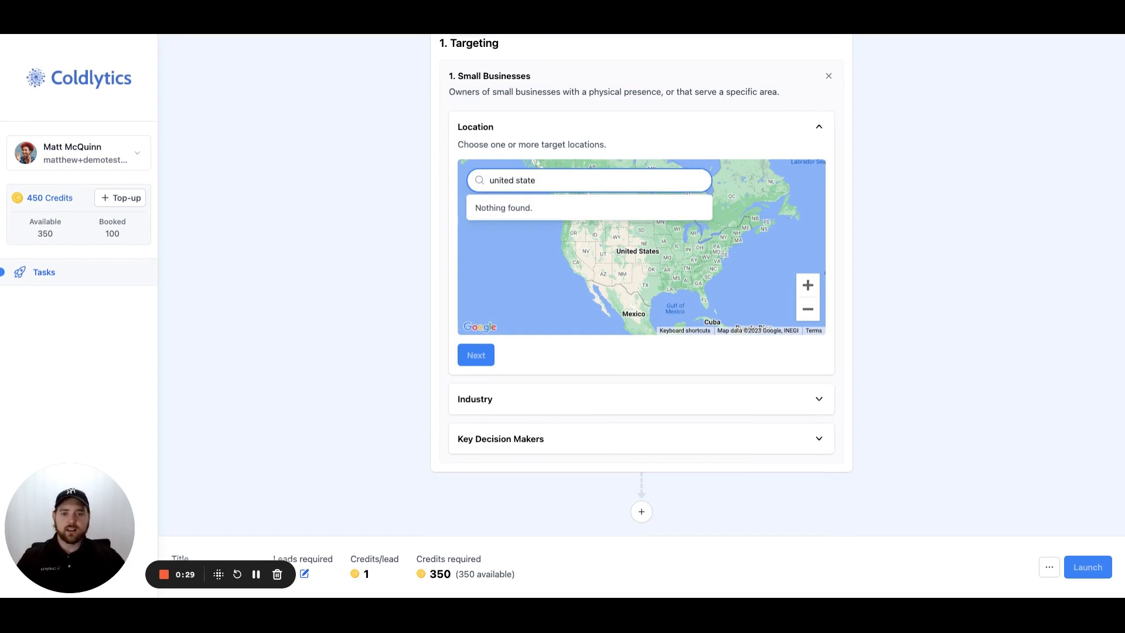
key(backspace)
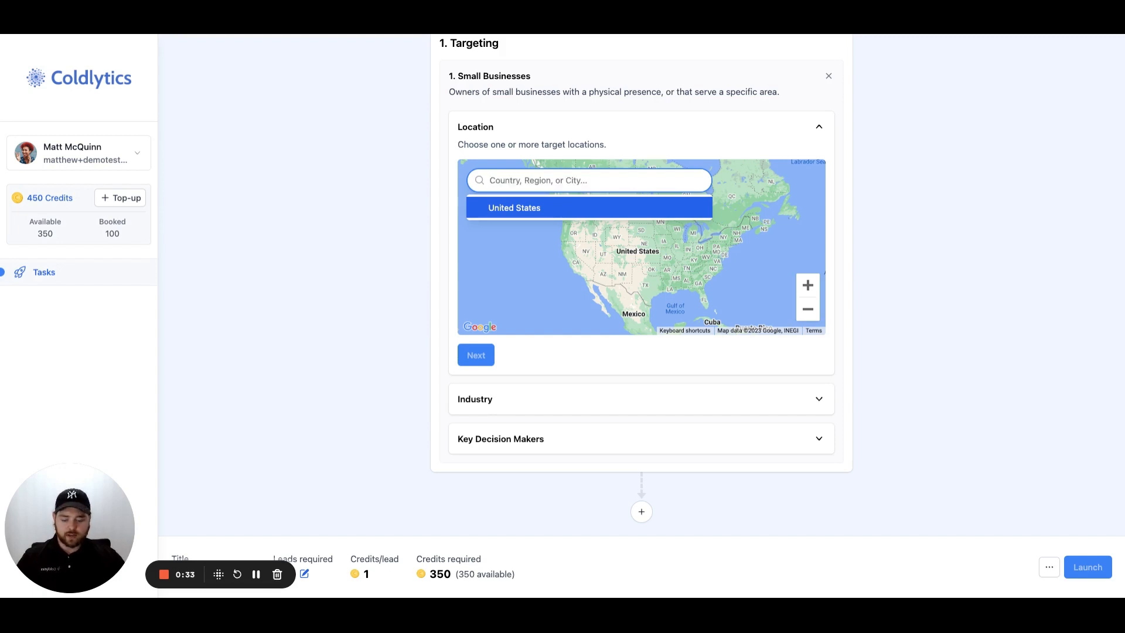
text(chicago)
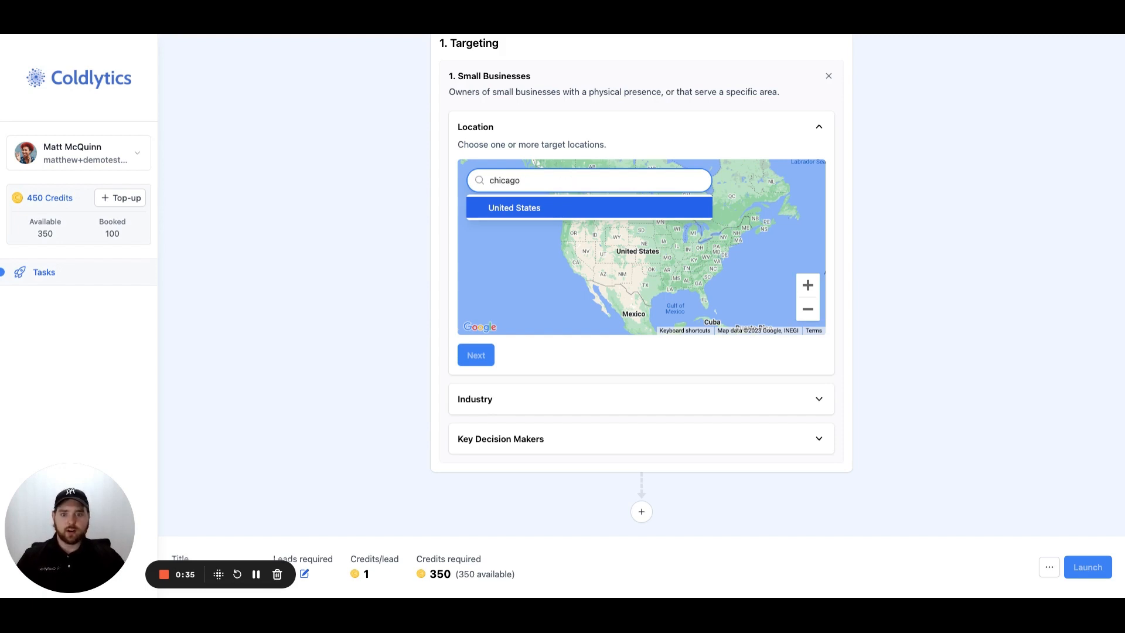
click(515, 207)
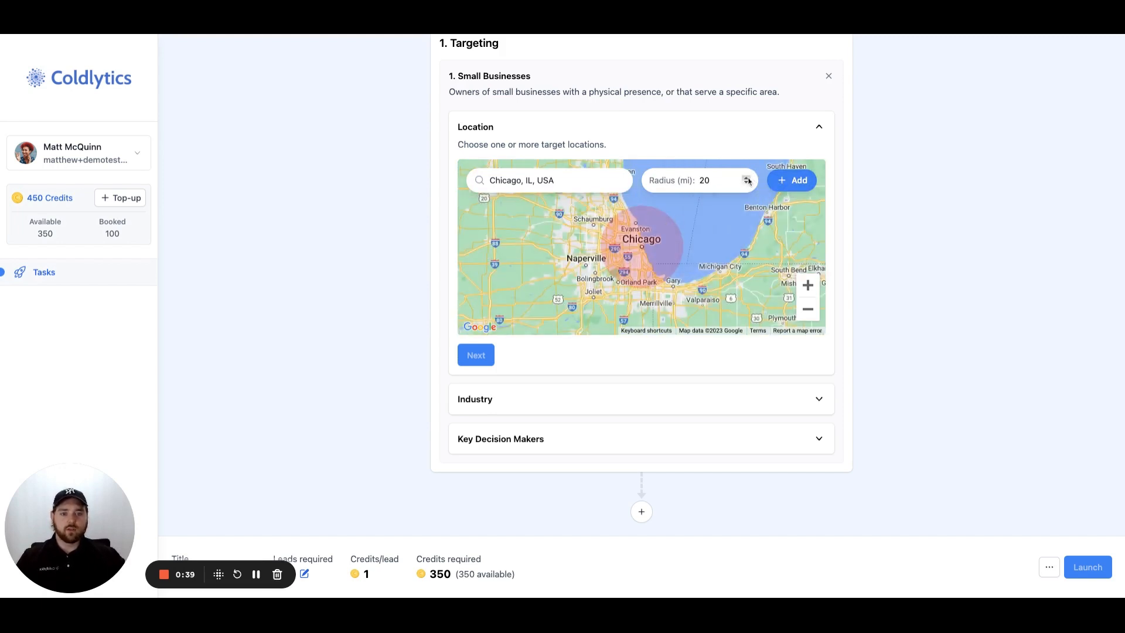
Add Chicago with a 30-mile radius, then add Naperville with a 13-mile radius
click(745, 176)
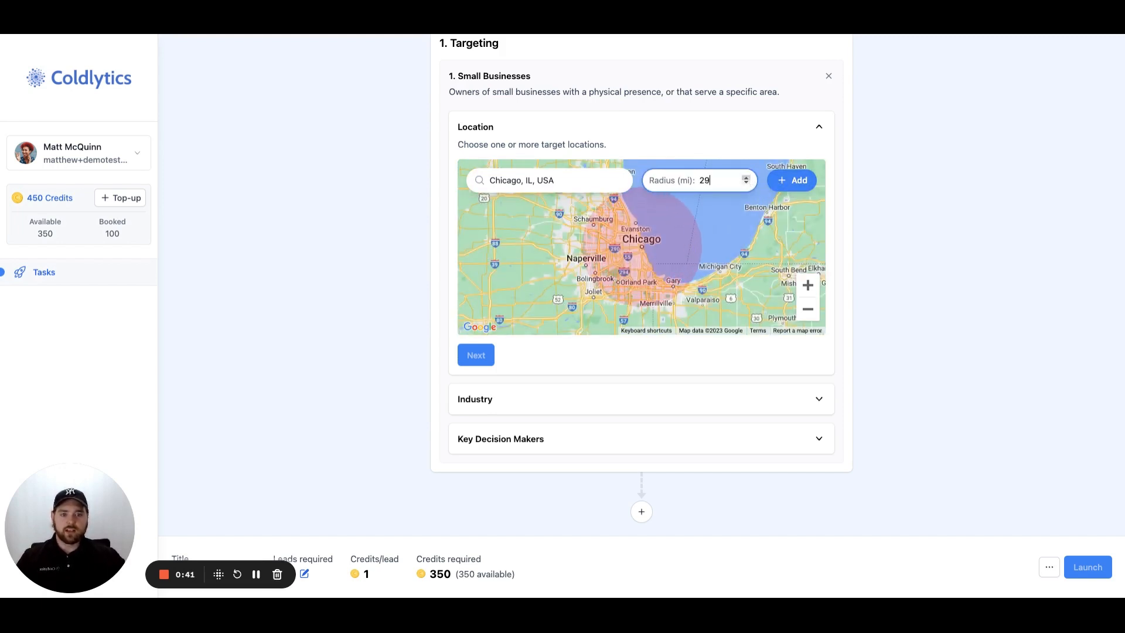
click(745, 177)
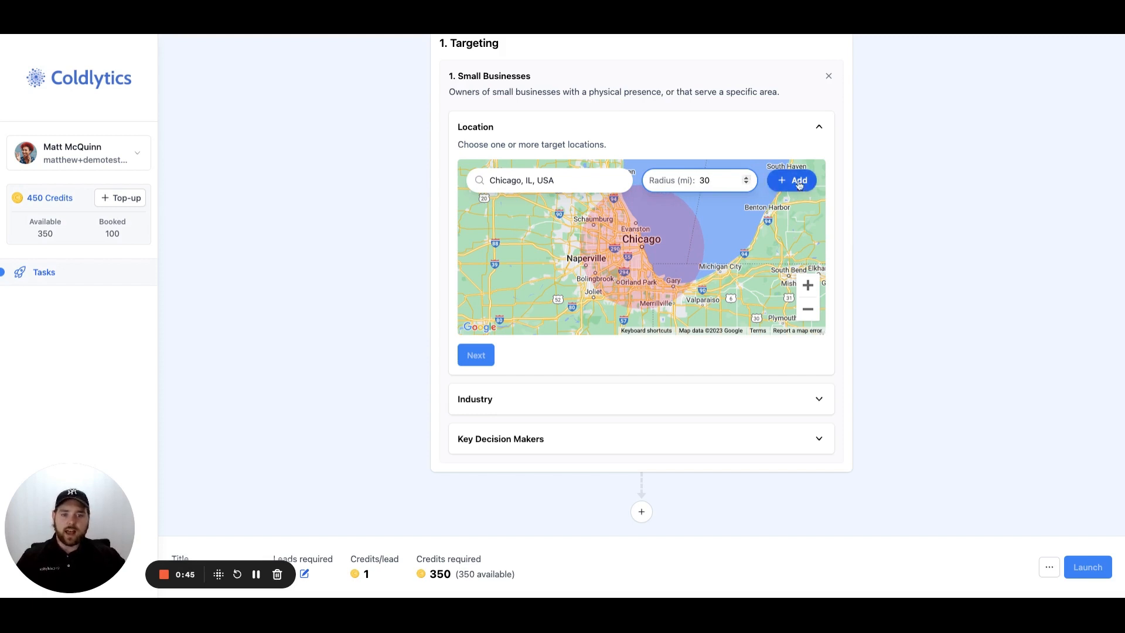
click(791, 180)
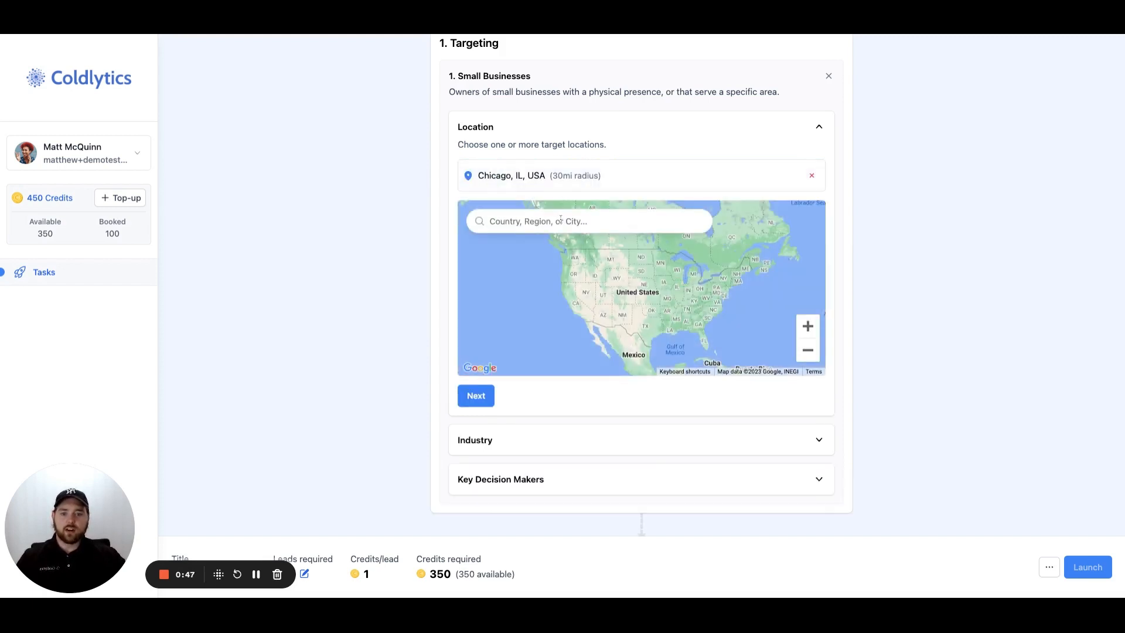
text(naperville, IL, USA)
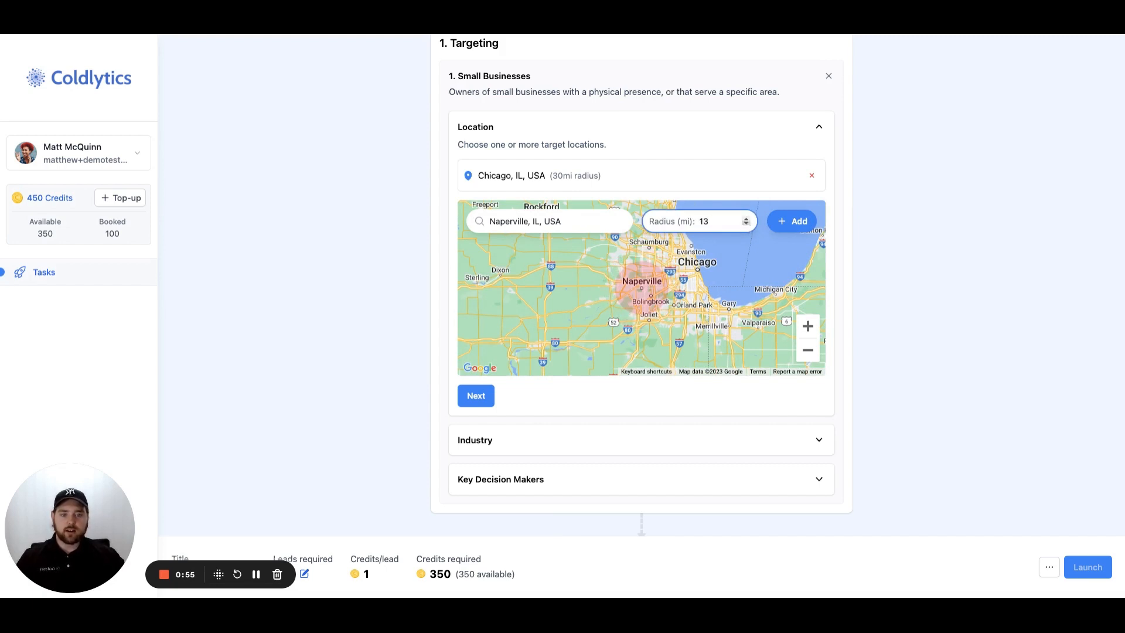
click(792, 221)
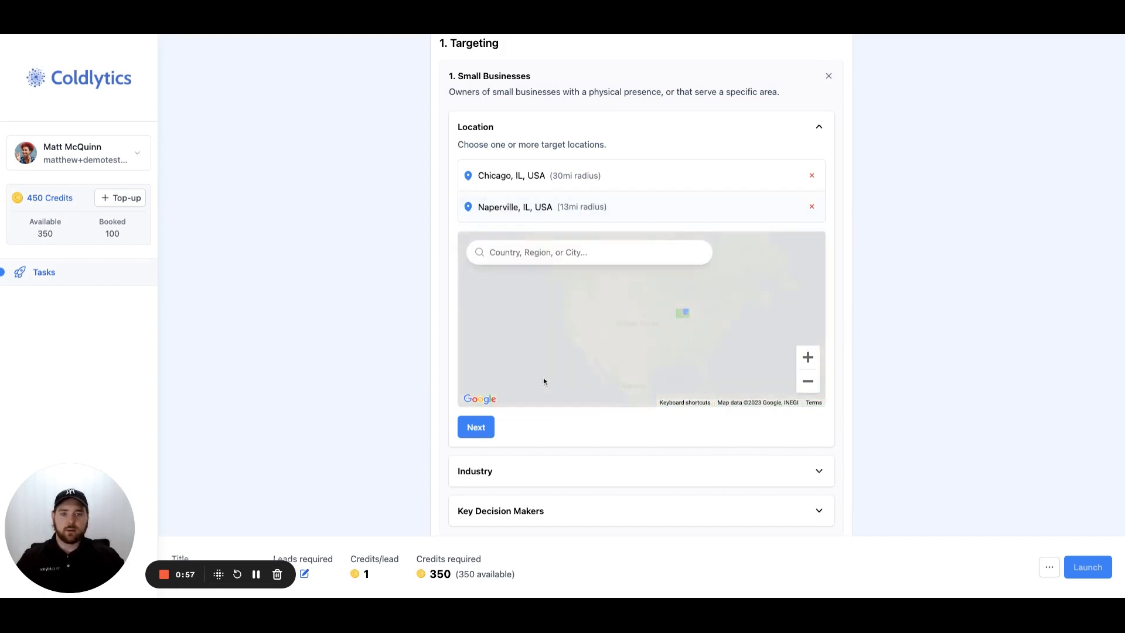
scroll(down, 3)
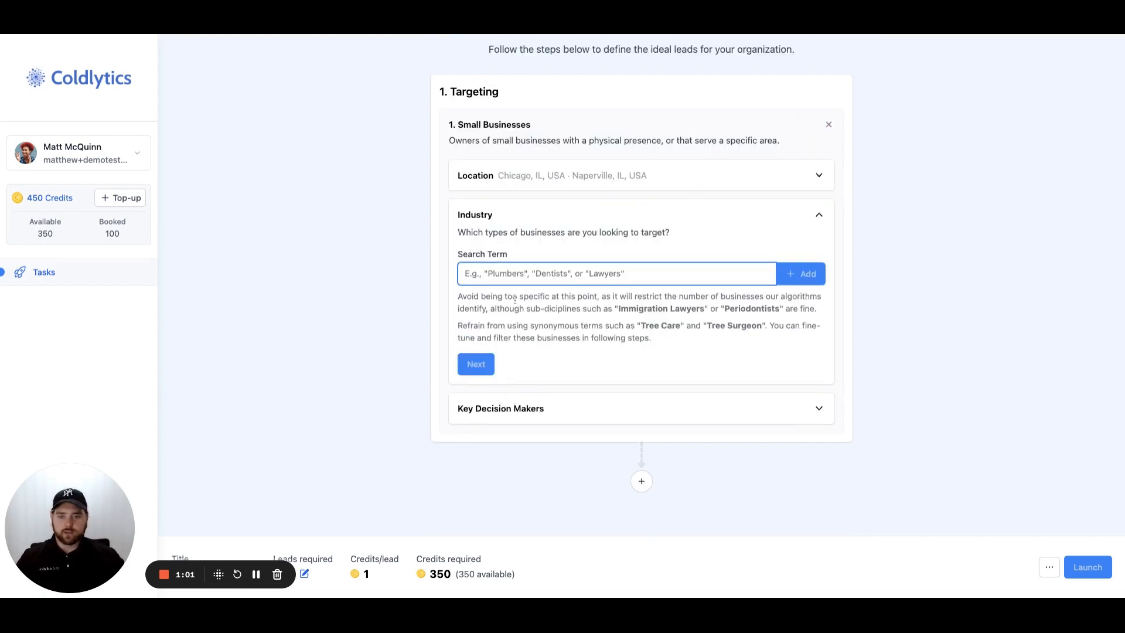
Add 'personal injury lawyer' as the industry search term
text(personal injury lawyer)
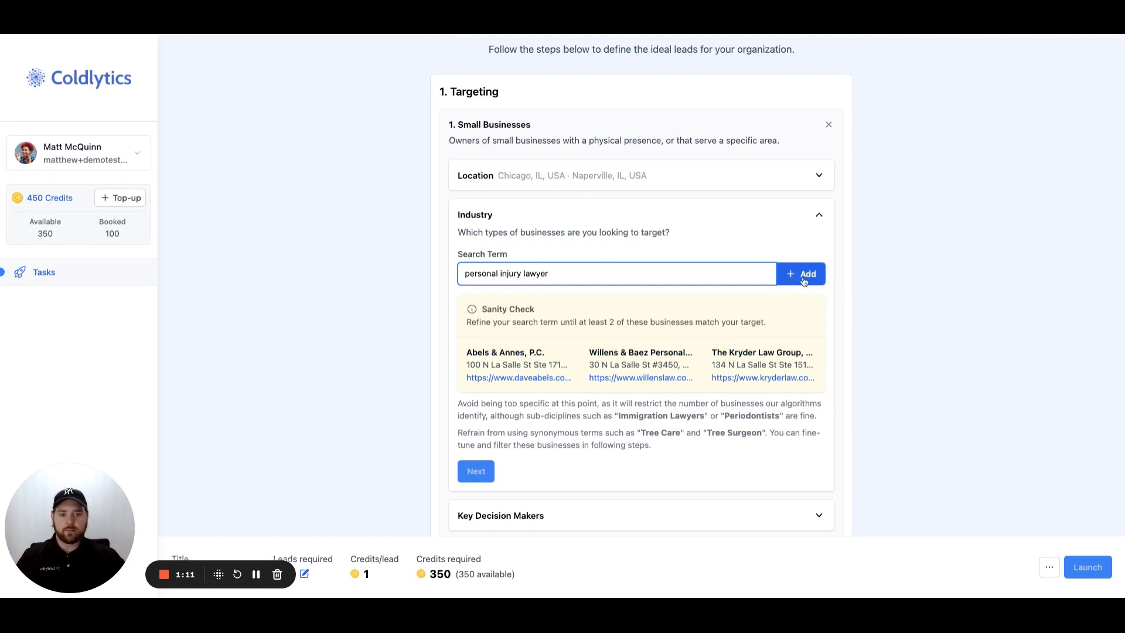
click(800, 274)
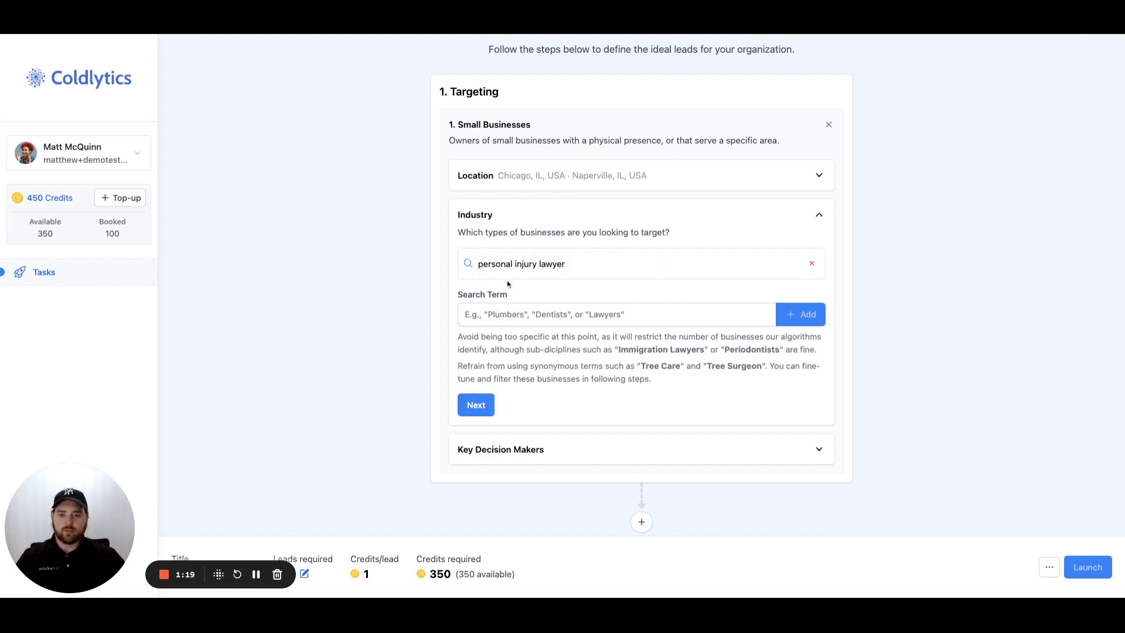
Target Owners/Founders and Directors & Executives seniority levels with job title CFO
click(475, 405)
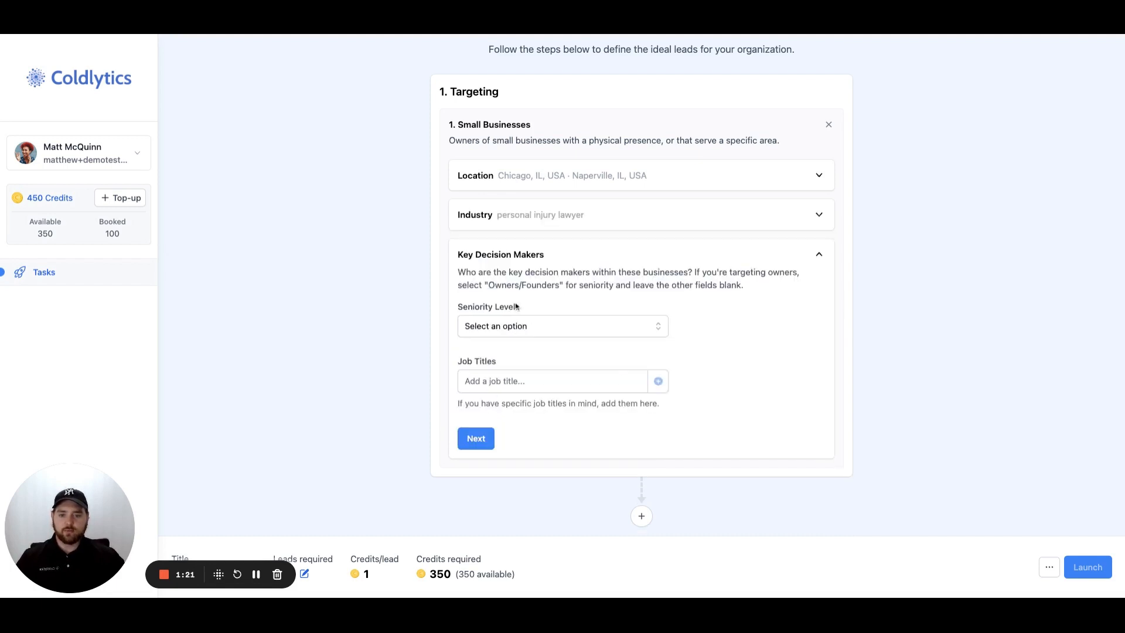
click(562, 326)
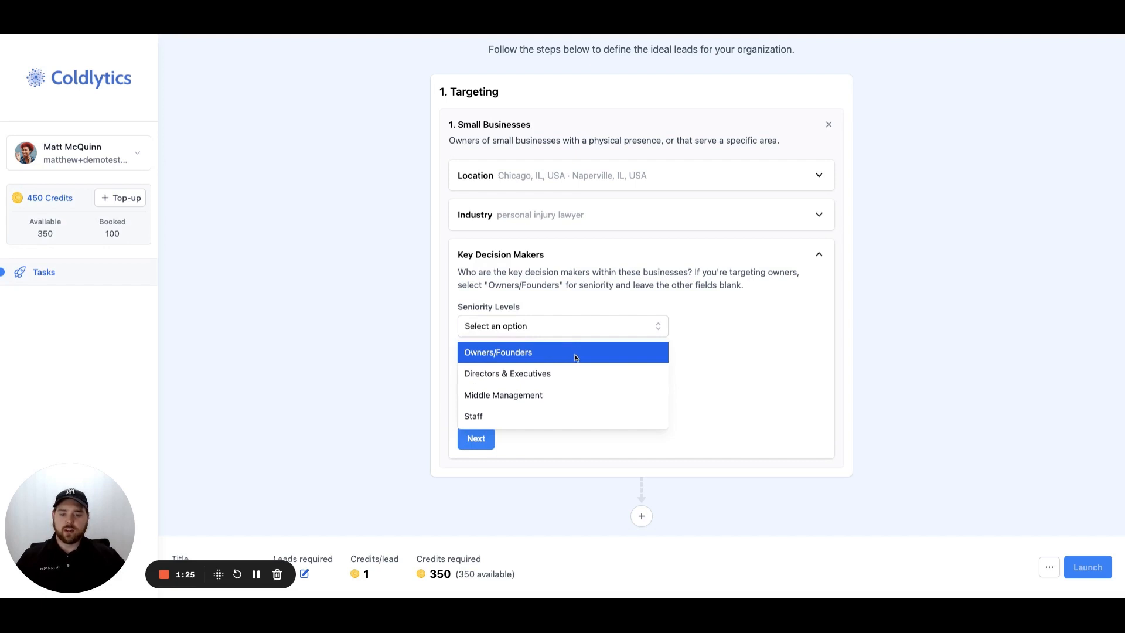
click(497, 352)
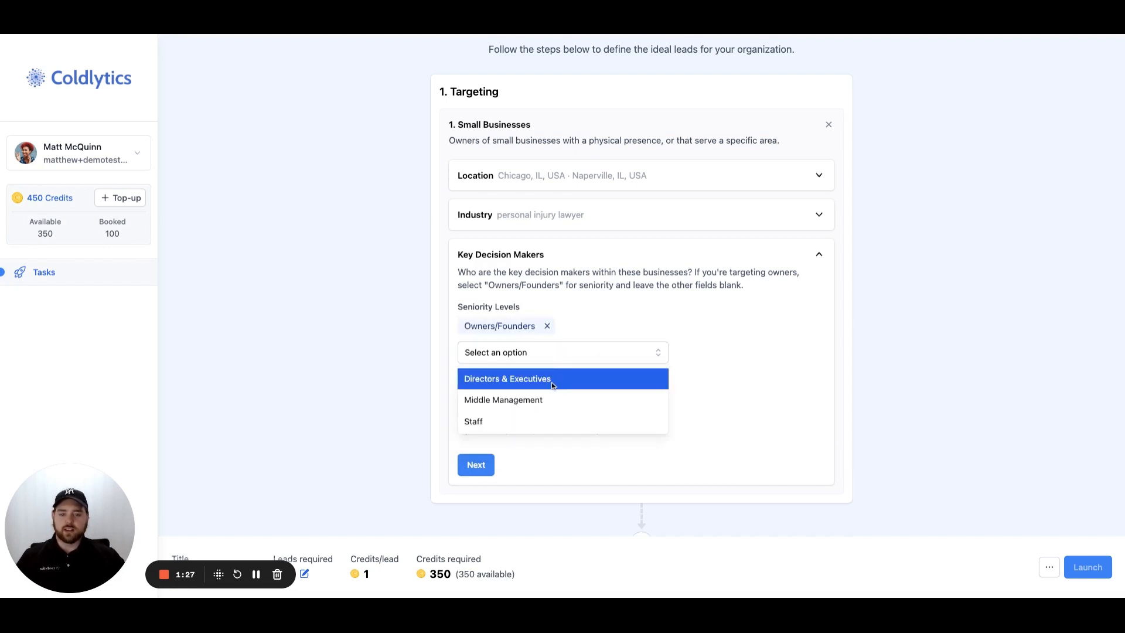
click(507, 378)
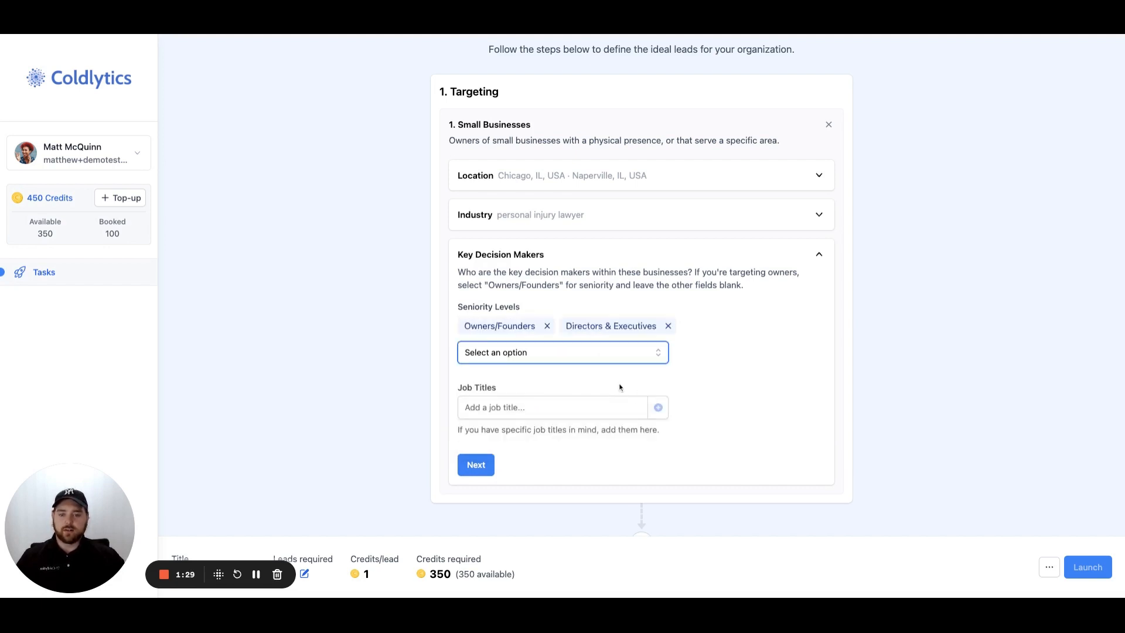
scroll(down, 3)
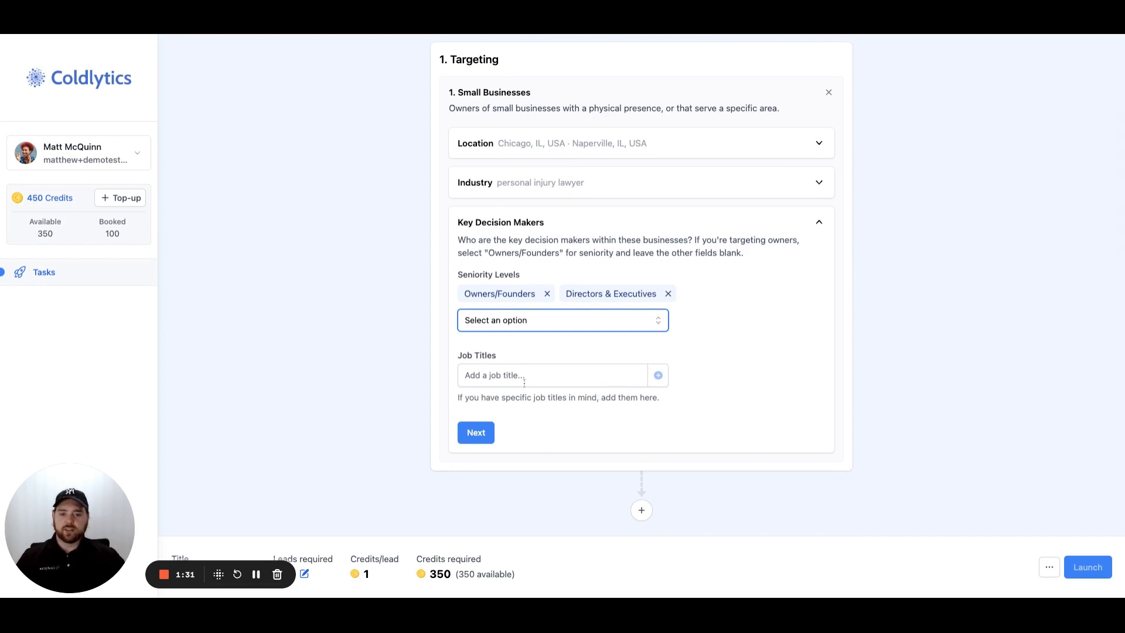
click(552, 374)
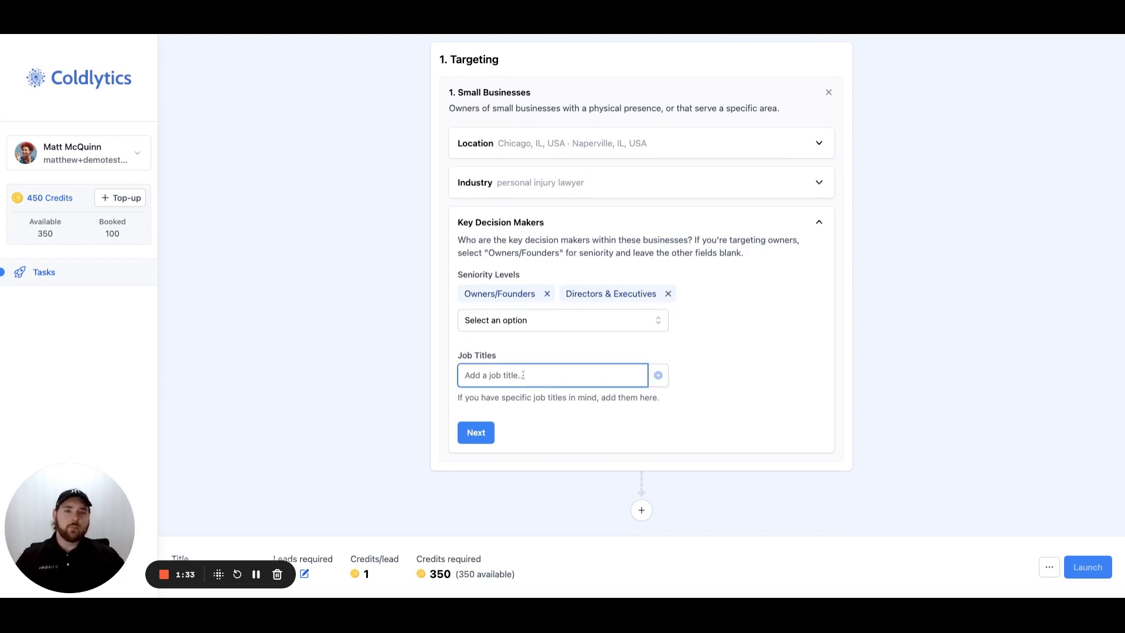
text(c)
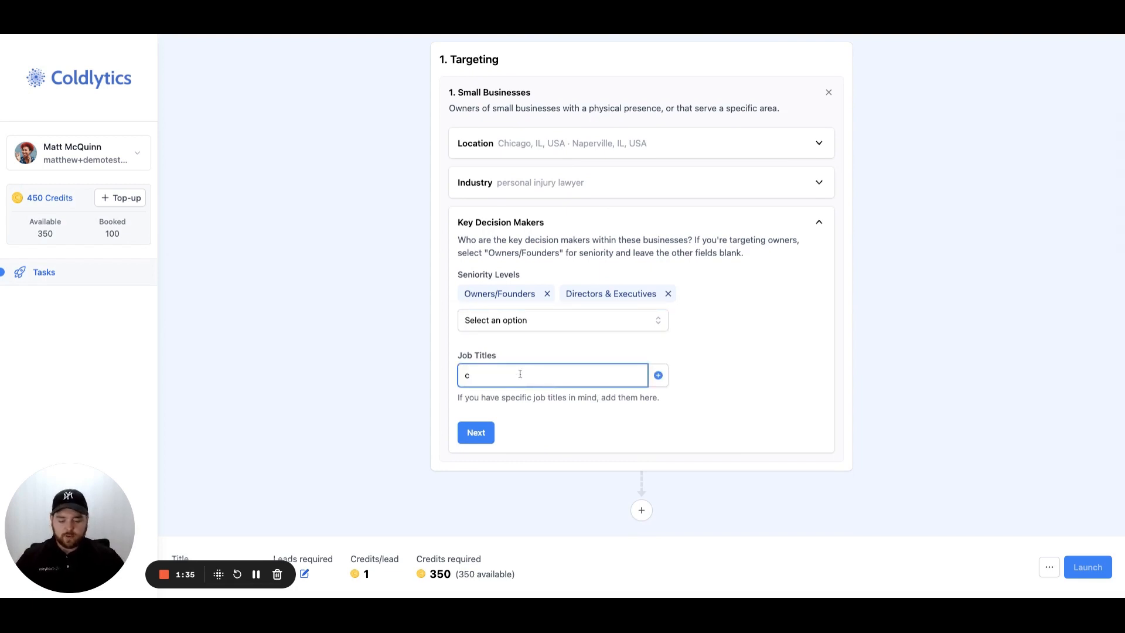
key(Backspace)
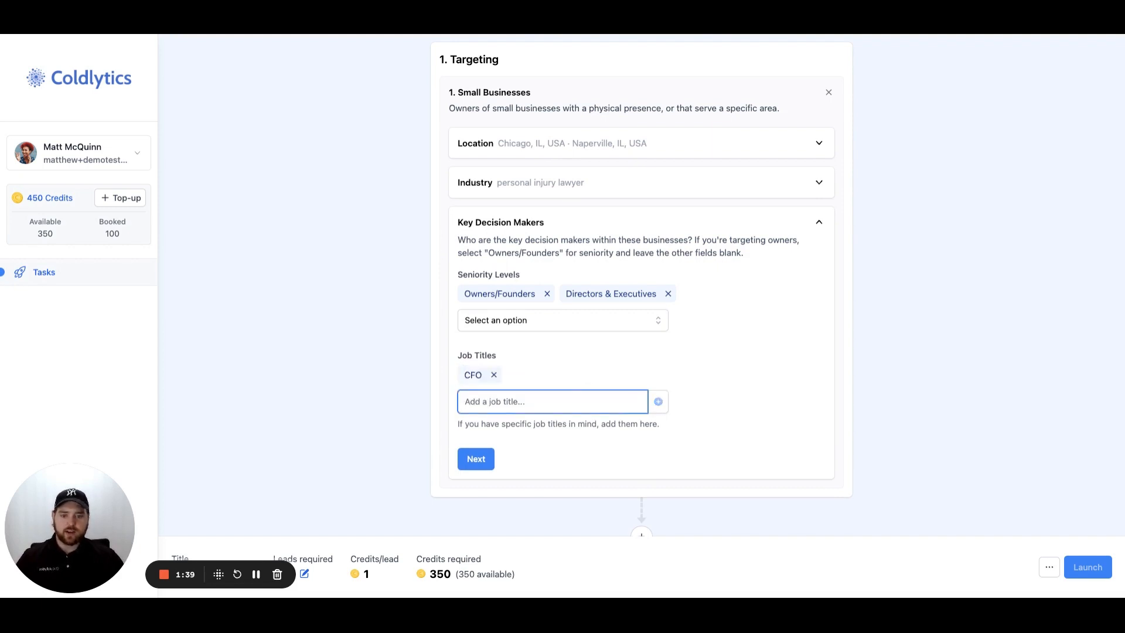
click(475, 458)
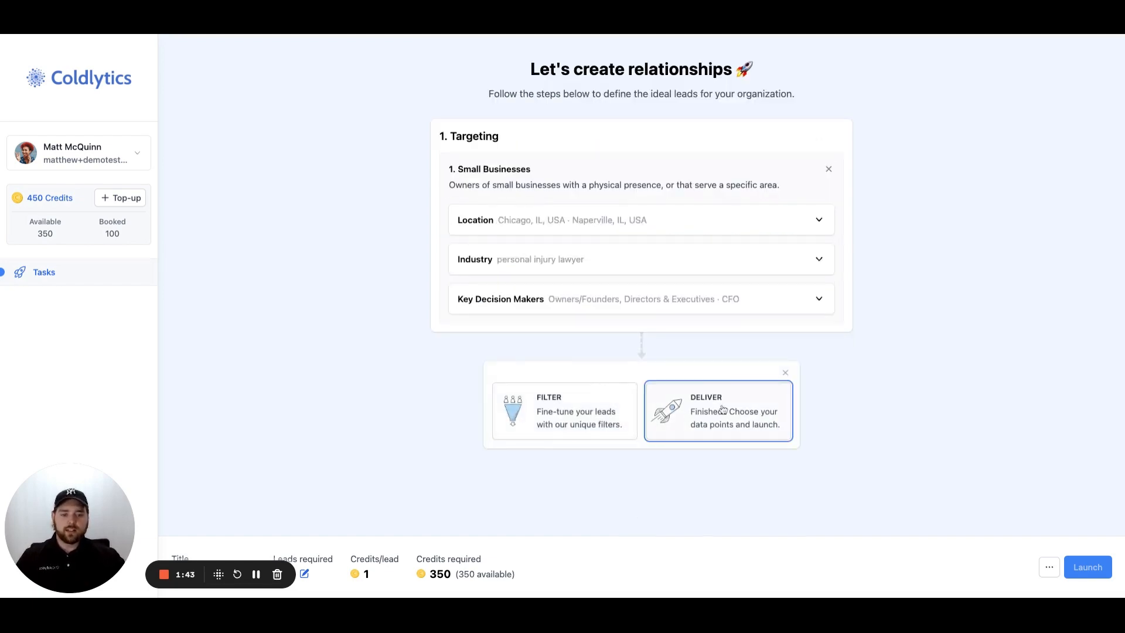
Keep the six default data points and finish with the additional note 'Task notes.'
click(717, 410)
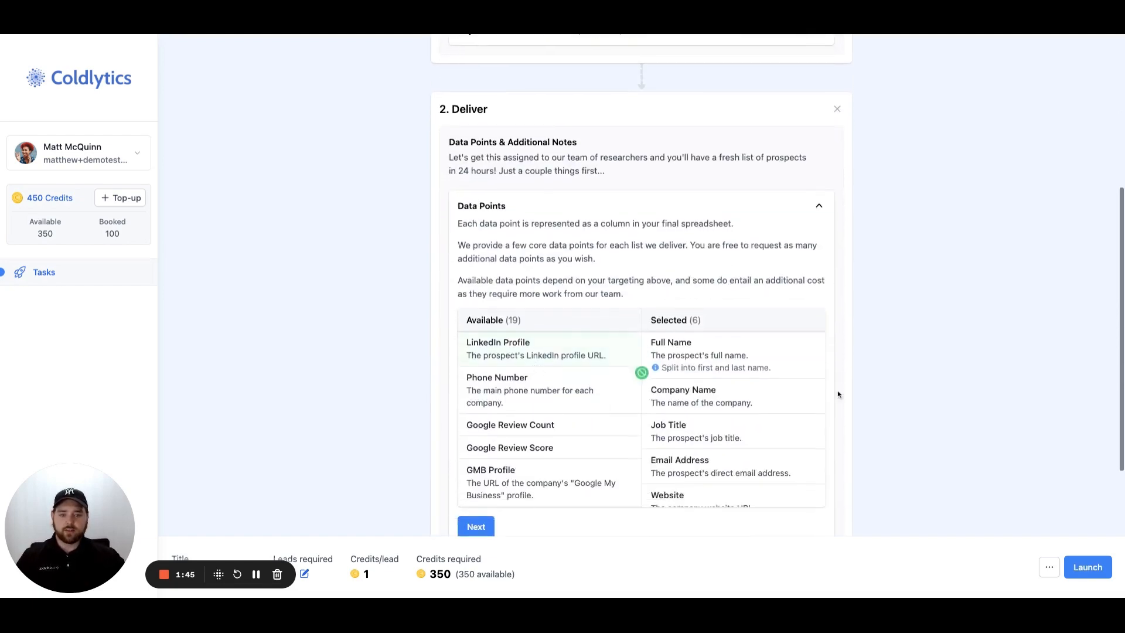
scroll(down, 3)
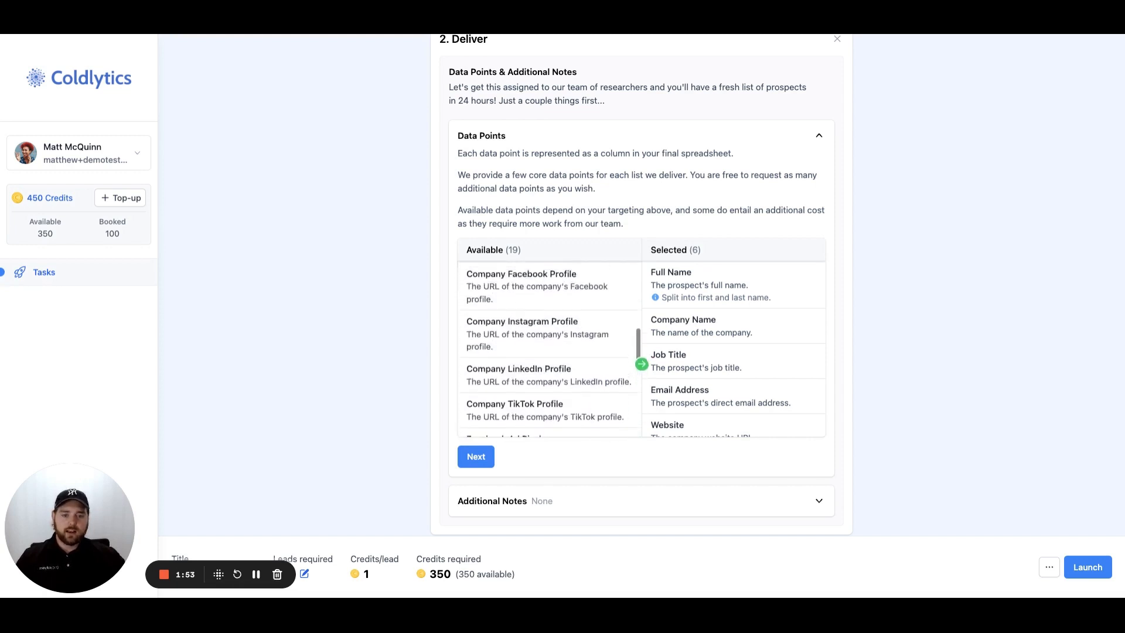
click(475, 456)
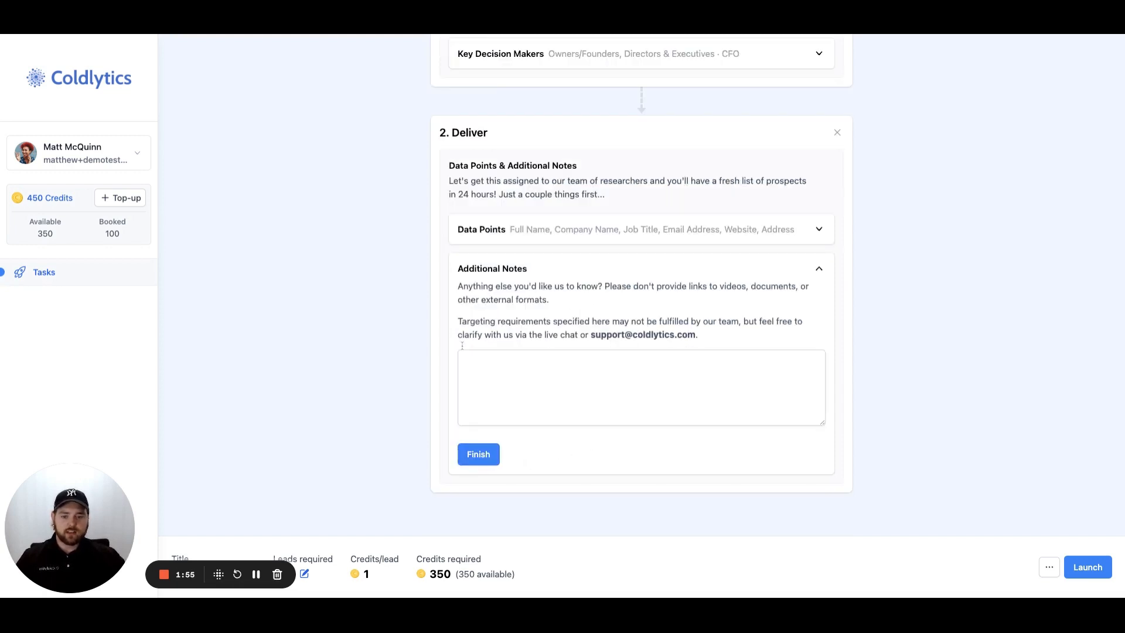
text(Task notes.)
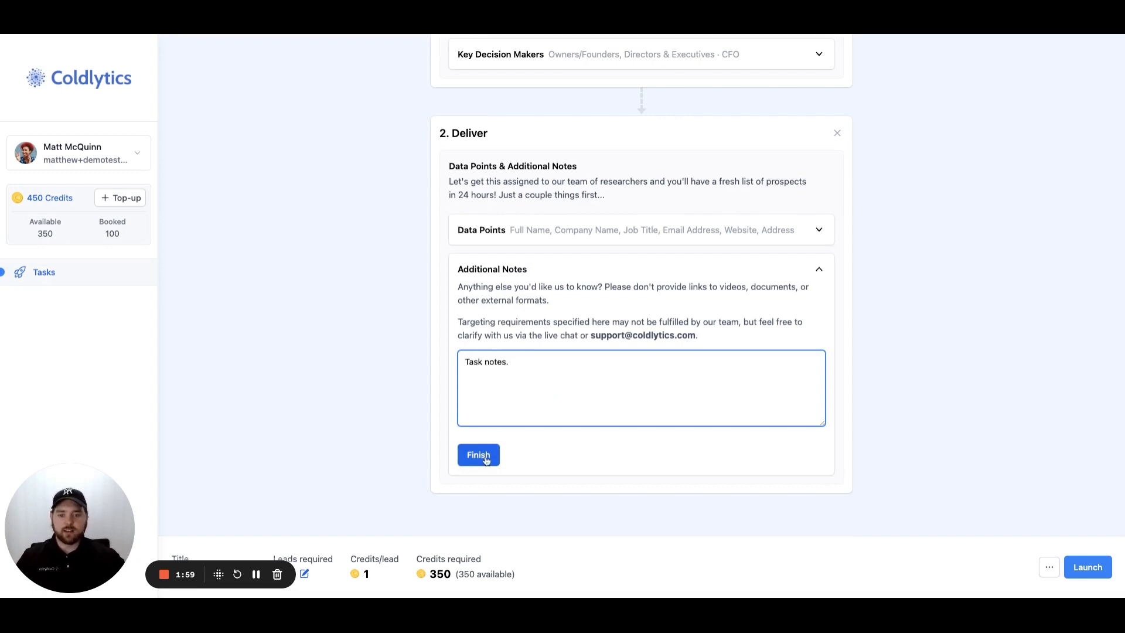
click(478, 455)
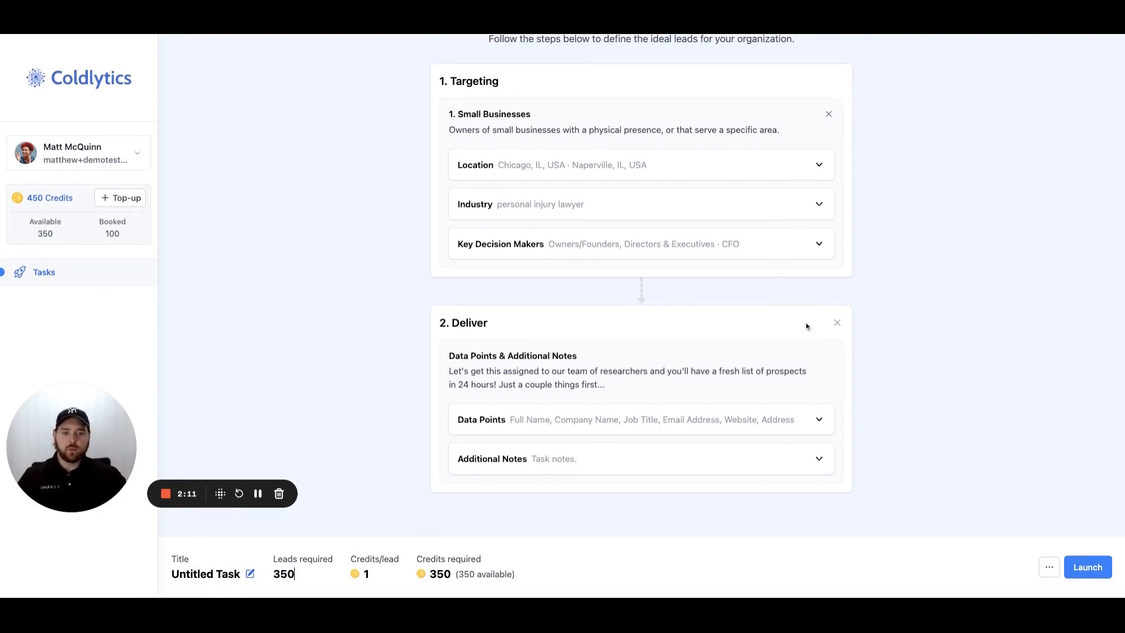
Remove the Deliver step and add a Filter step after Targeting
click(836, 322)
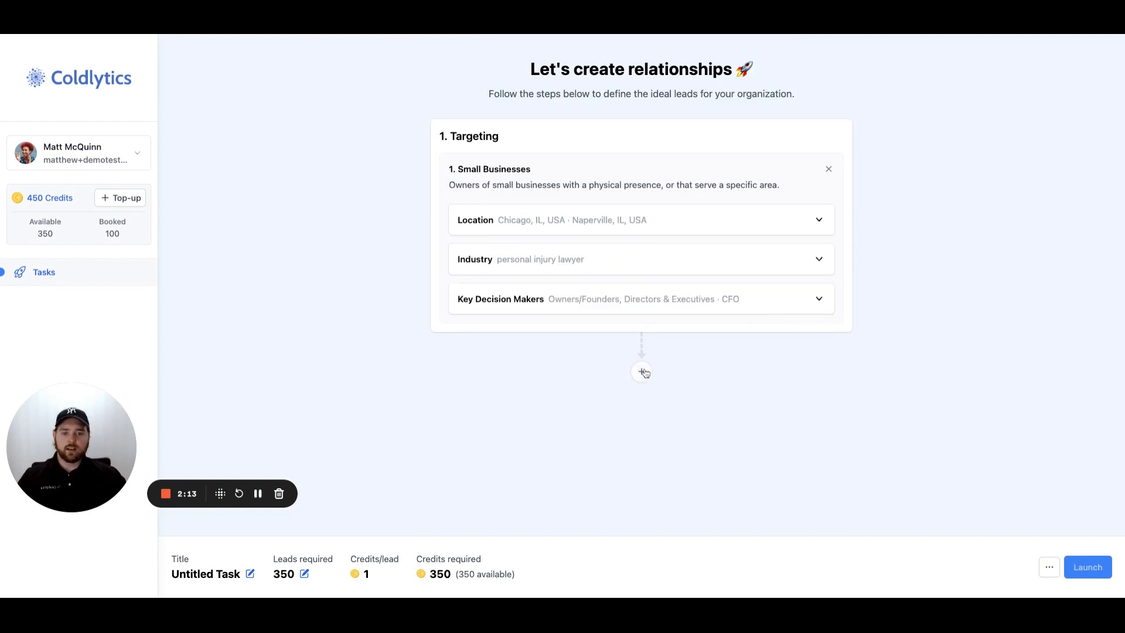
click(640, 370)
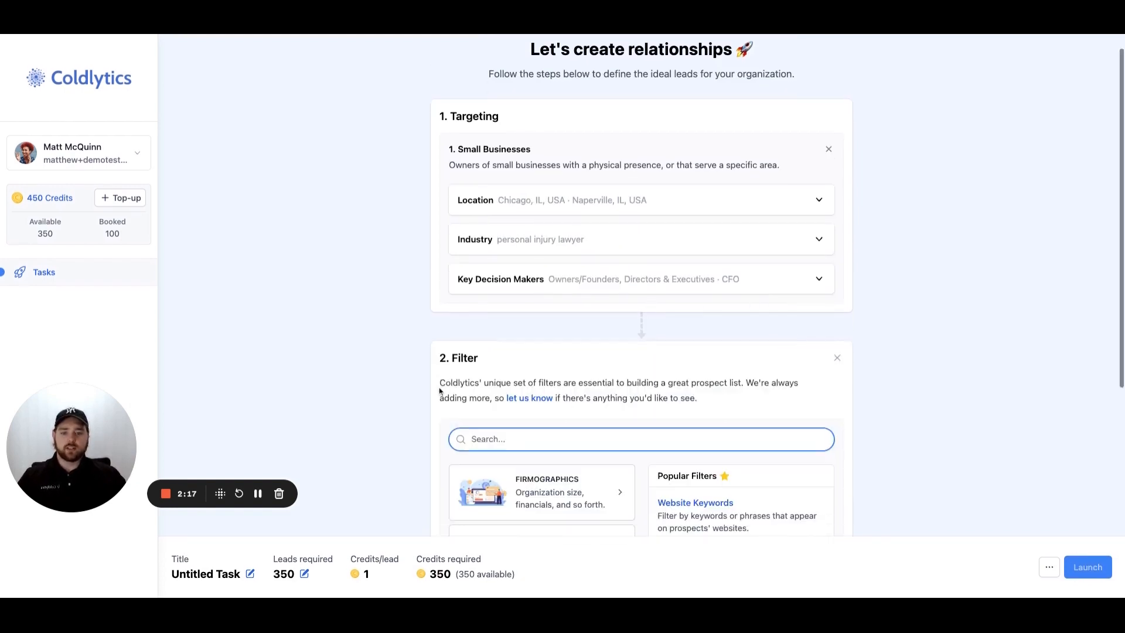
scroll(down, 3)
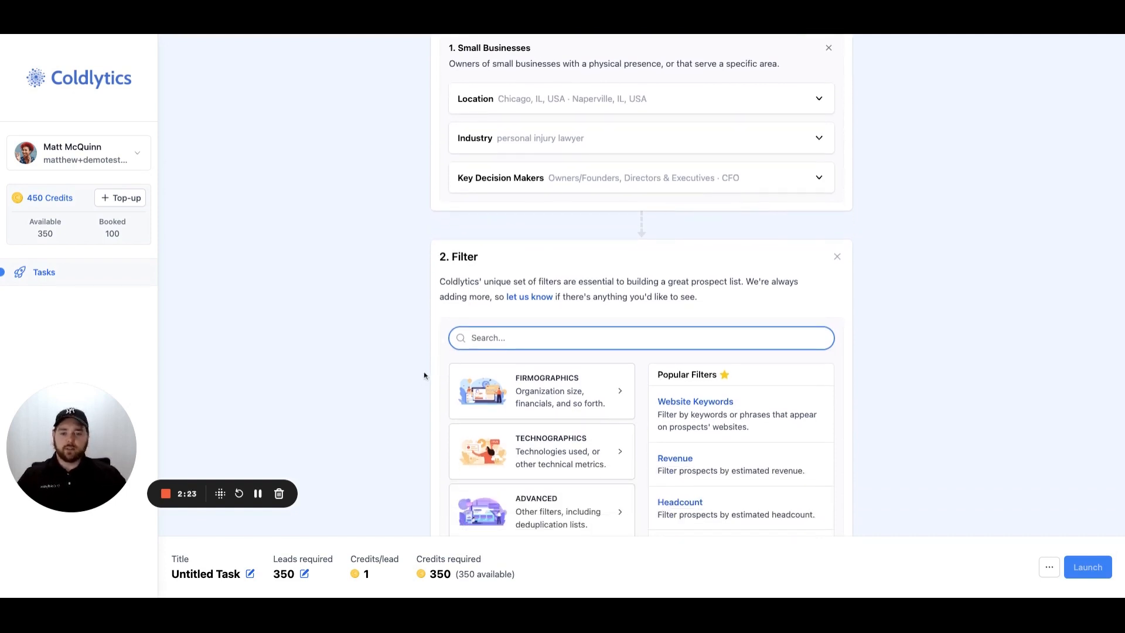
scroll(down, 3)
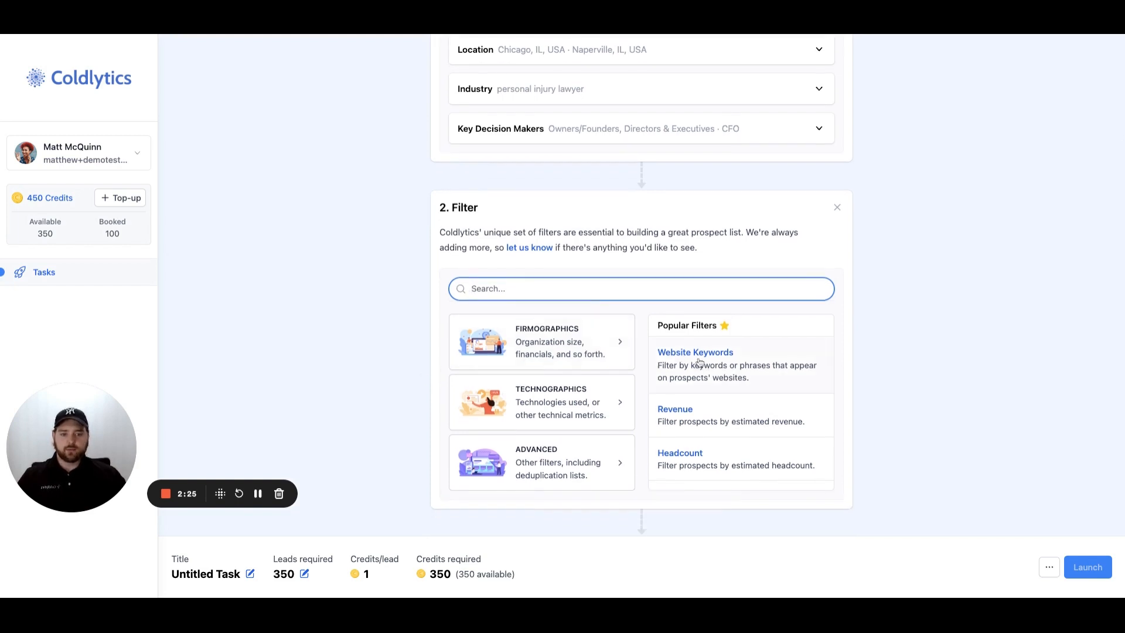
Add a Website Keywords filter with 'family law' set to Does not appear
click(694, 351)
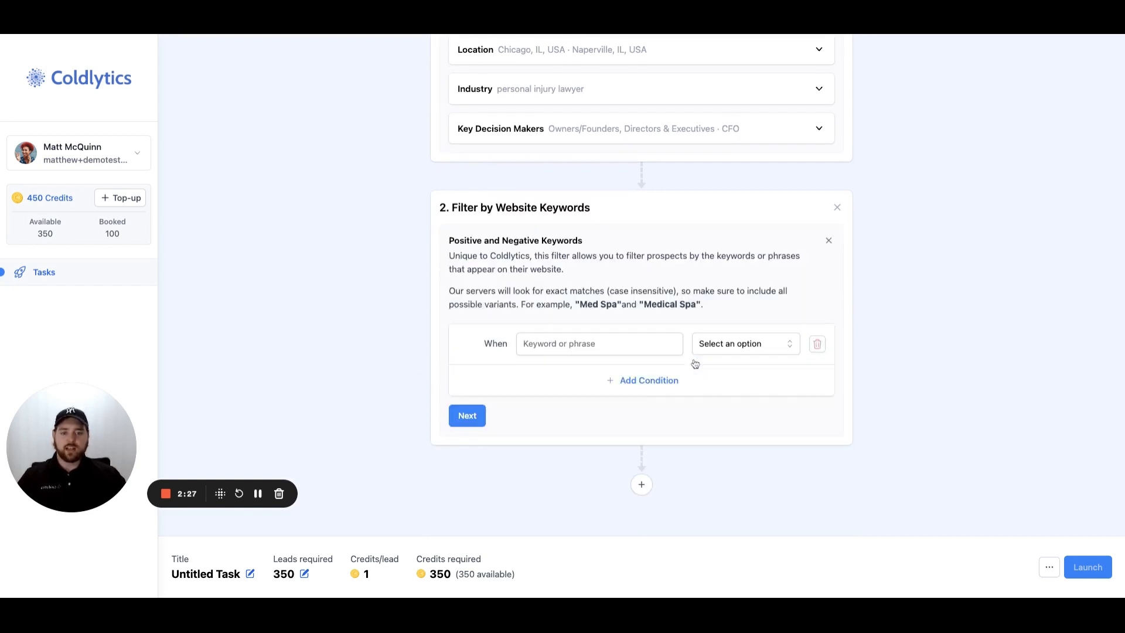
click(598, 347)
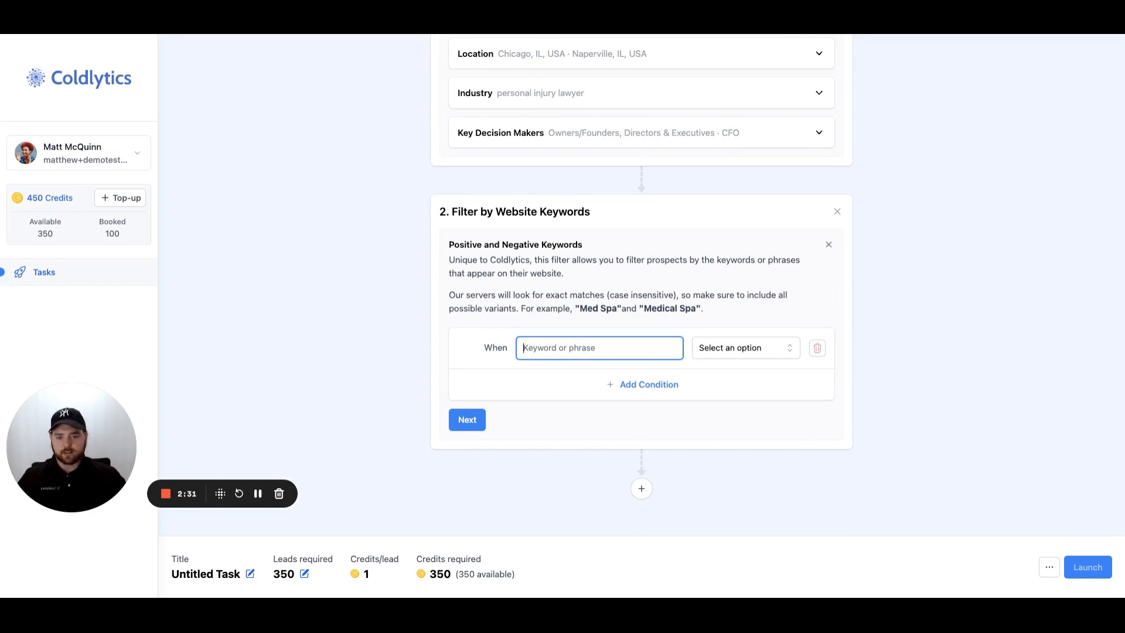
text(family law)
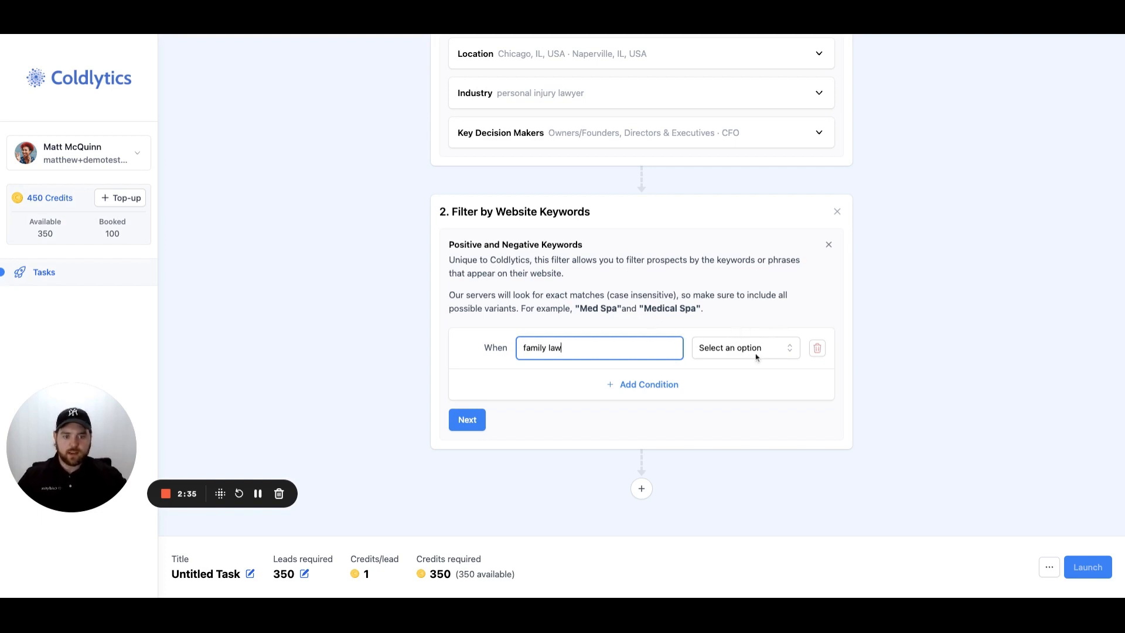
click(745, 347)
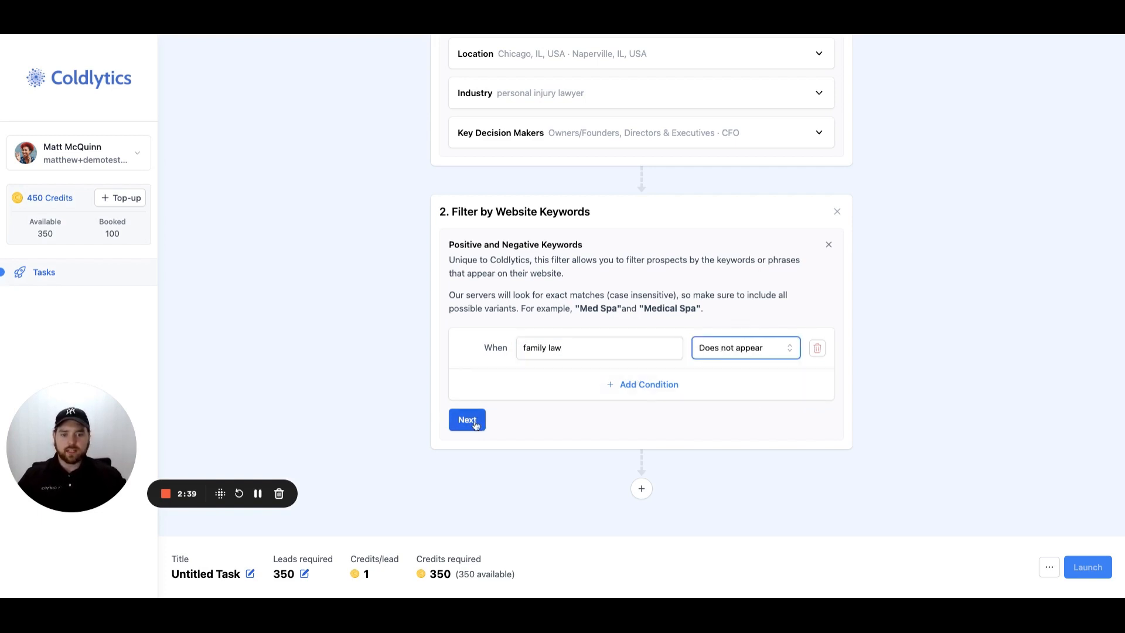
click(467, 420)
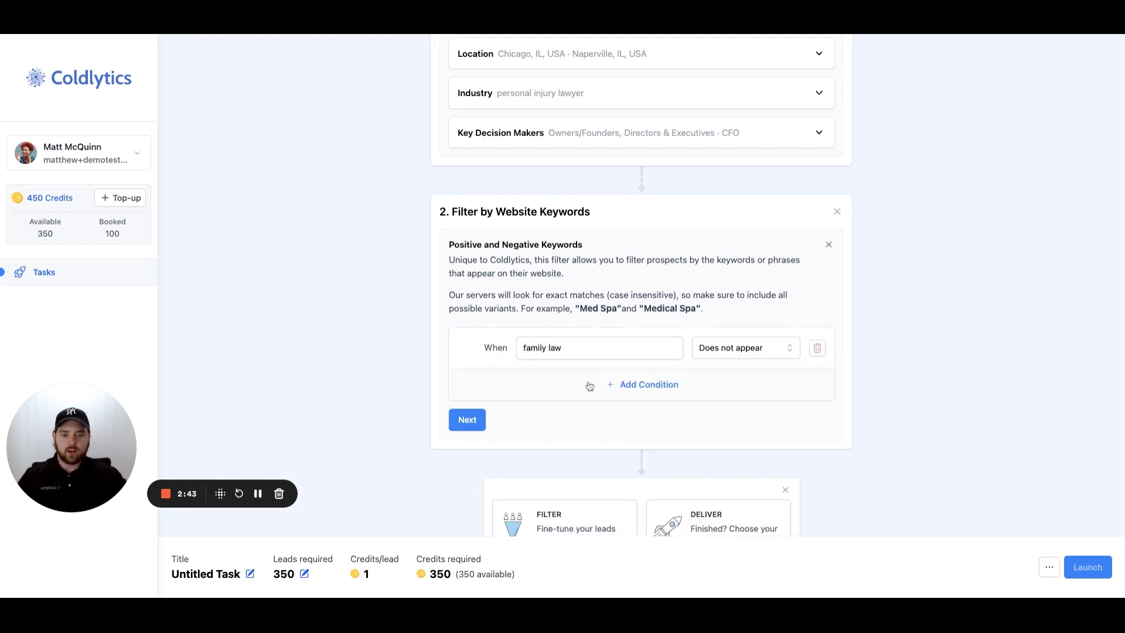
Add 'personal injury' Appears (And) and 'accidents' Appears (Or), then save the conditions
text(personal inj)
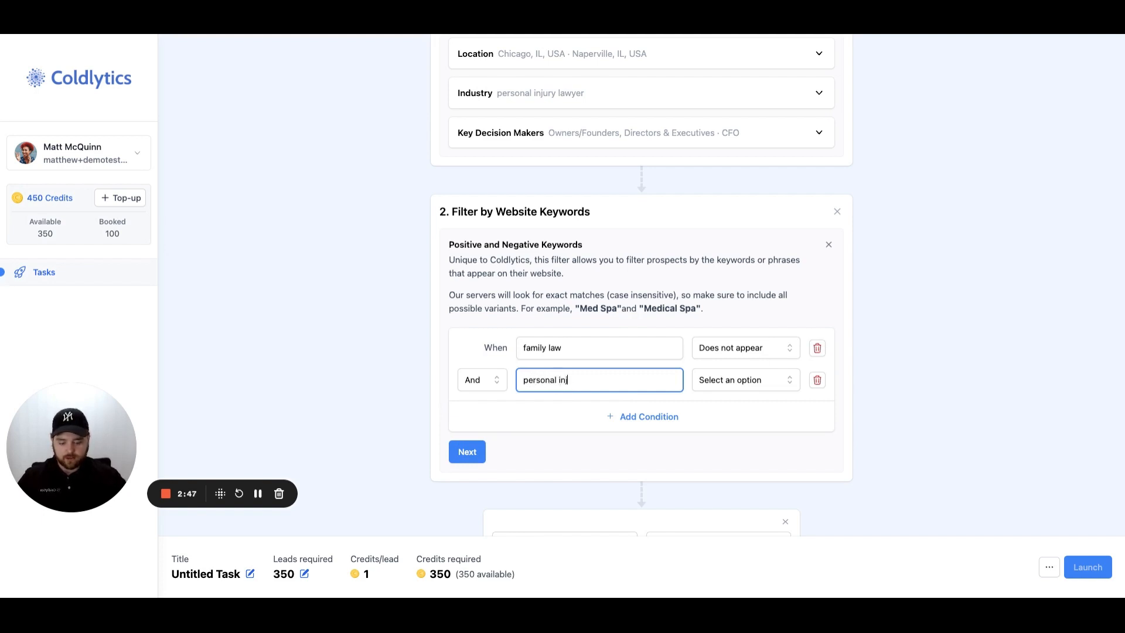
click(744, 380)
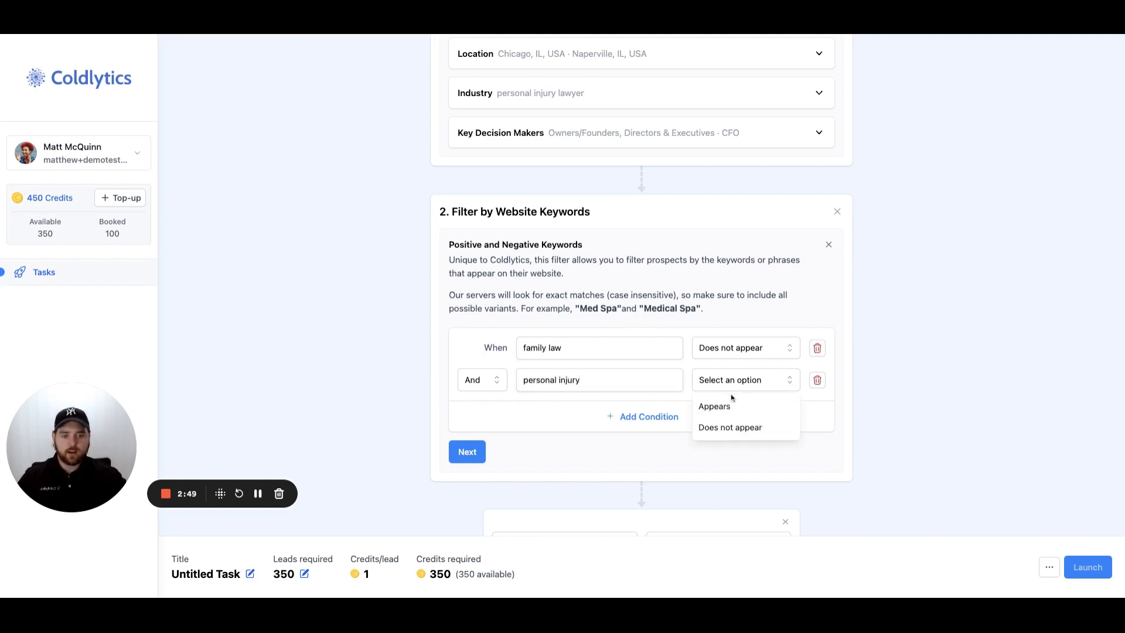
click(714, 406)
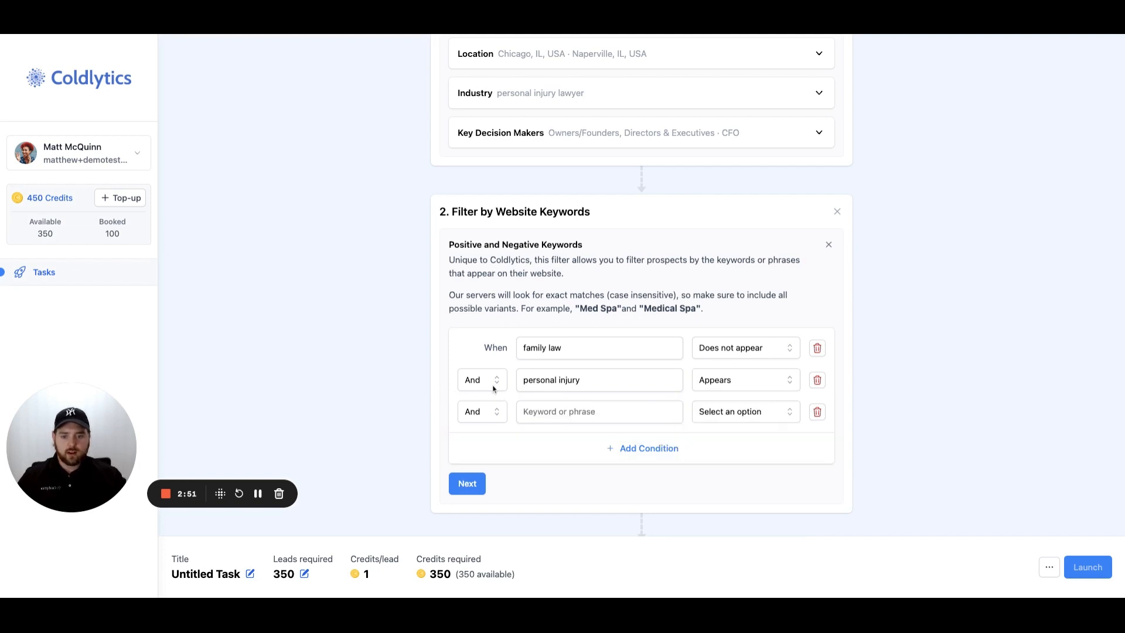
click(598, 412)
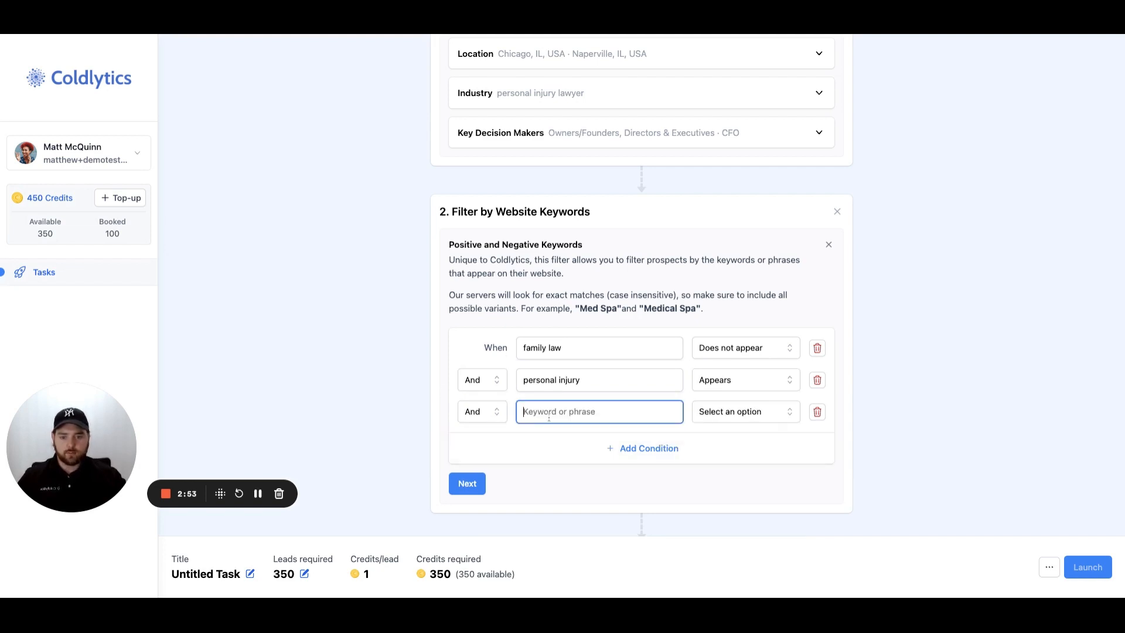
text(accidents)
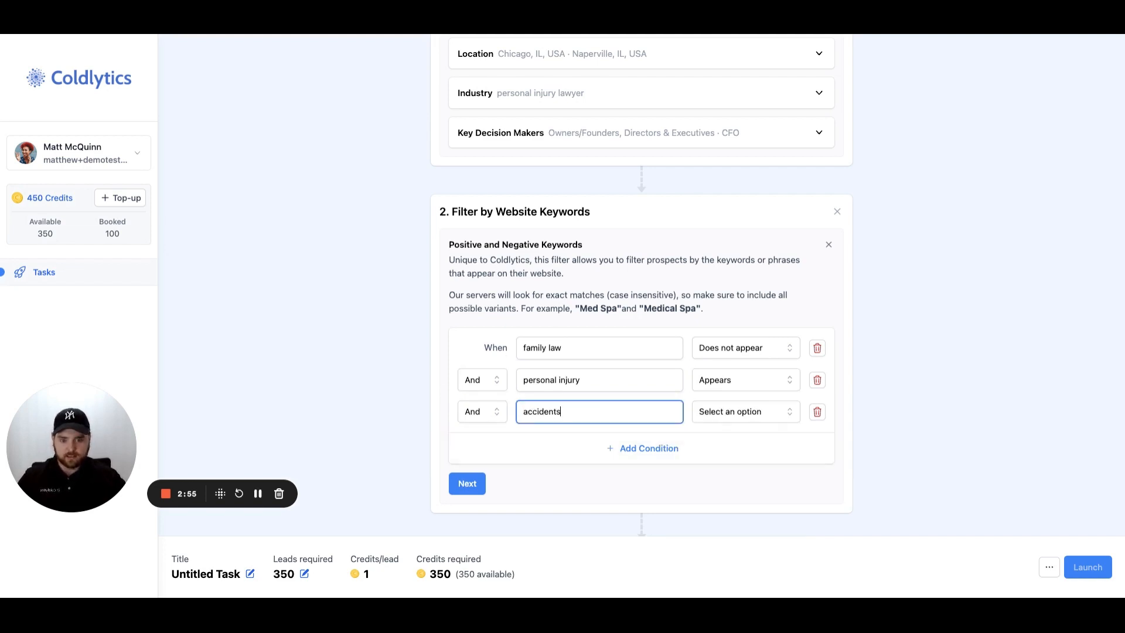
click(481, 411)
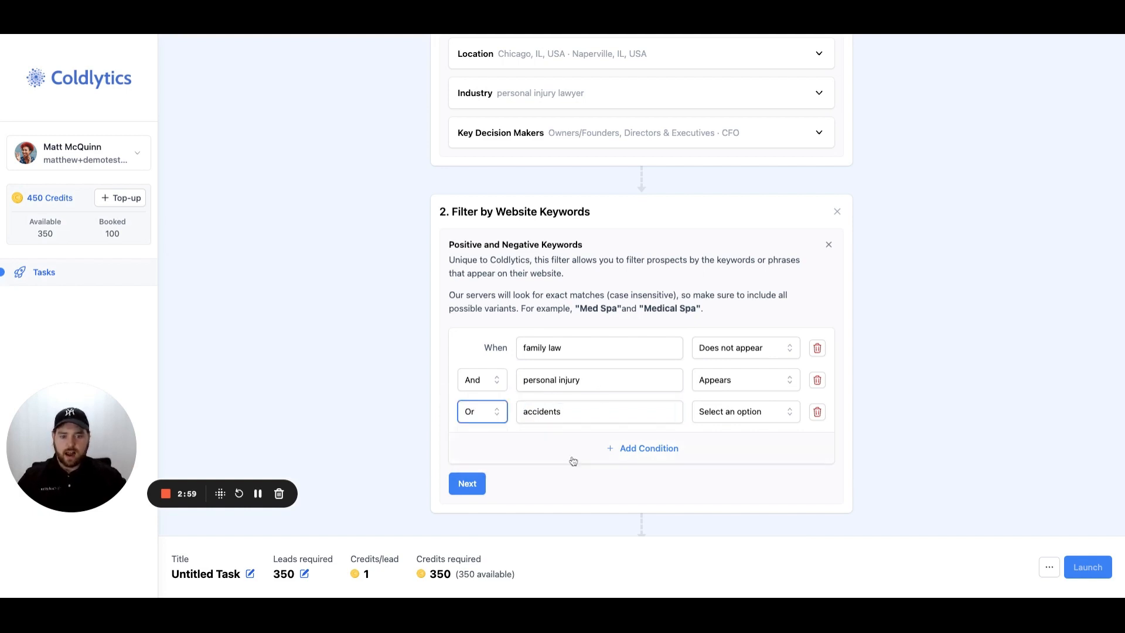
click(745, 411)
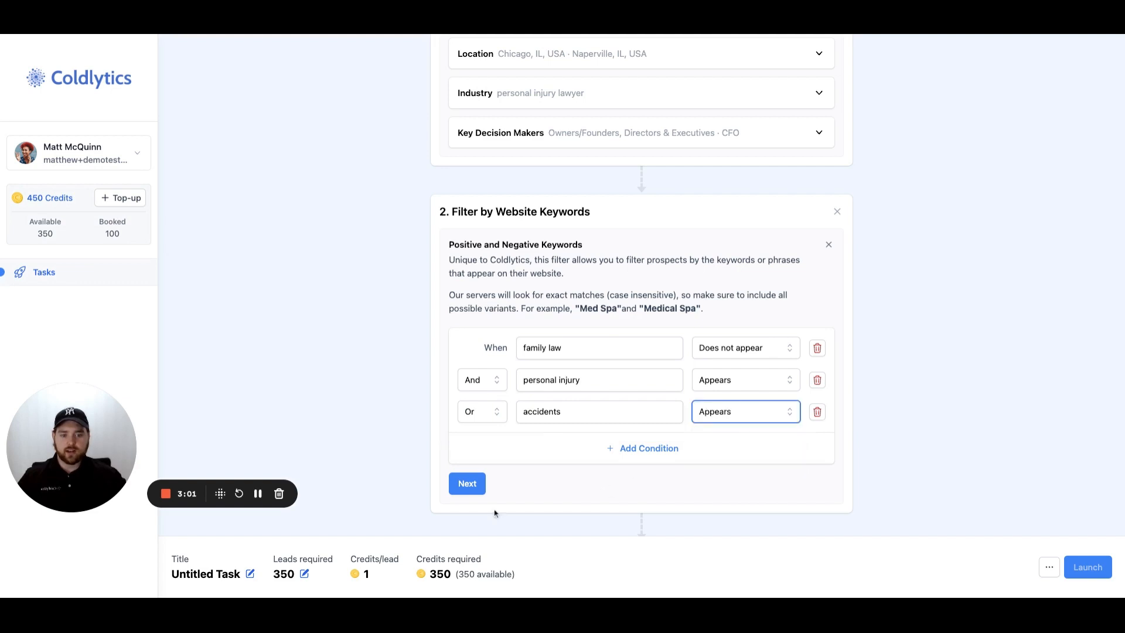
click(466, 482)
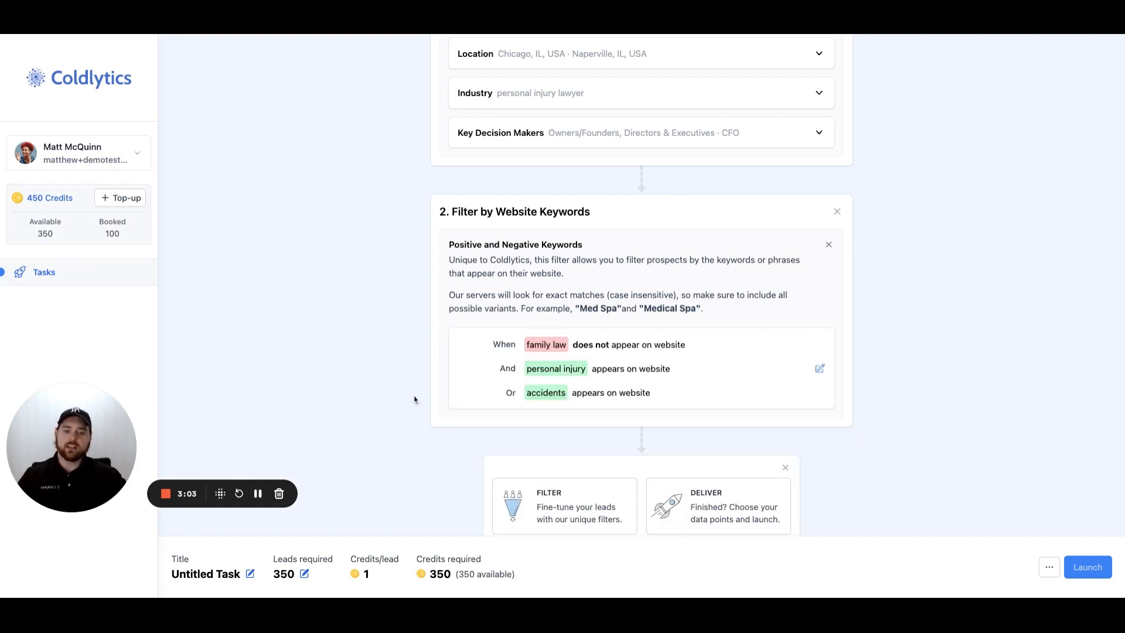
scroll(down, 3)
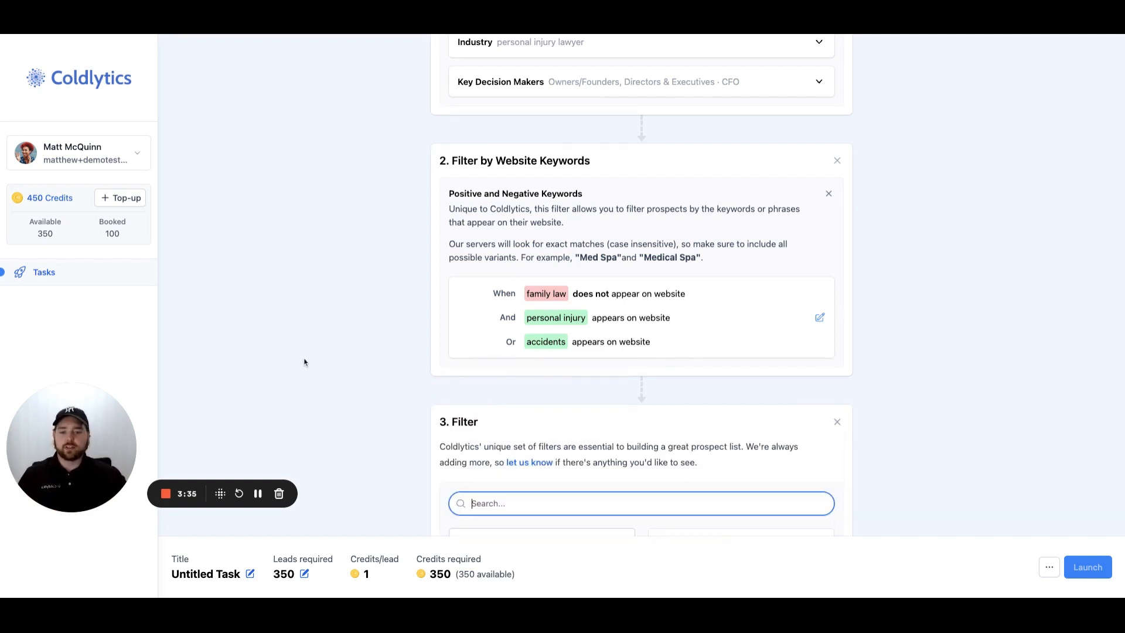
Add a Date Established filter for organizations founded from 2018 to 2023
scroll(down, 3)
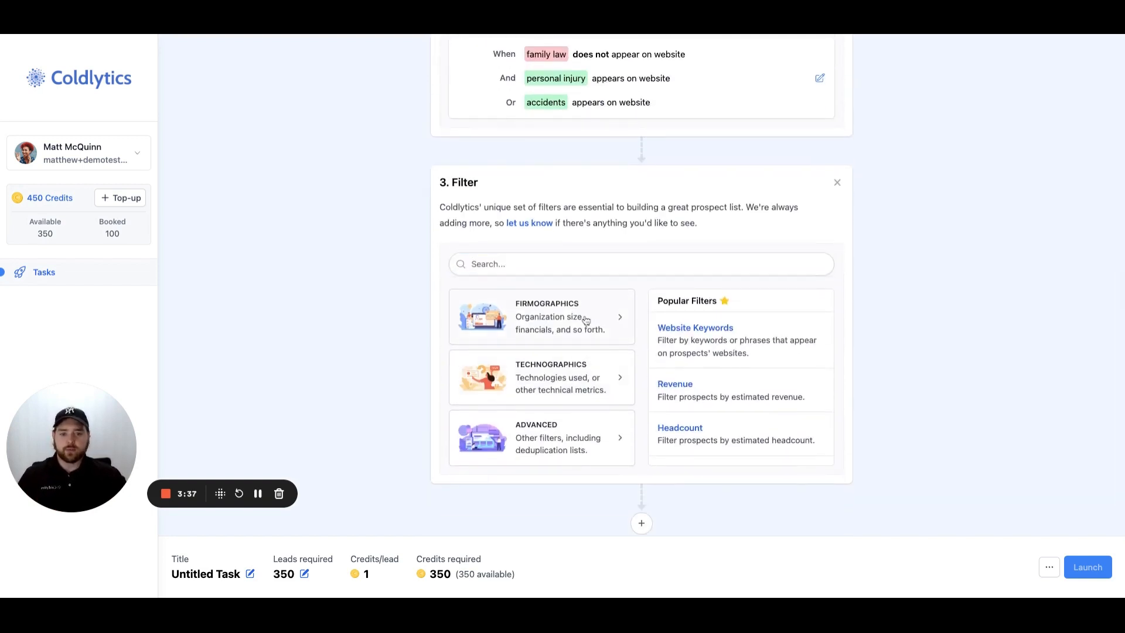
click(541, 316)
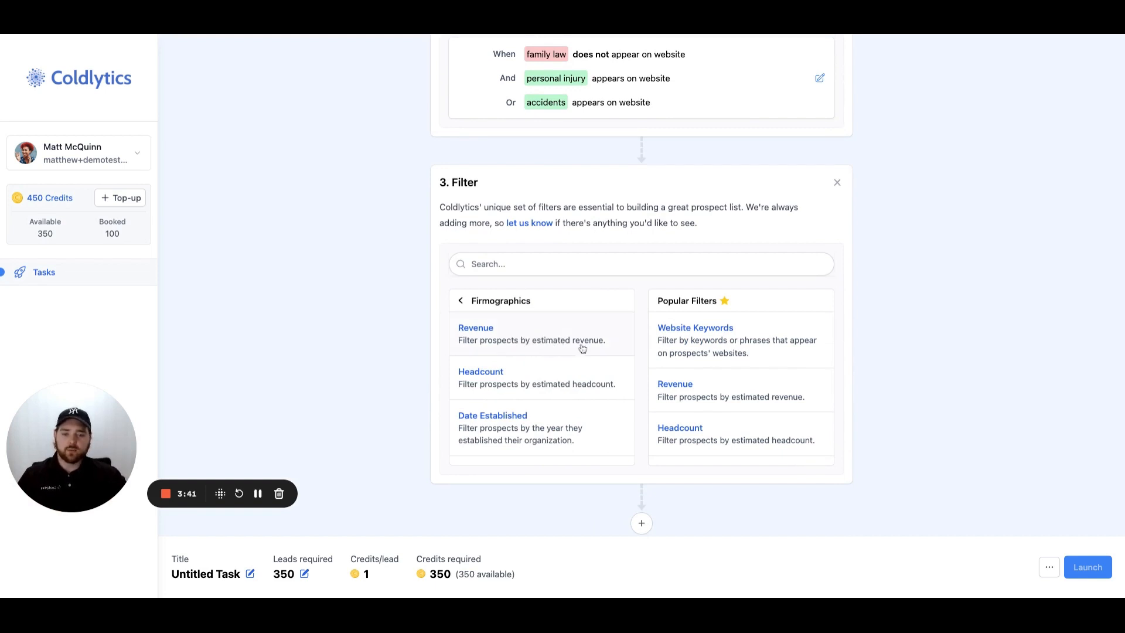
mouse_move(551, 385)
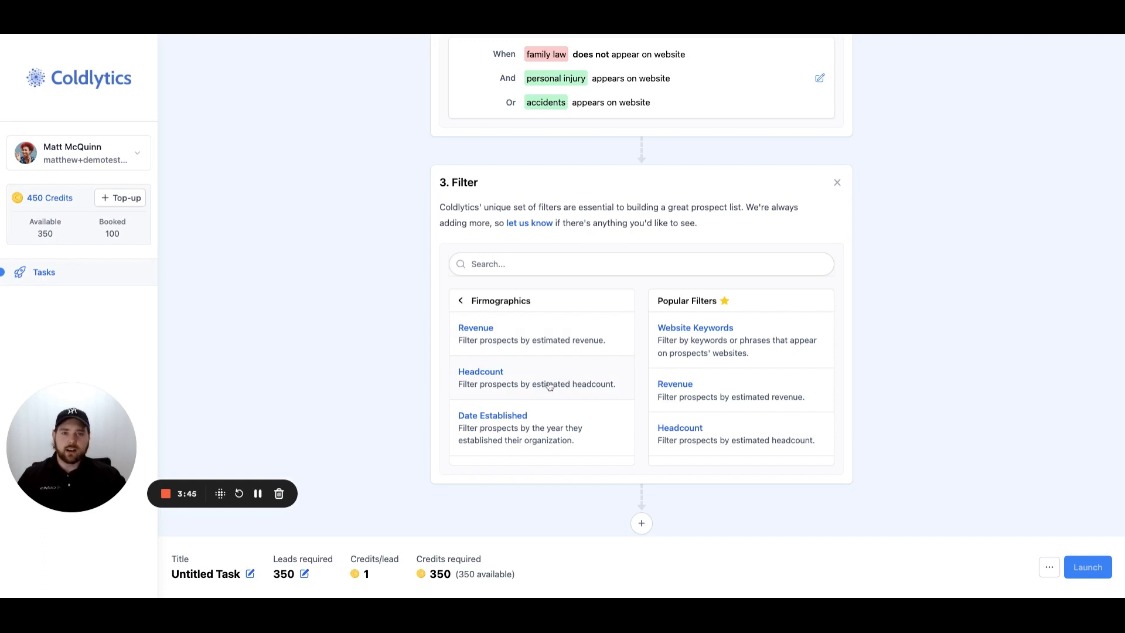
scroll(down, 3)
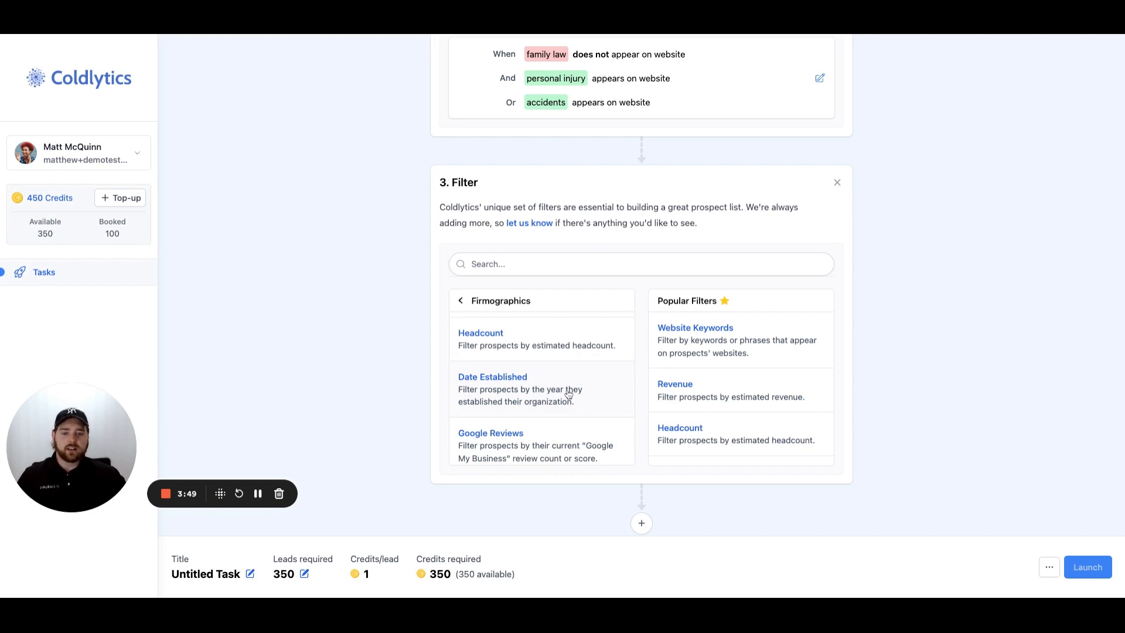
click(492, 376)
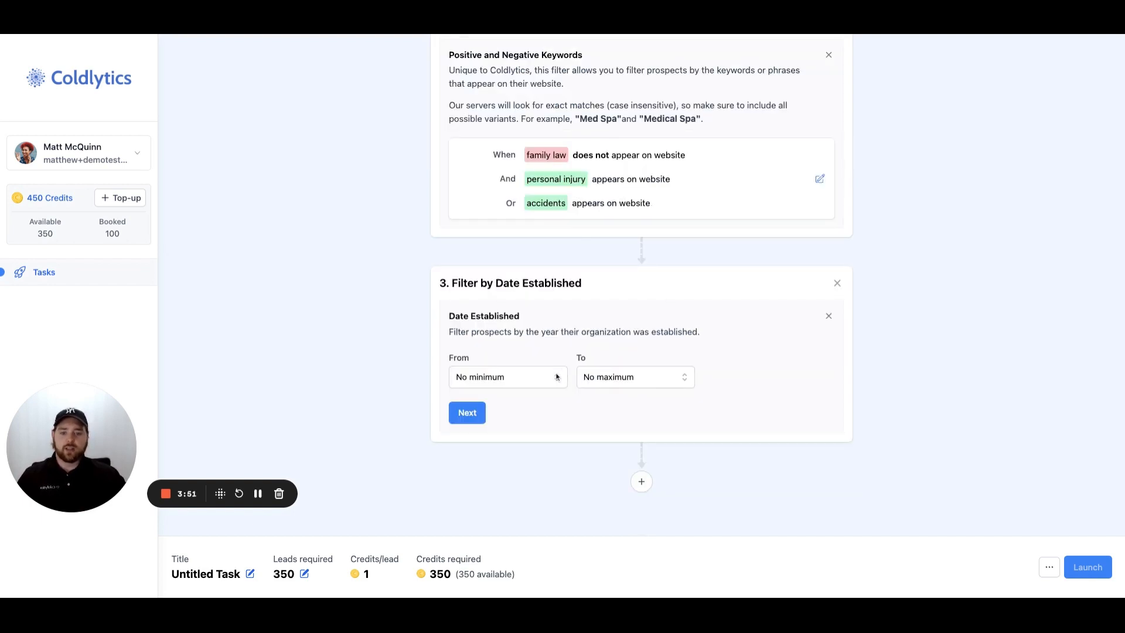
click(508, 377)
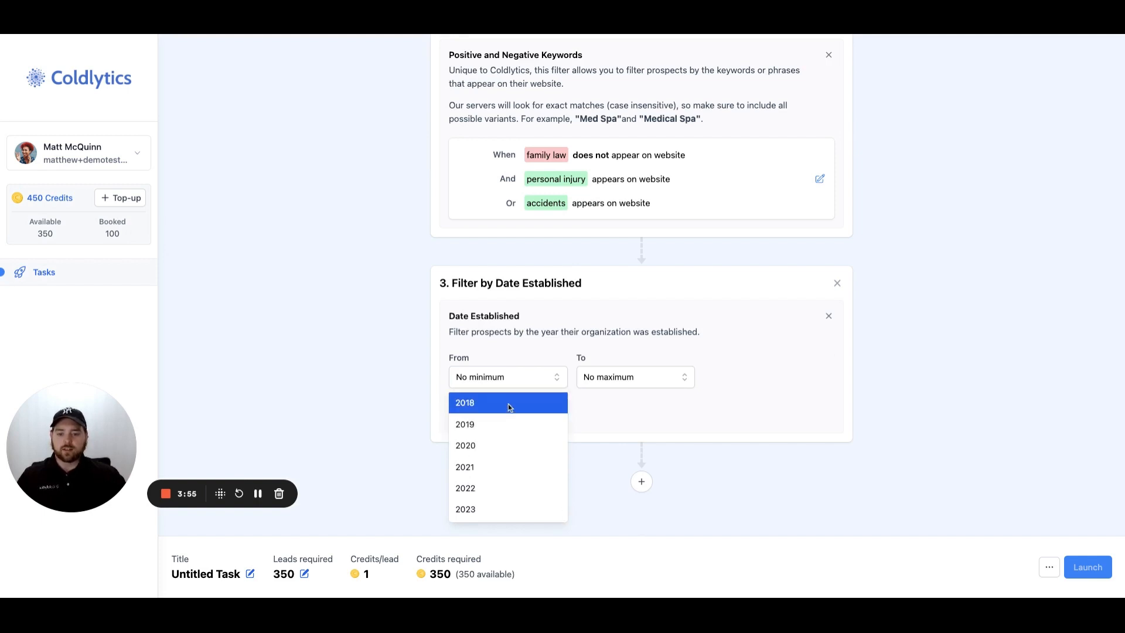
click(464, 402)
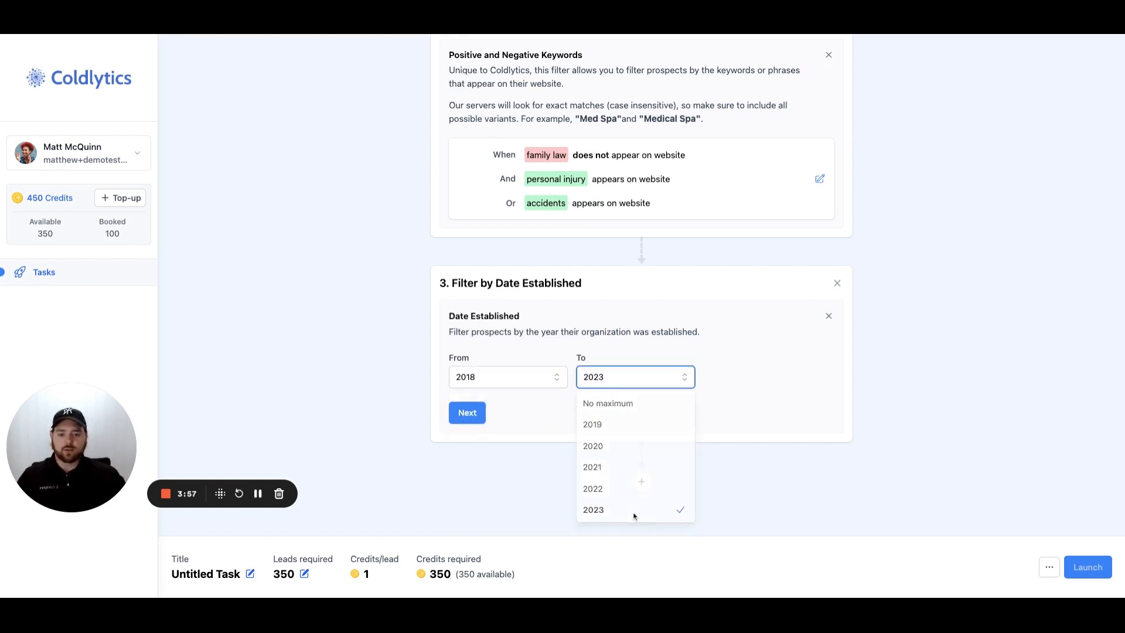
click(466, 412)
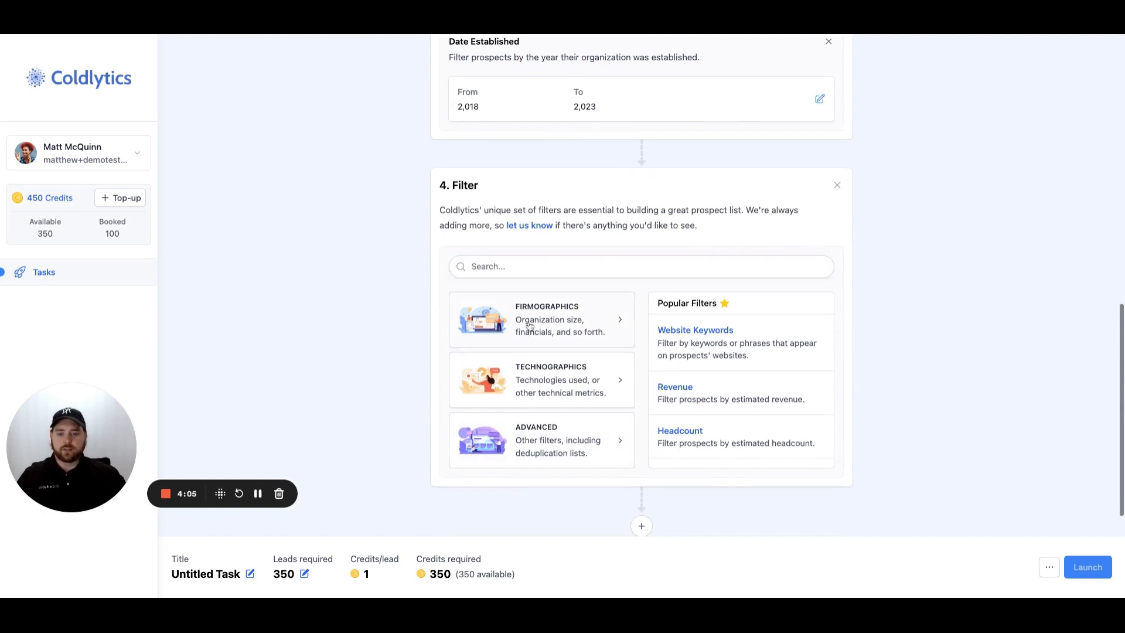
Try the Google Reviews filter, discard it, and return to the firmographic filter list
click(541, 318)
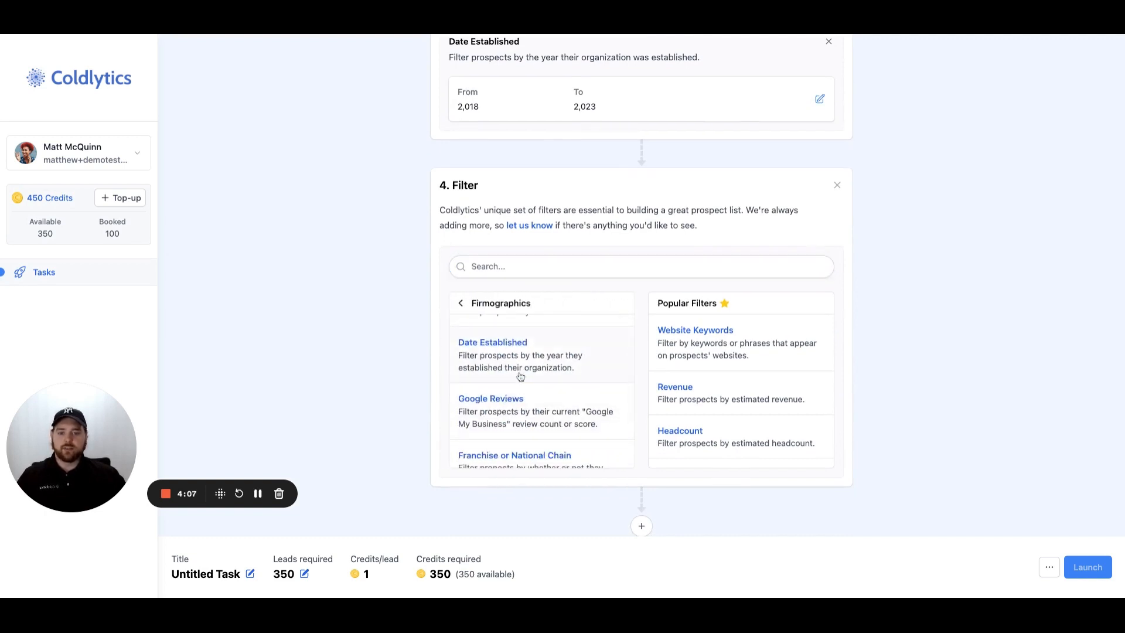
scroll(down, 3)
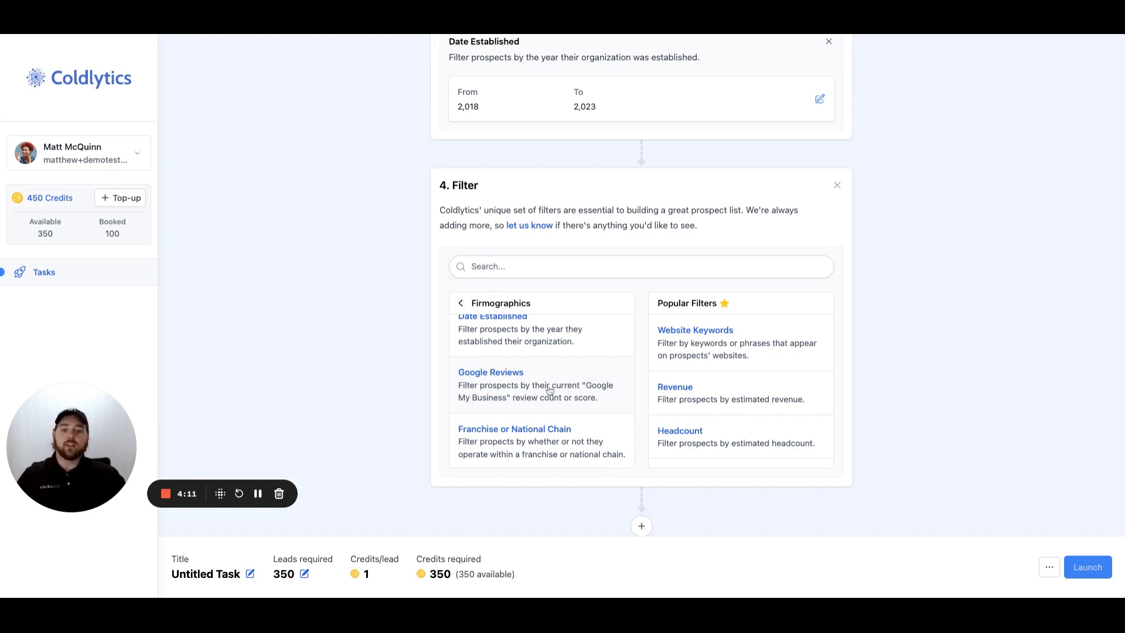
click(490, 372)
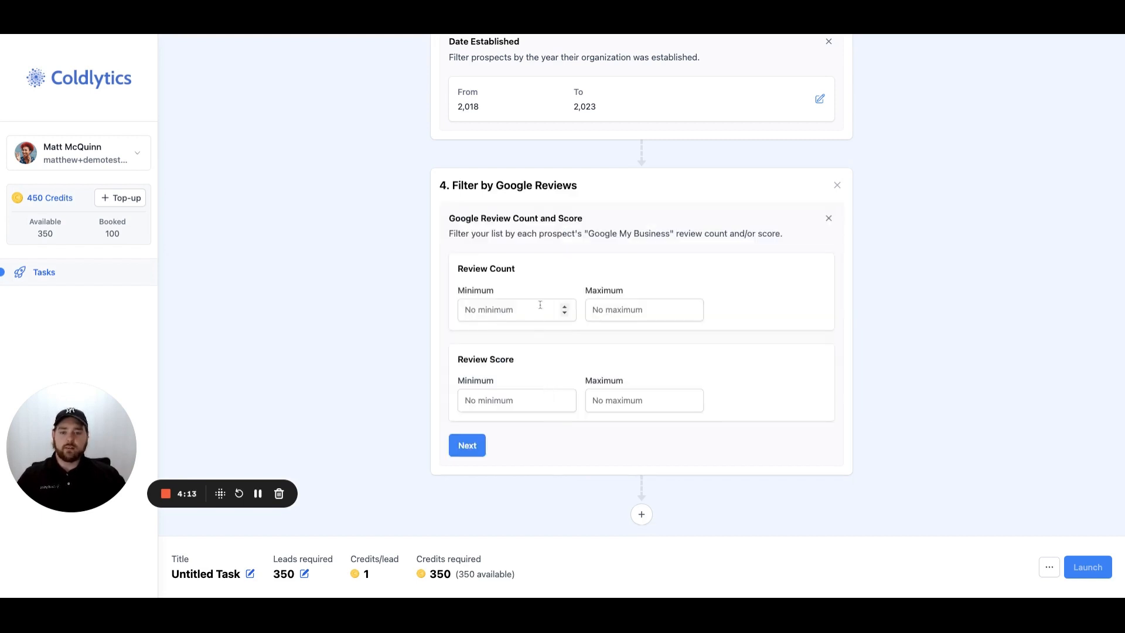
click(643, 309)
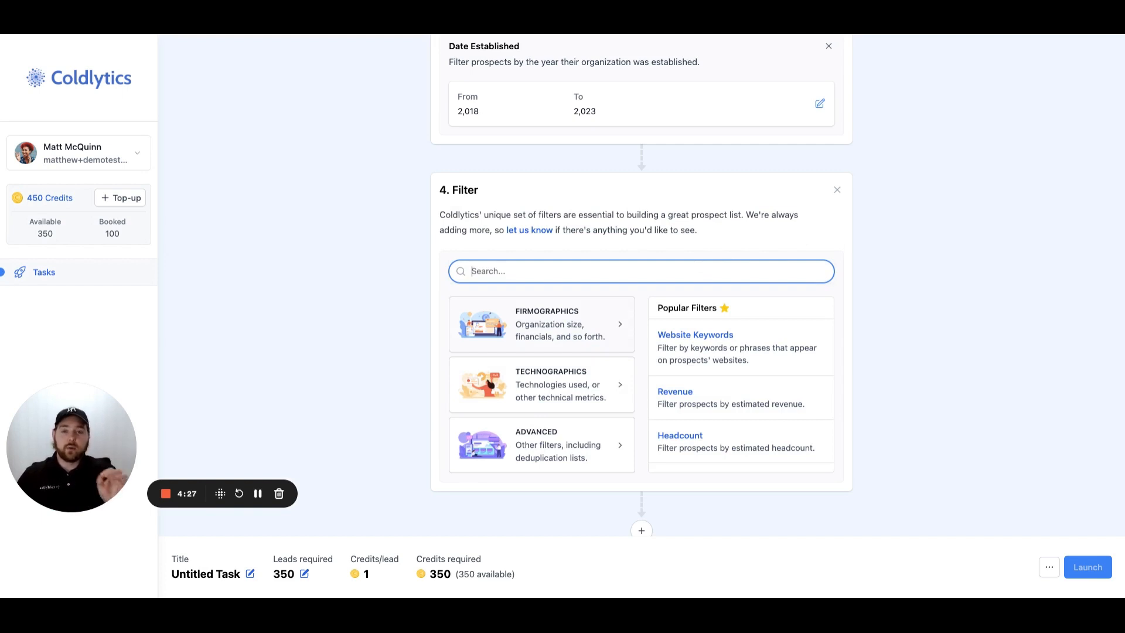
click(541, 323)
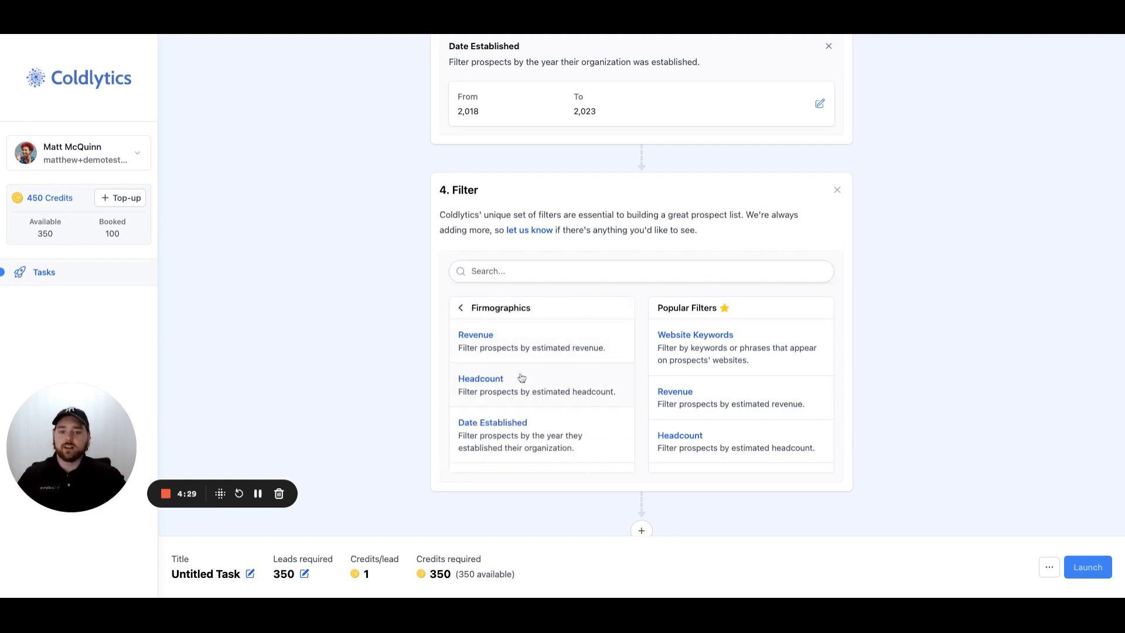
scroll(down, 3)
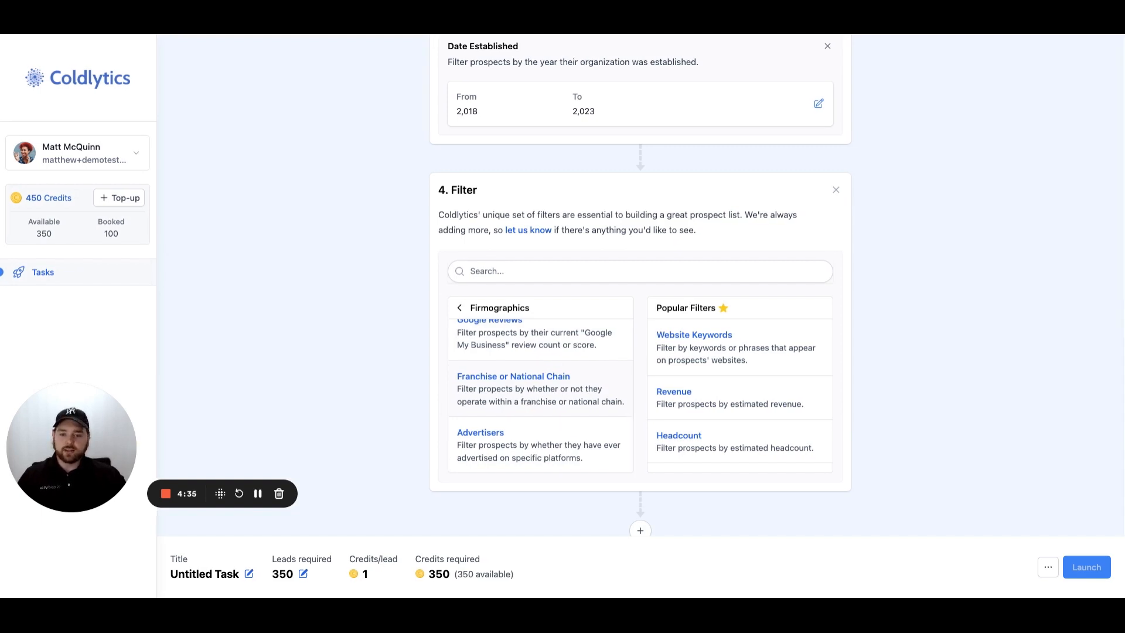
Add an Advertisers filter with Facebook, Google and LinkedIn advertising all set to No
click(479, 432)
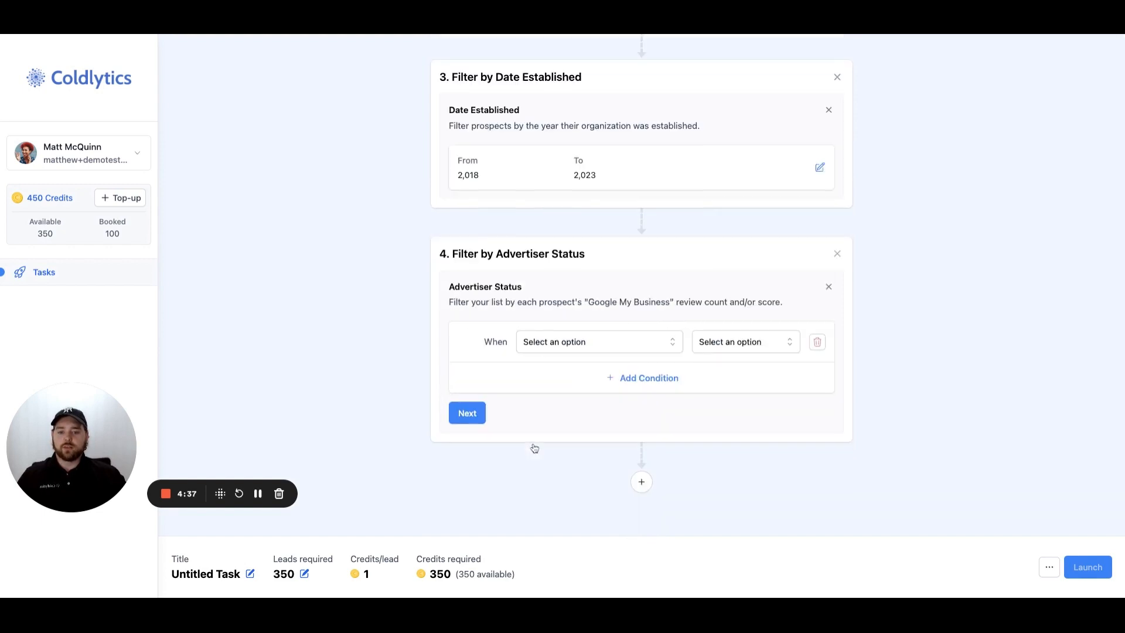
click(598, 342)
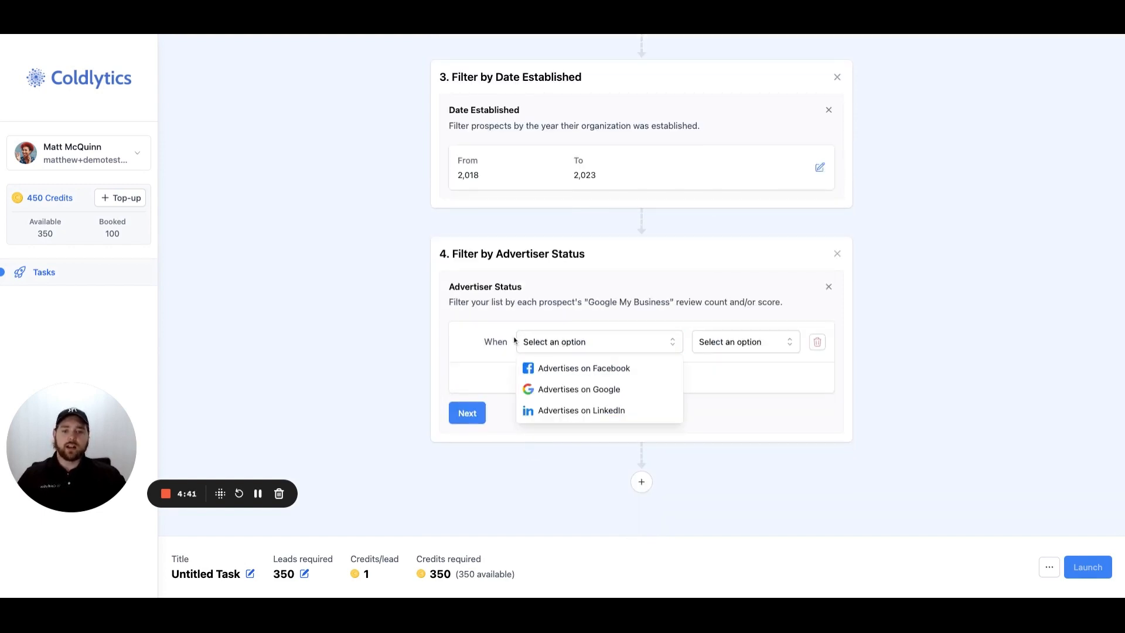
click(584, 368)
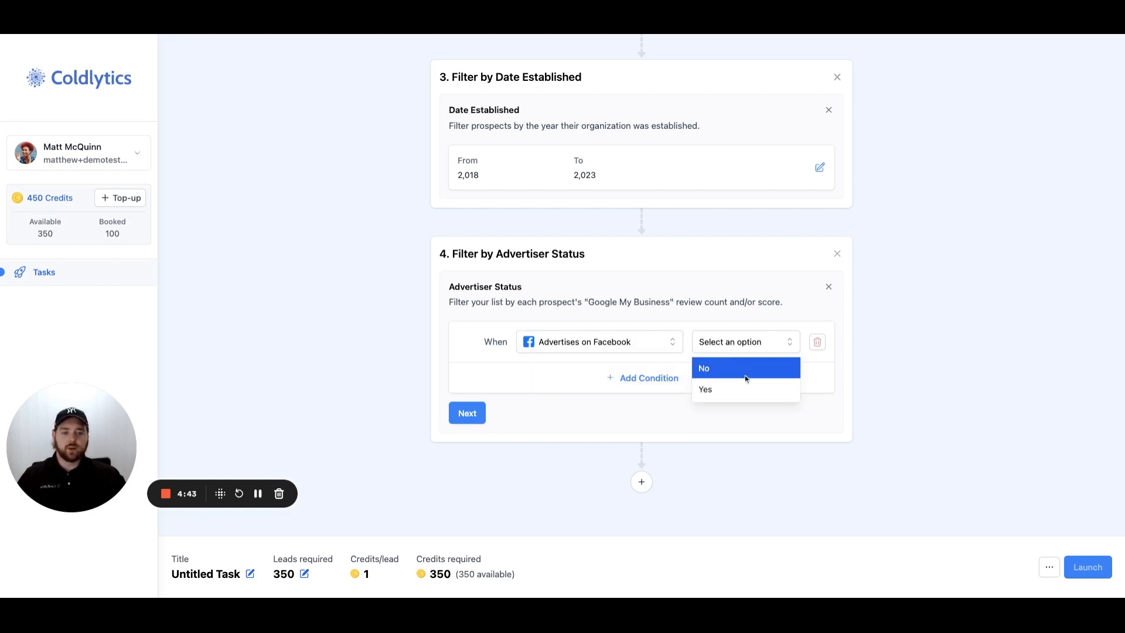
click(704, 389)
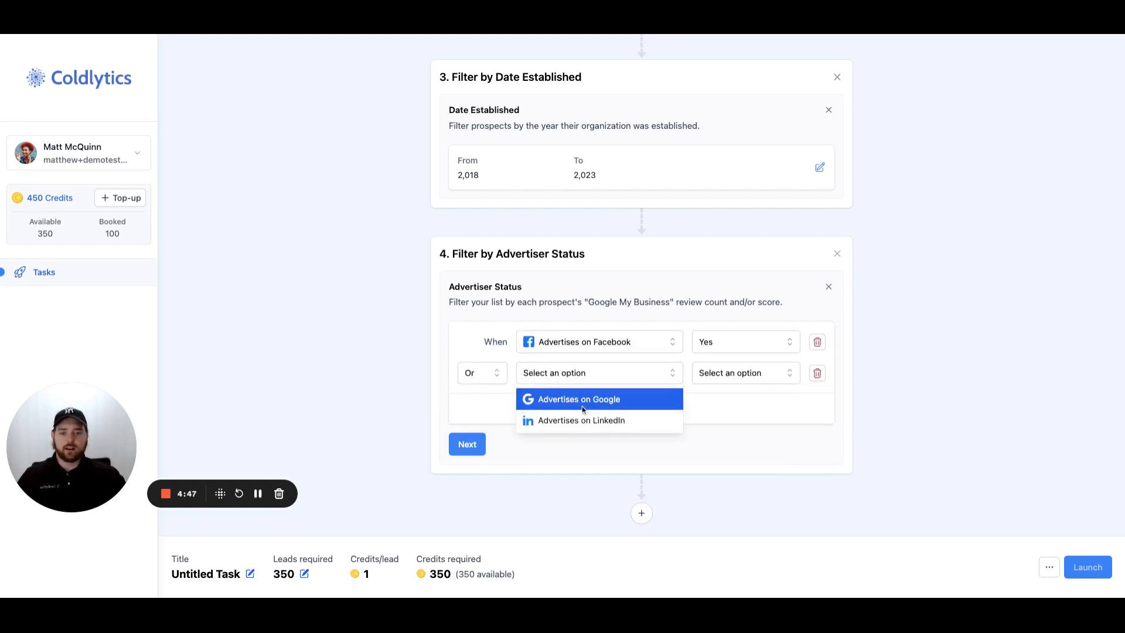
click(578, 399)
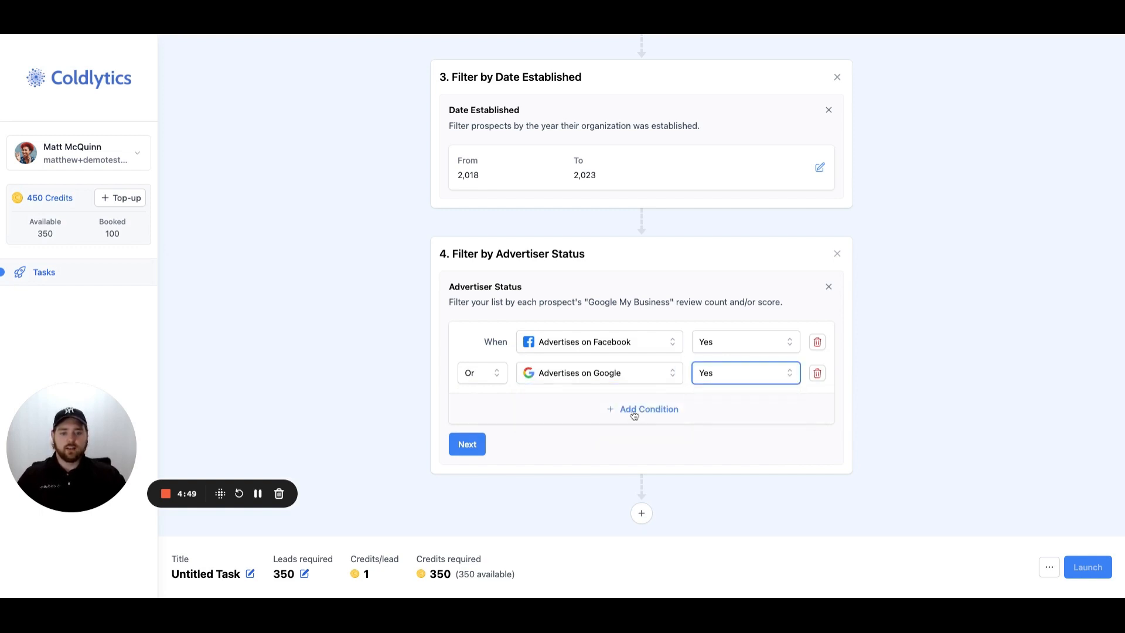
click(646, 409)
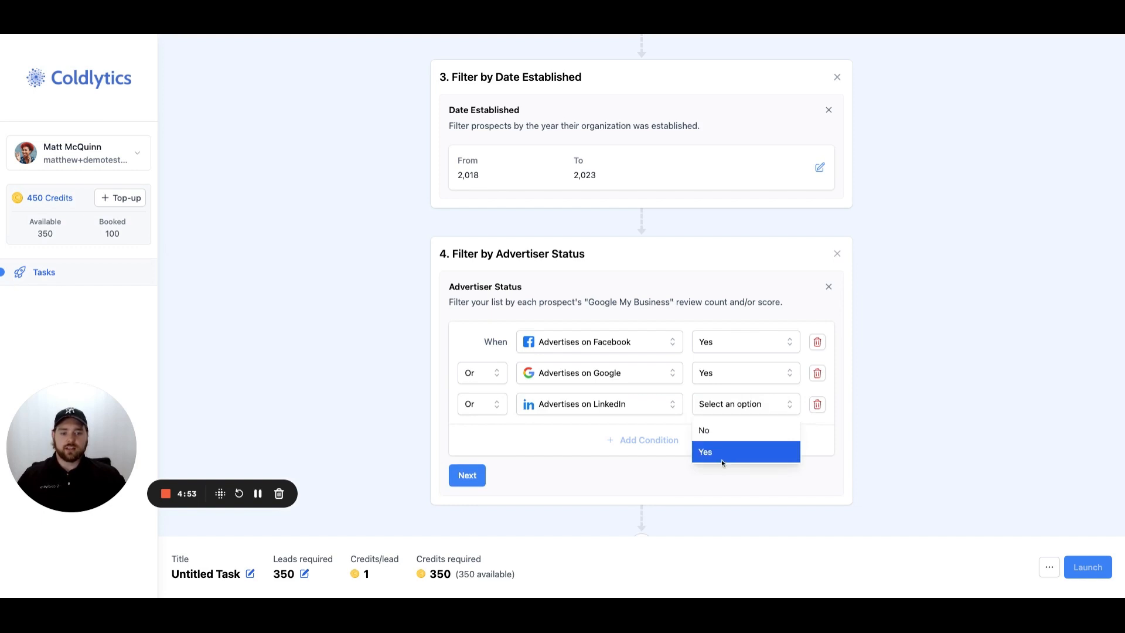
click(704, 451)
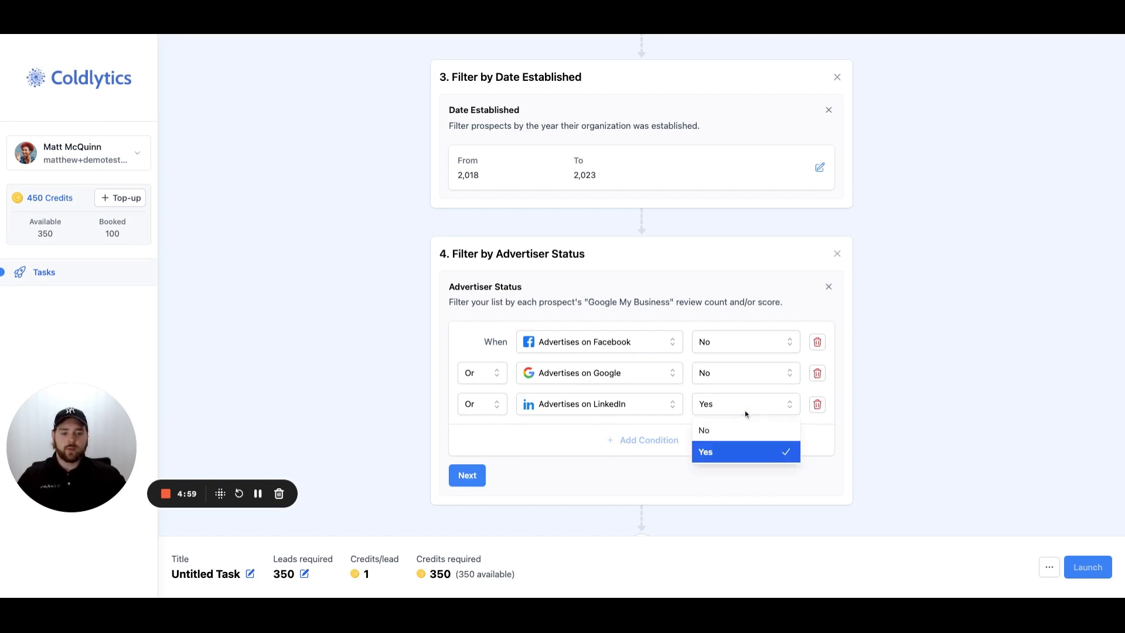
click(704, 429)
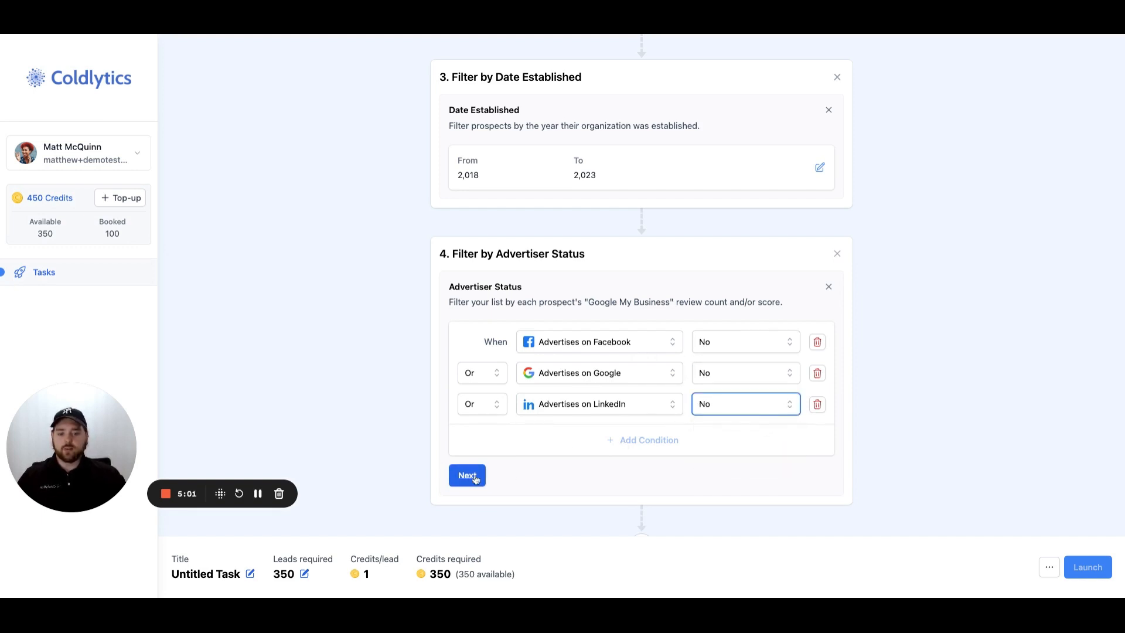
click(466, 475)
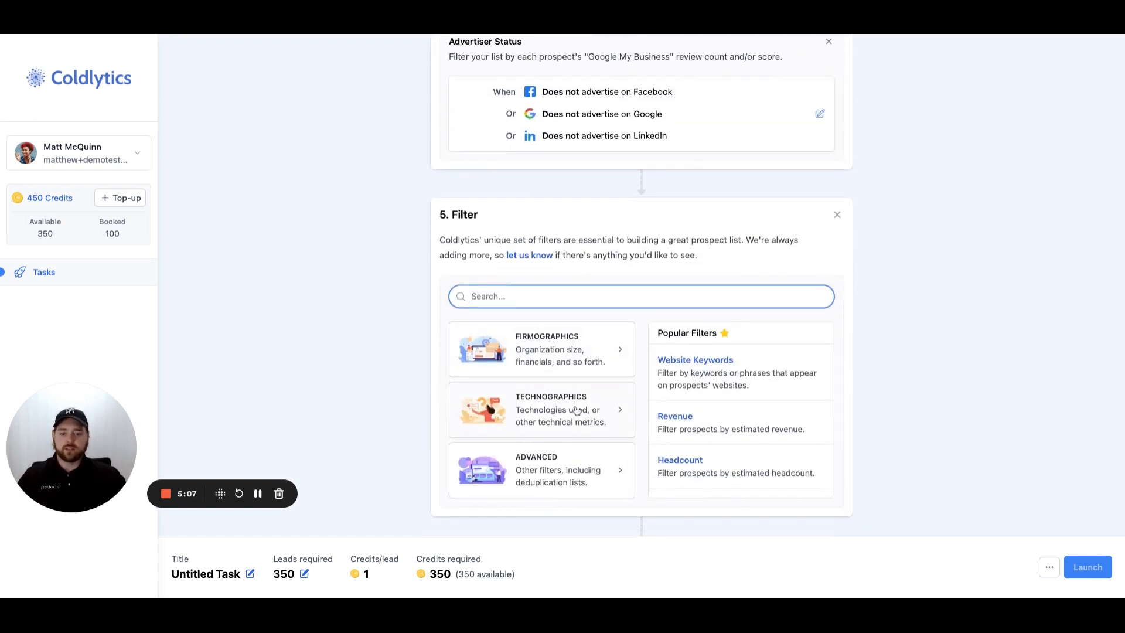
Add a Technographics Technologies filter requiring Wordpress to be Detected, then add a sixth Filter step
click(550, 409)
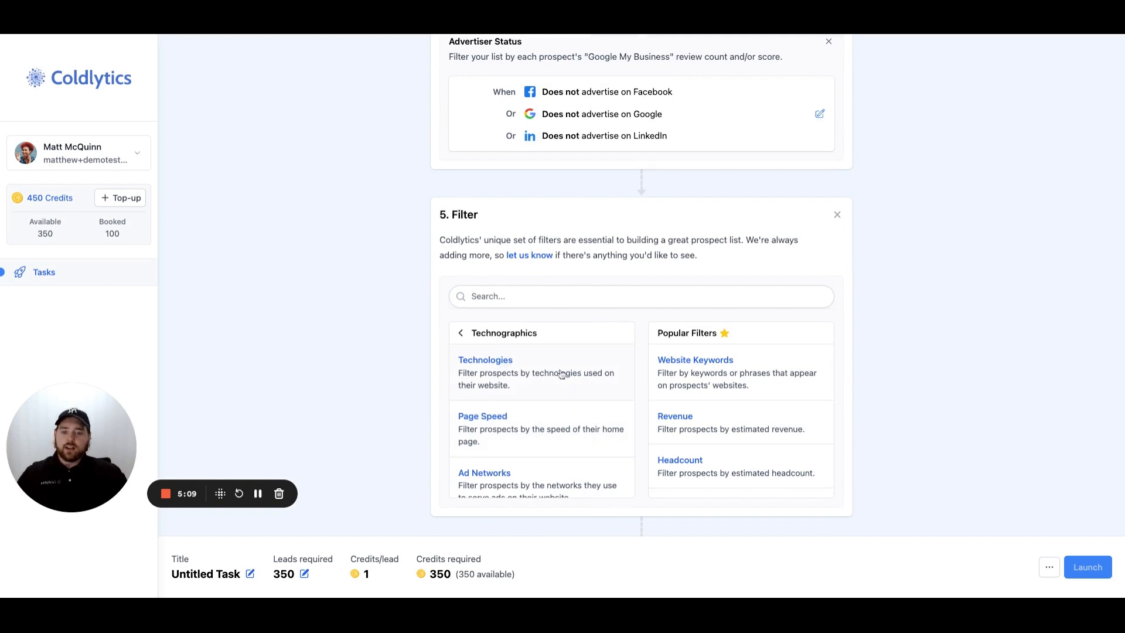
mouse_move(571, 376)
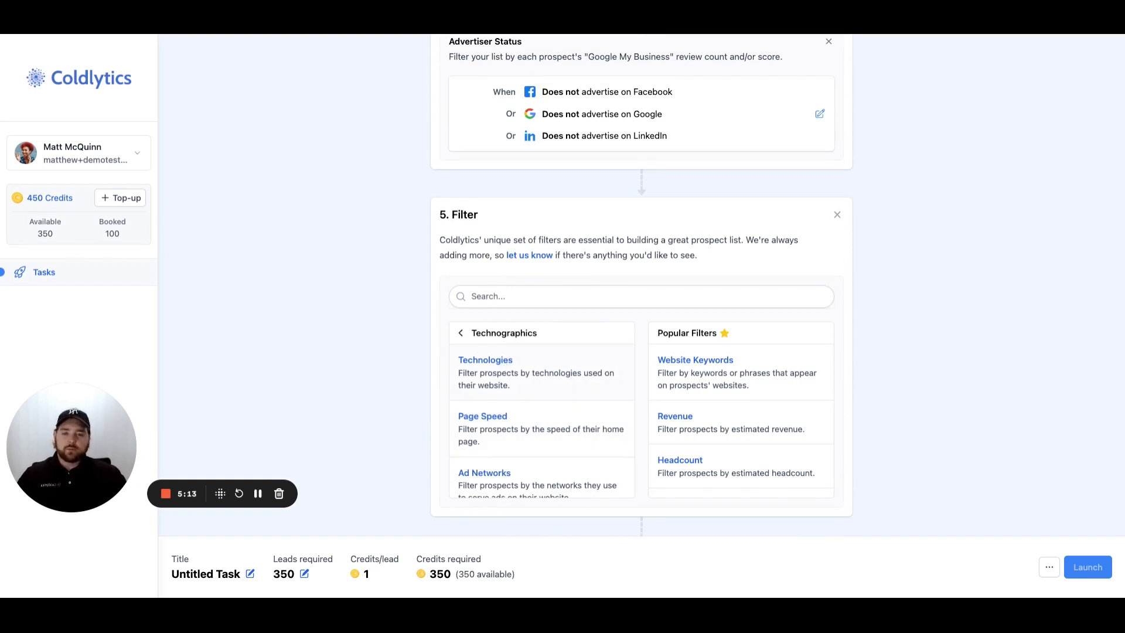
click(485, 359)
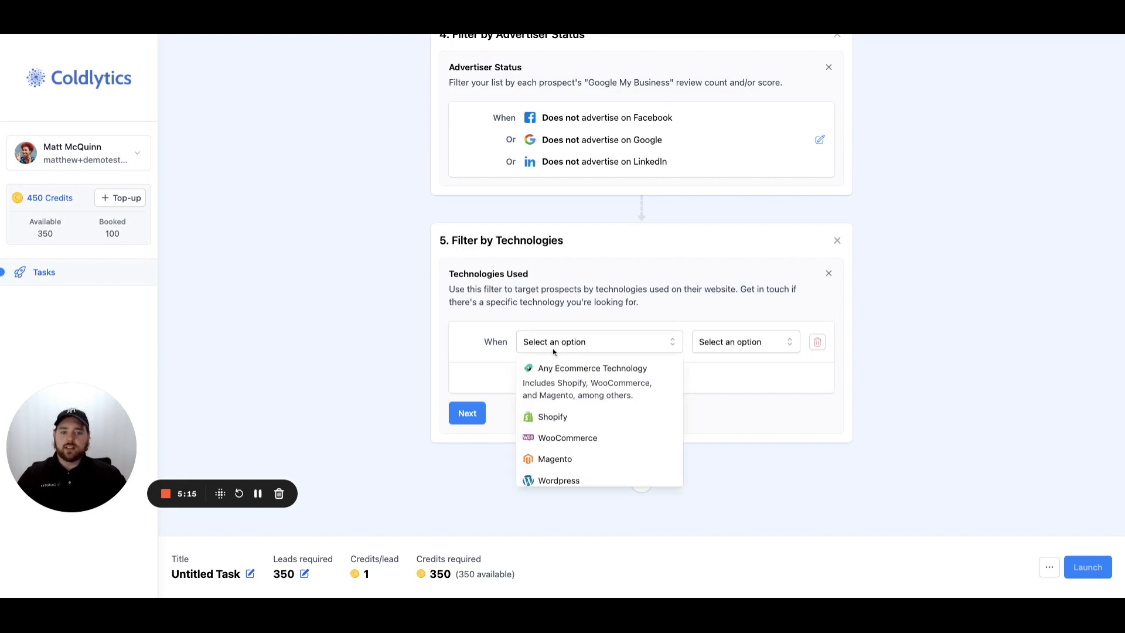
mouse_move(599, 380)
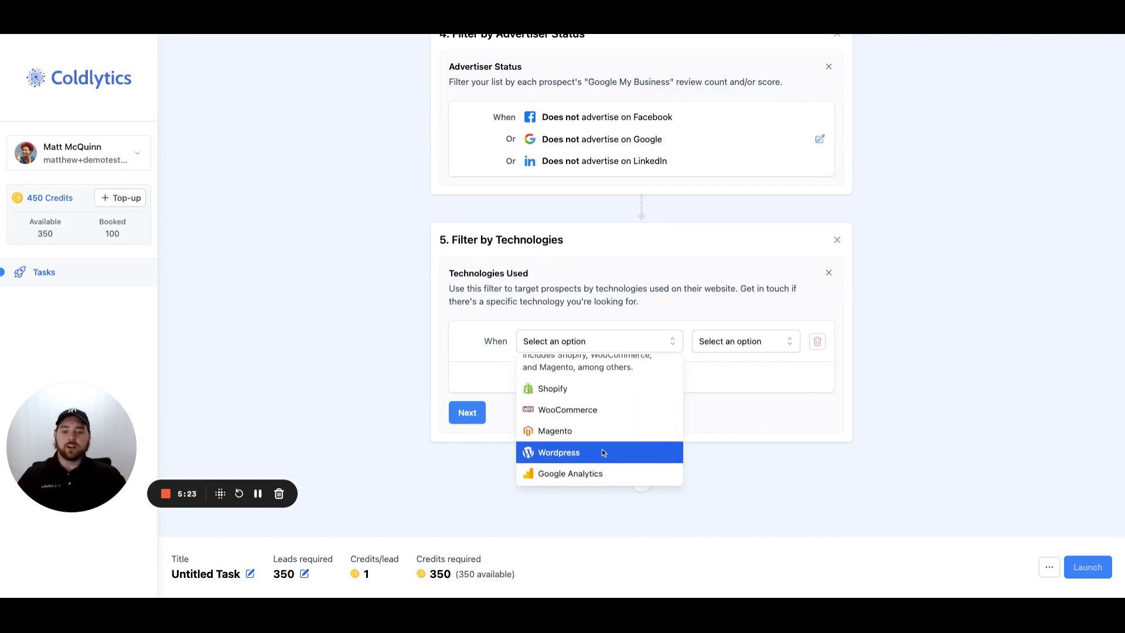
mouse_move(617, 457)
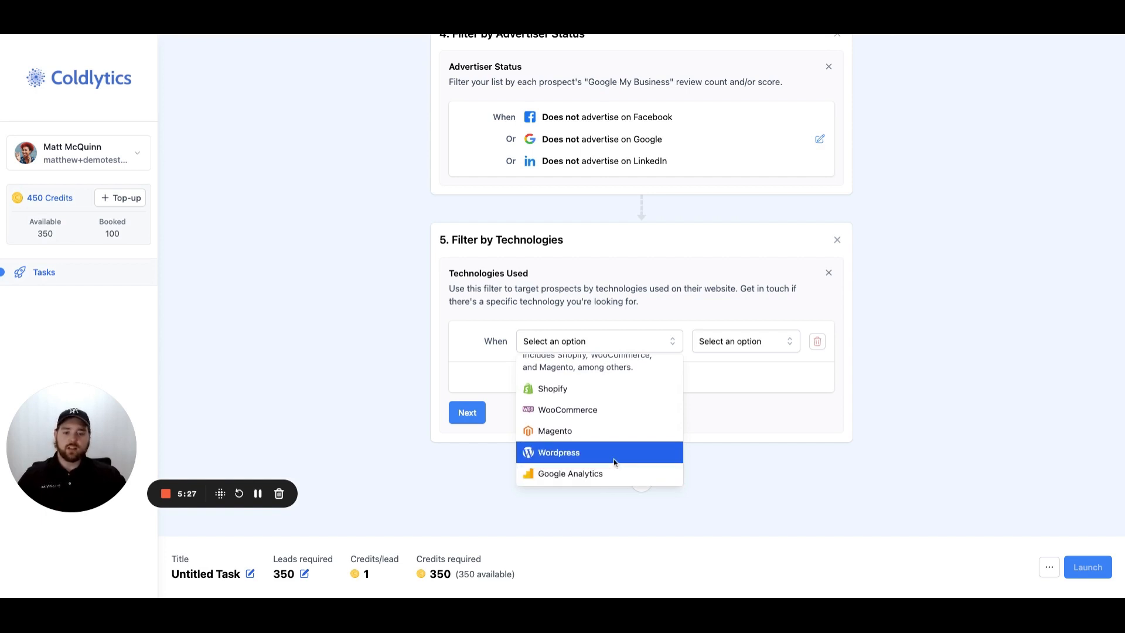
click(558, 452)
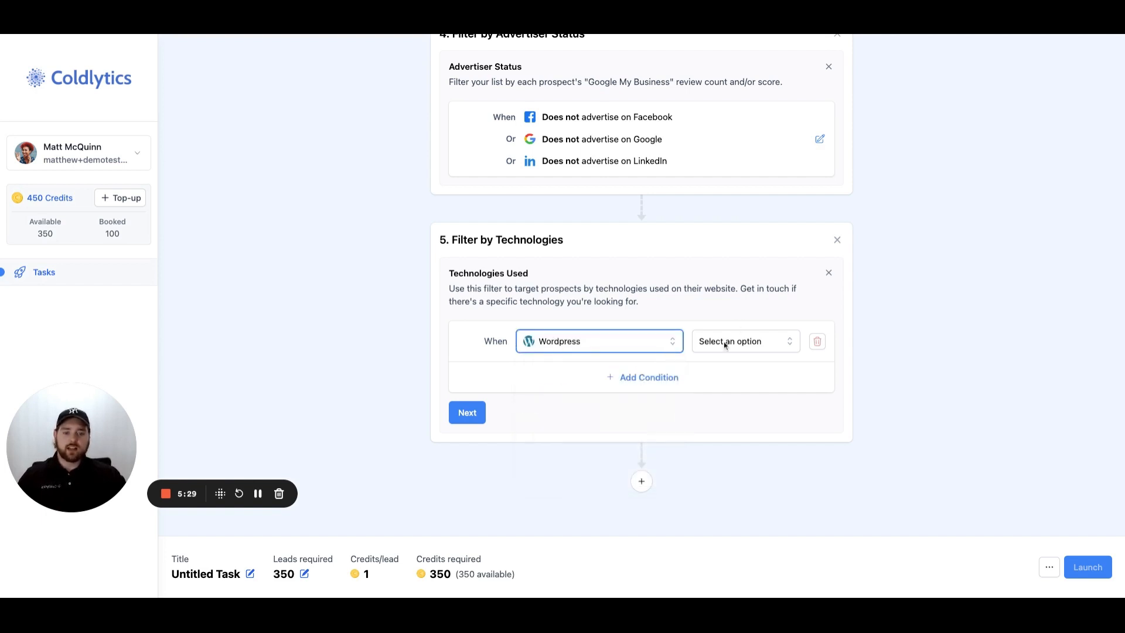
click(742, 341)
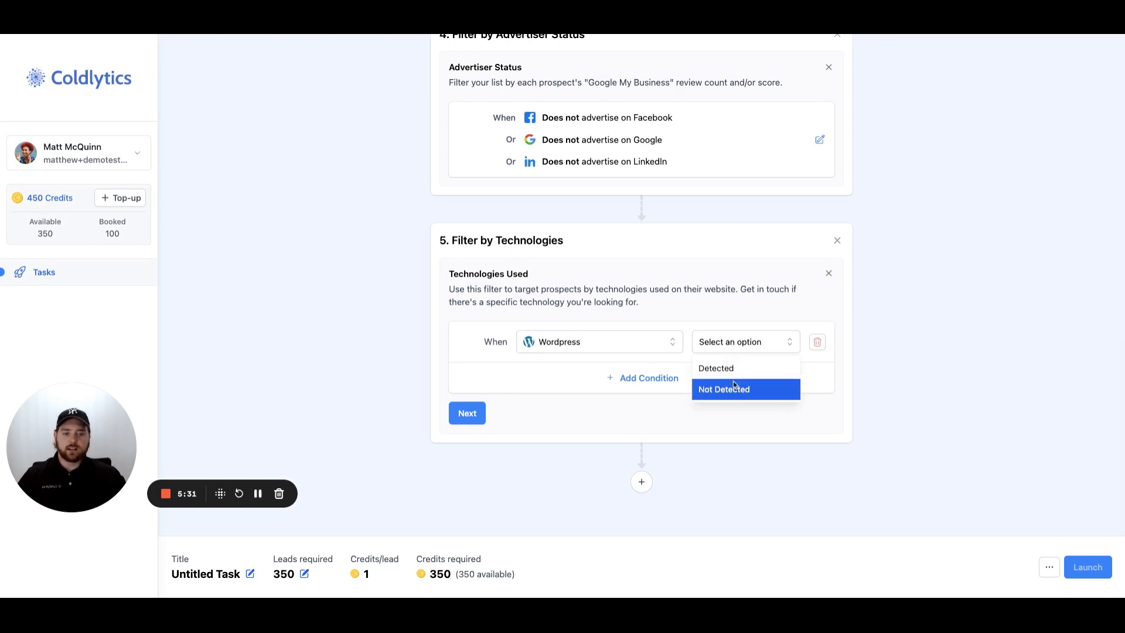
click(716, 368)
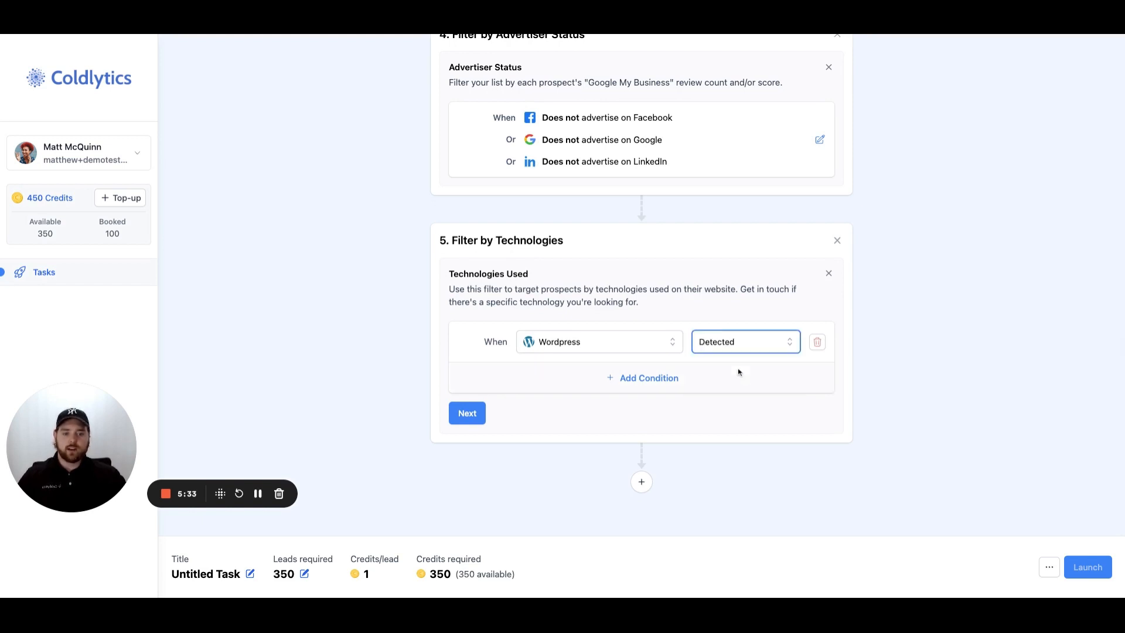
click(467, 412)
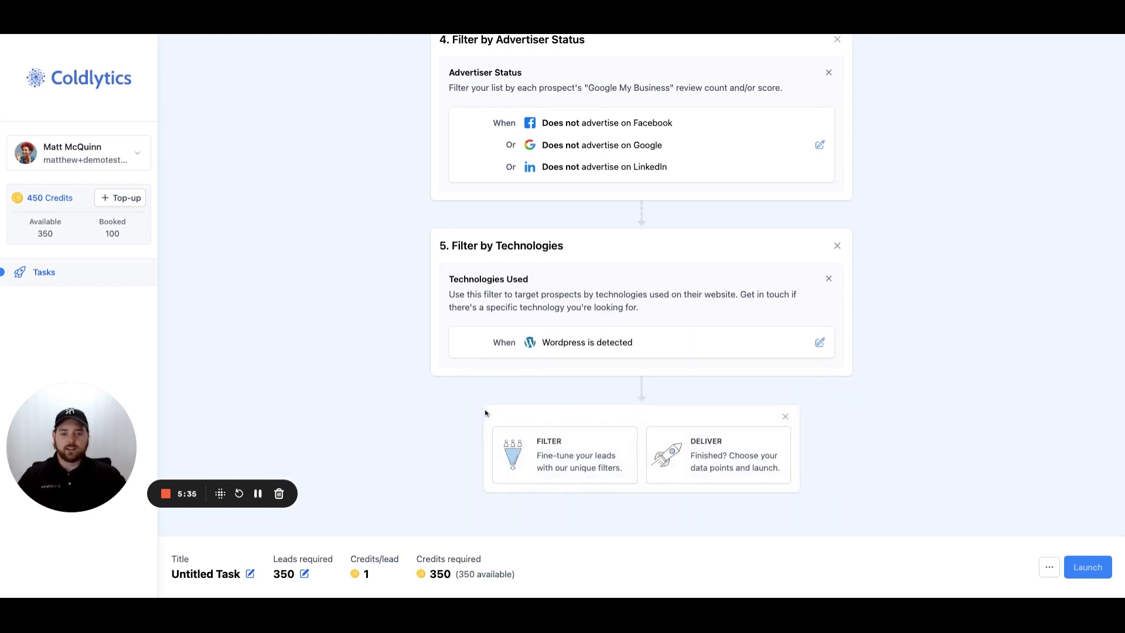
click(563, 455)
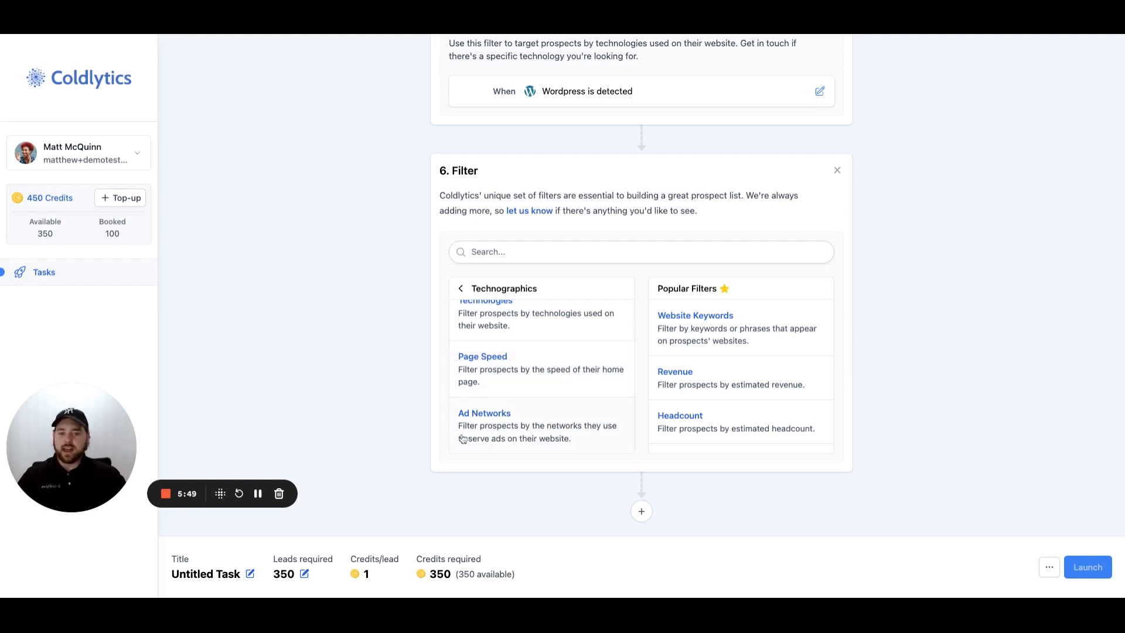
Add an Ad Networks filter to step 6, view its network list, then remove it
click(483, 412)
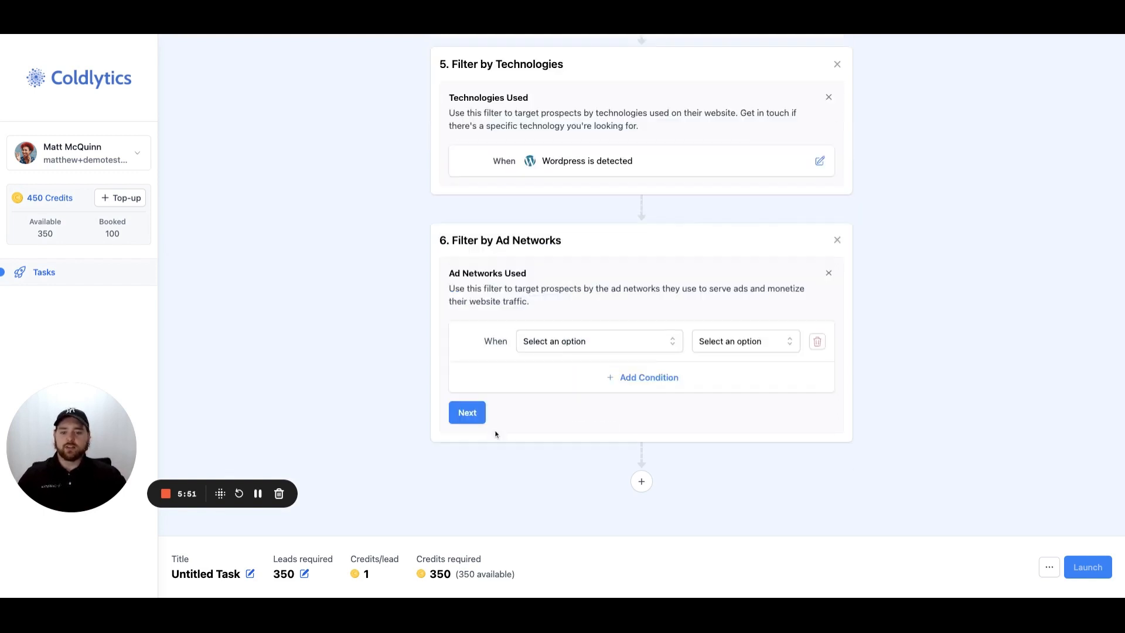
click(598, 341)
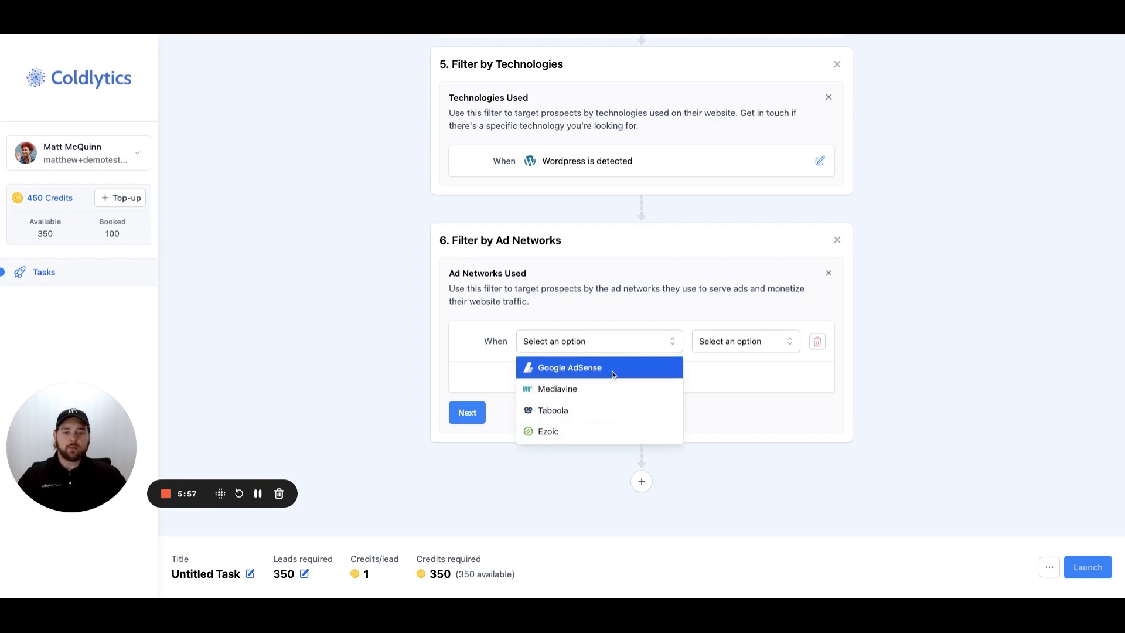
mouse_move(629, 326)
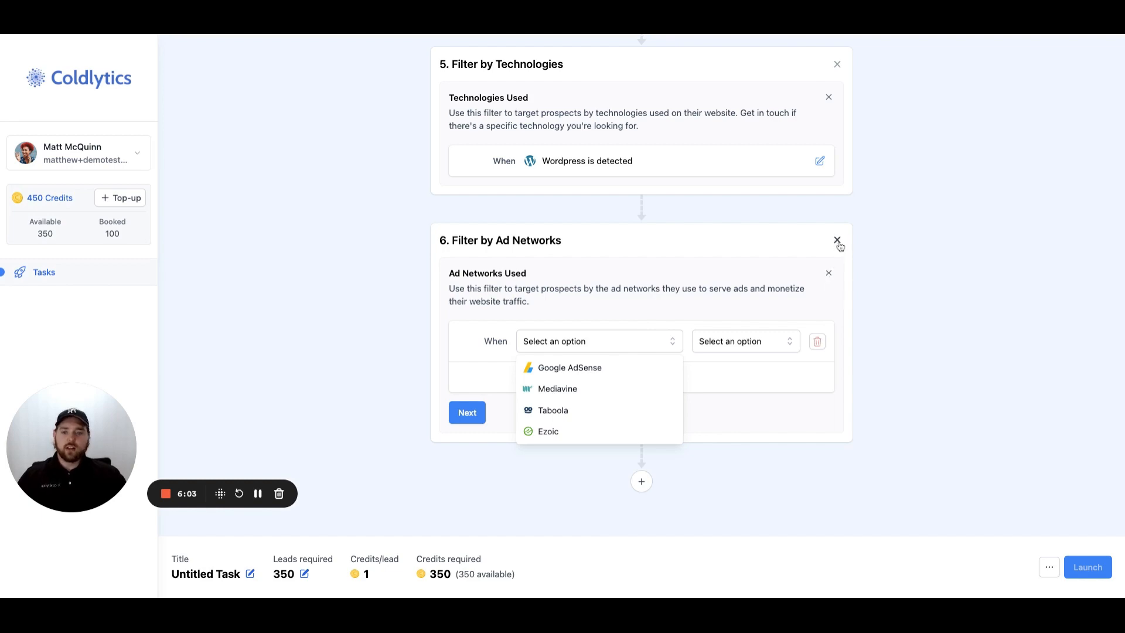
click(836, 240)
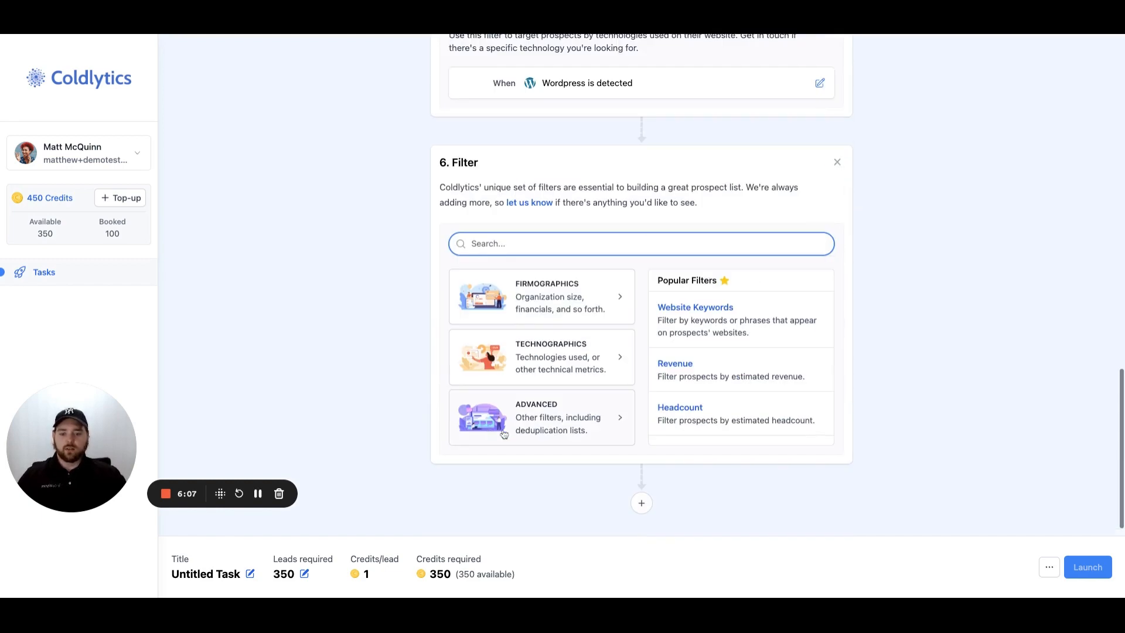
Pick the Suppression List advanced filter and continue without a suppression sheet link
click(541, 418)
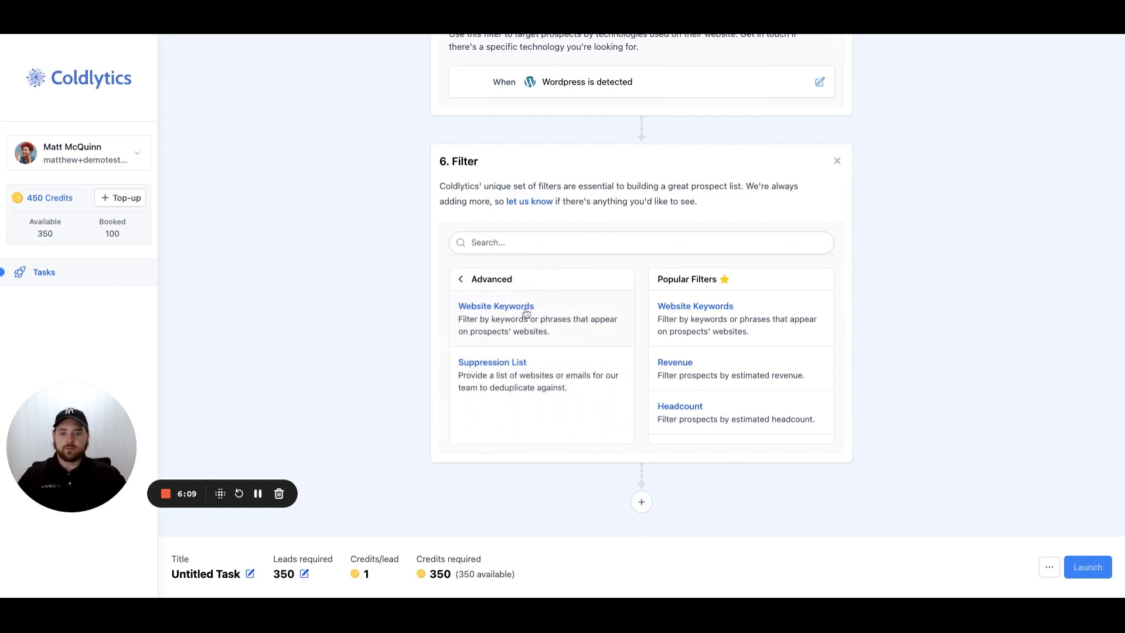
mouse_move(559, 326)
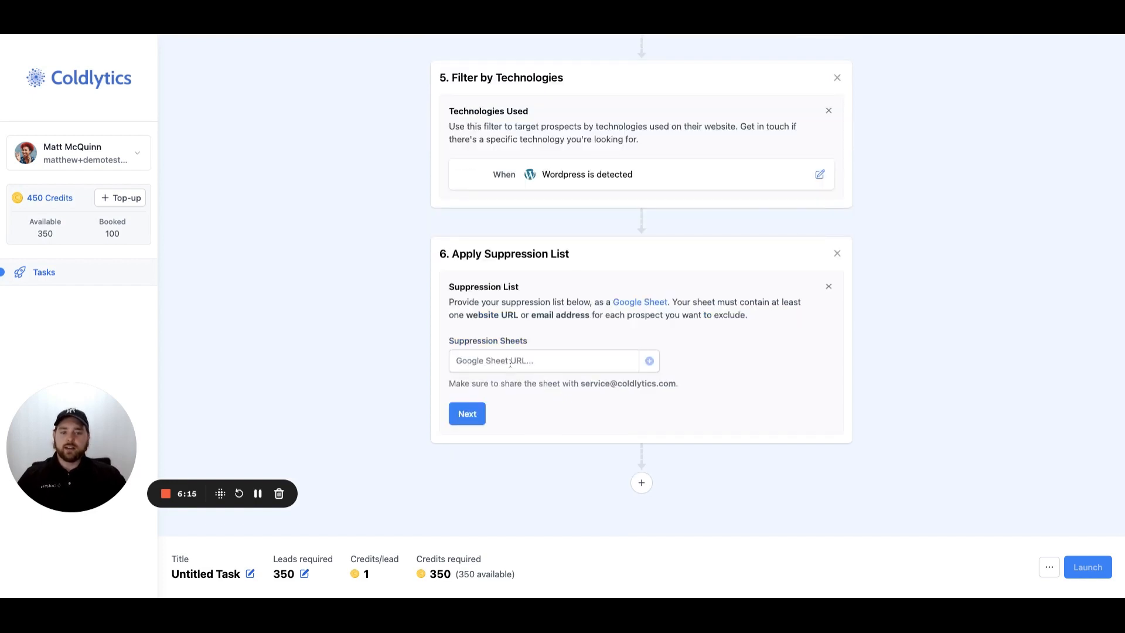
click(543, 360)
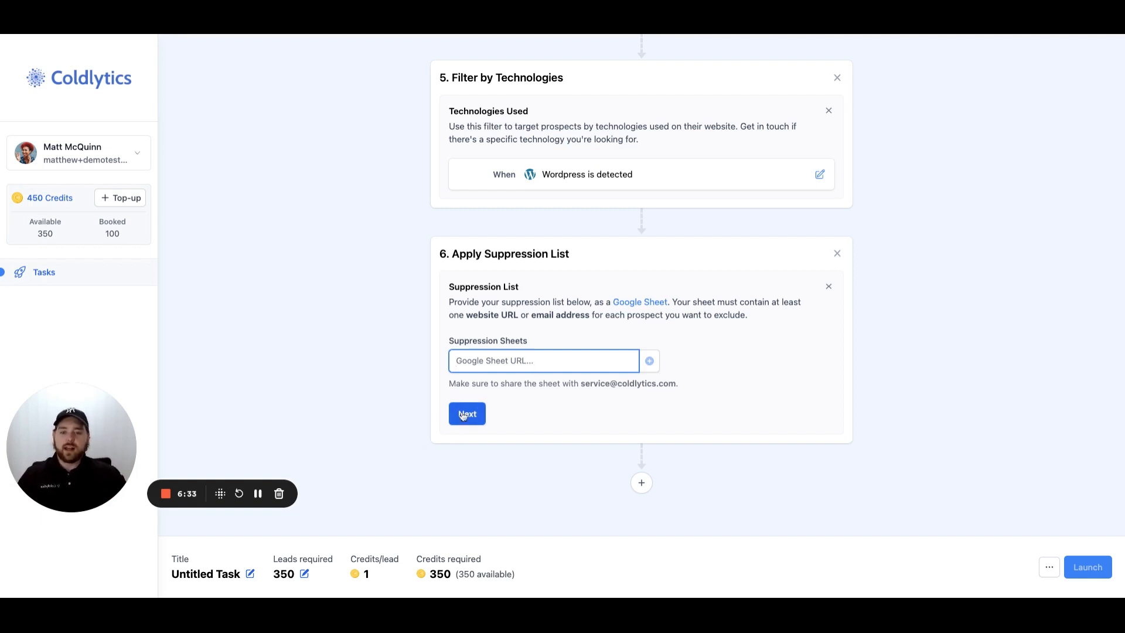
click(467, 414)
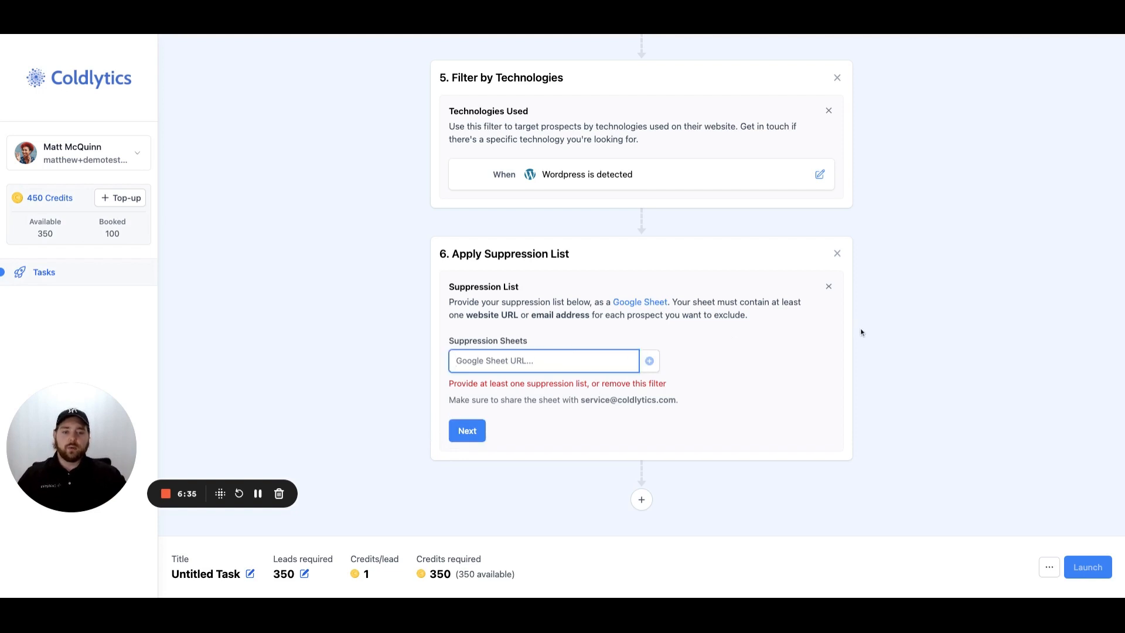
mouse_move(803, 297)
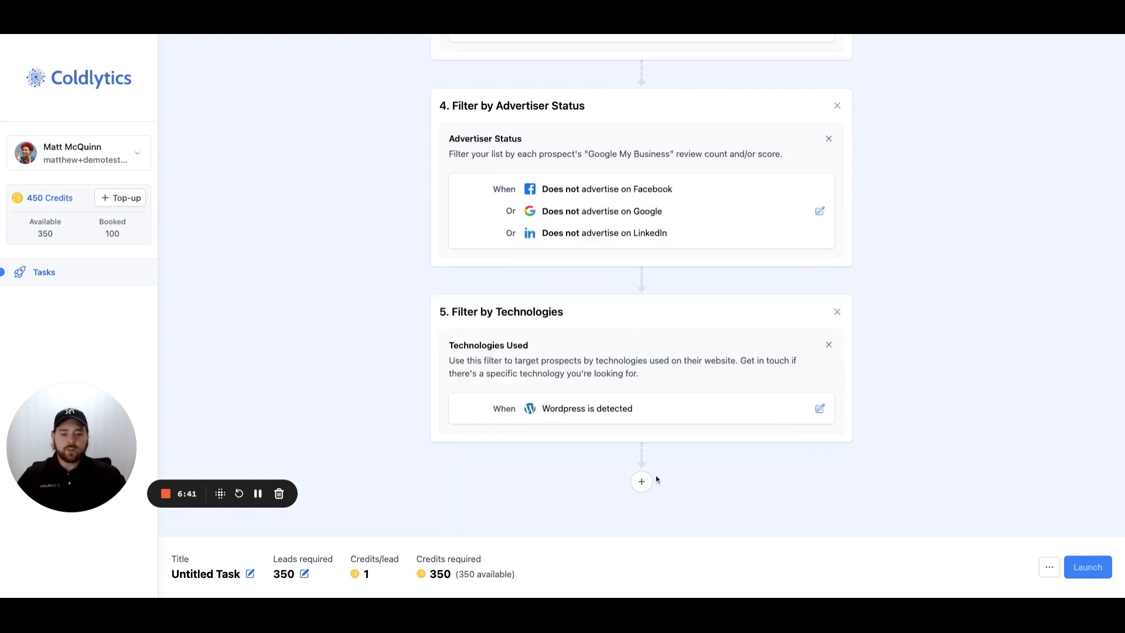
scroll(down, 3)
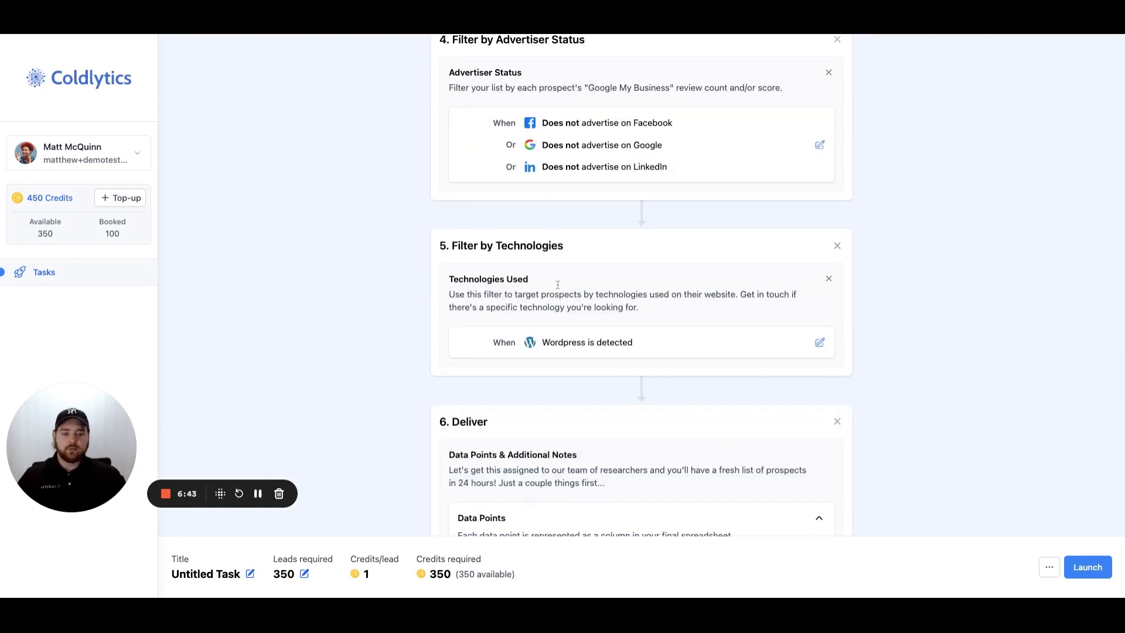
scroll(down, 3)
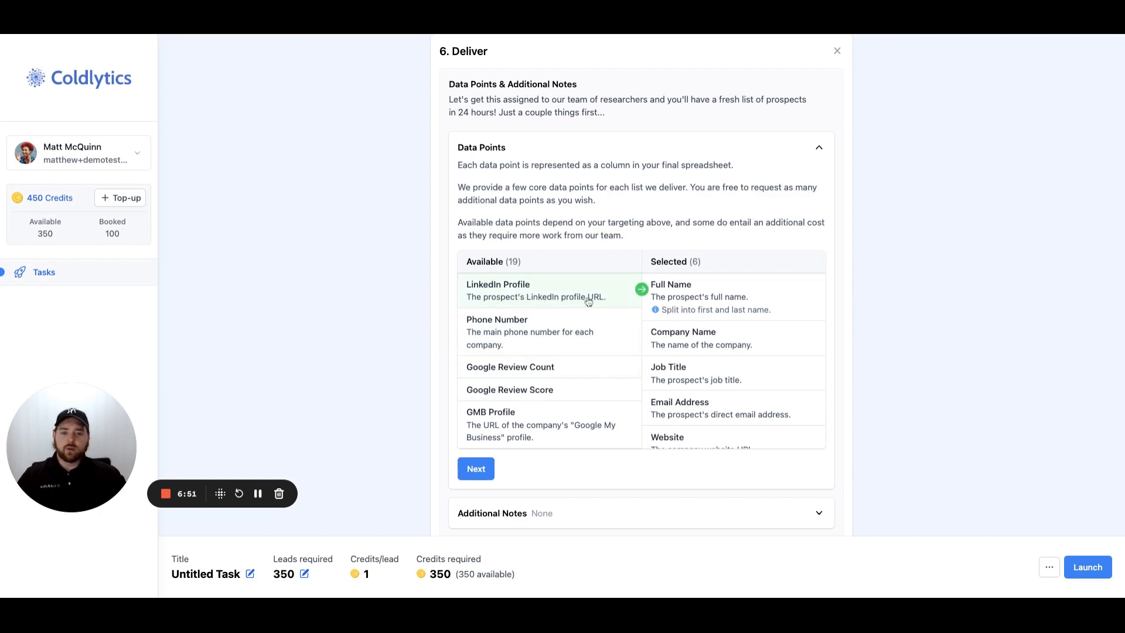
mouse_move(578, 341)
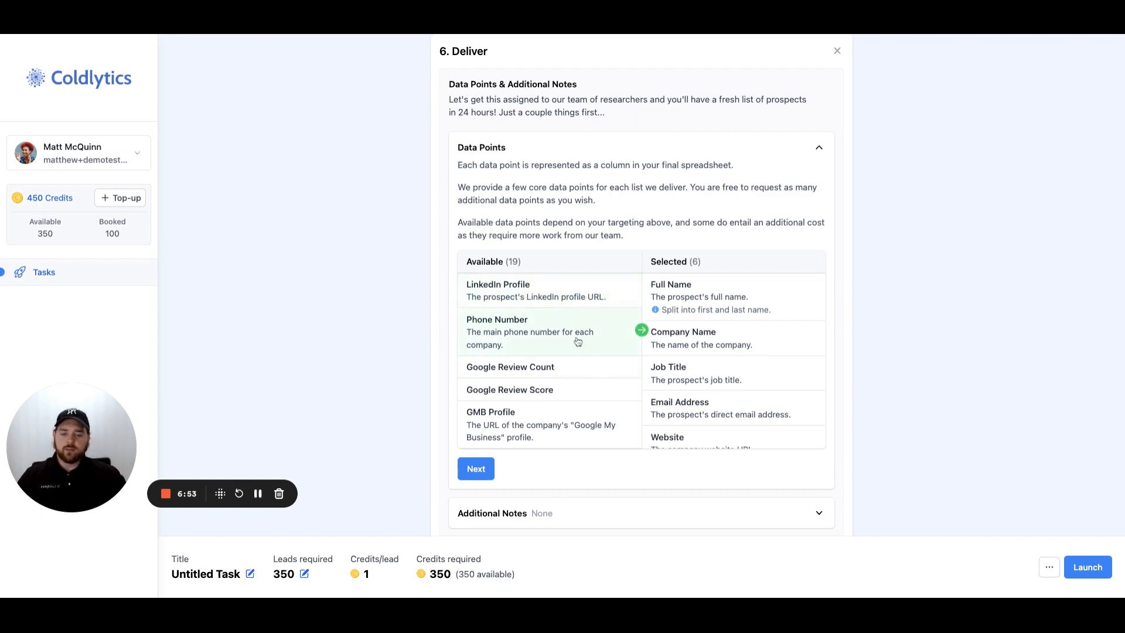
mouse_move(582, 342)
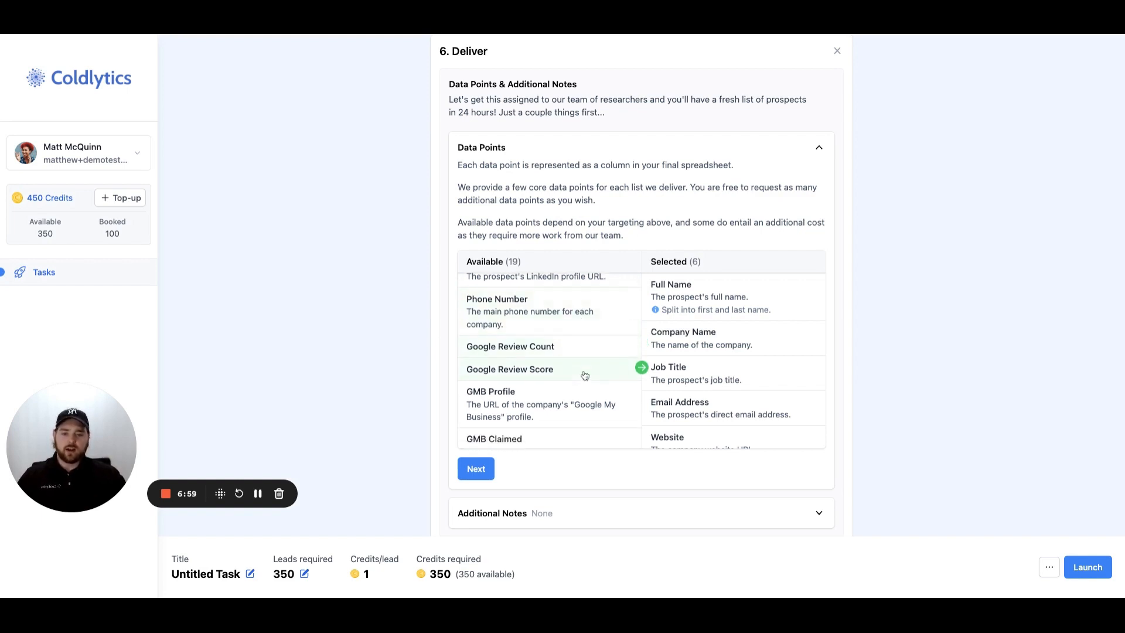
scroll(down, 3)
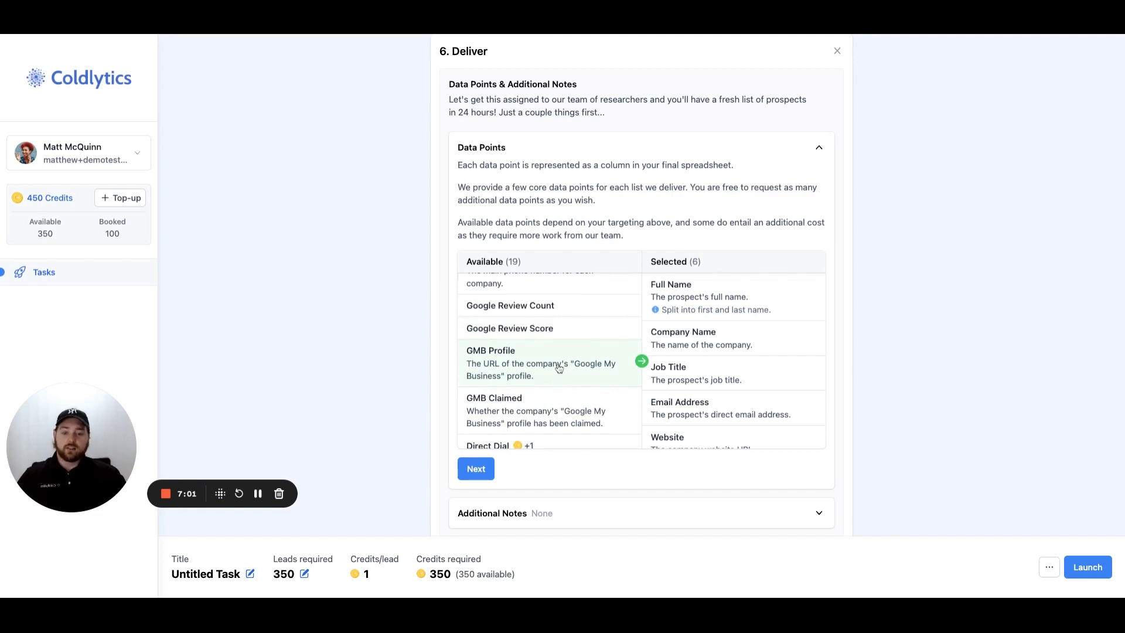
scroll(down, 3)
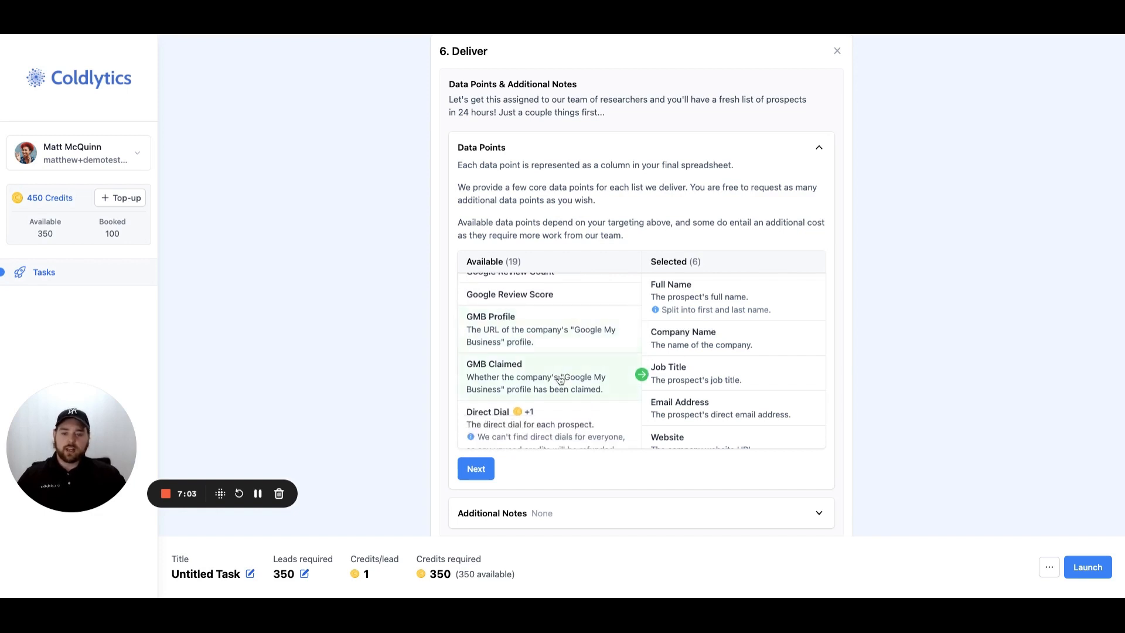
scroll(down, 3)
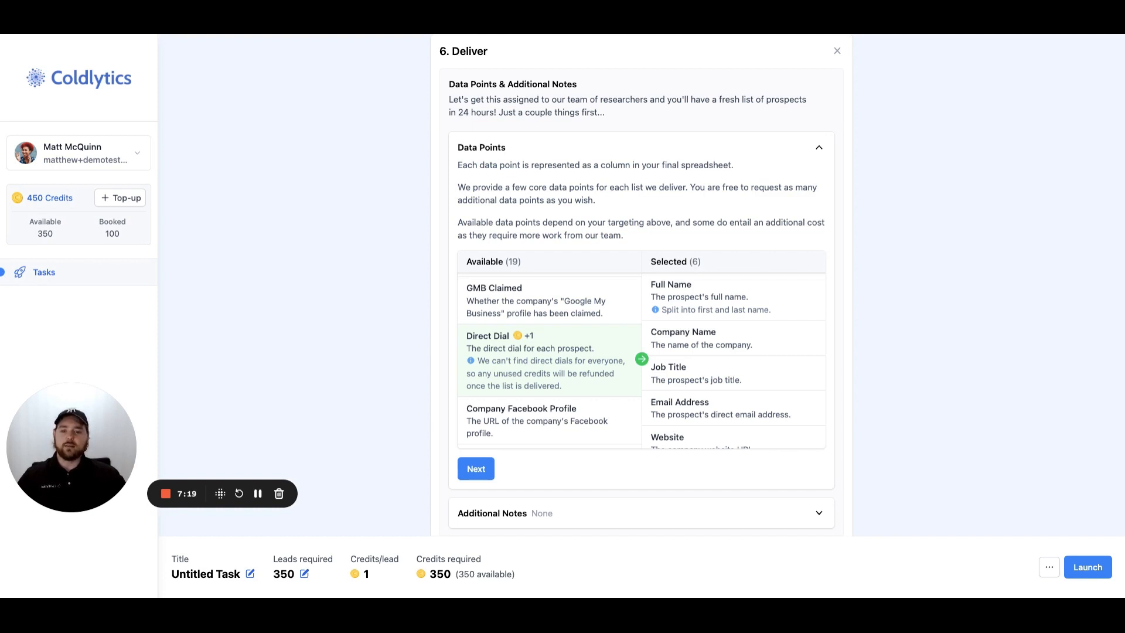
scroll(down, 3)
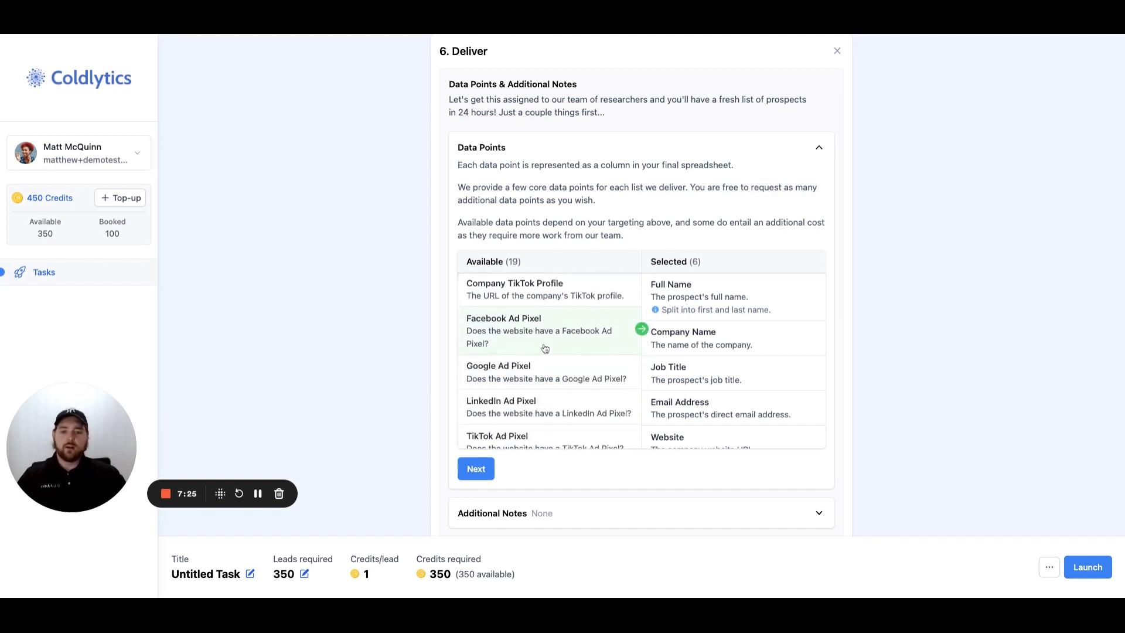
scroll(down, 3)
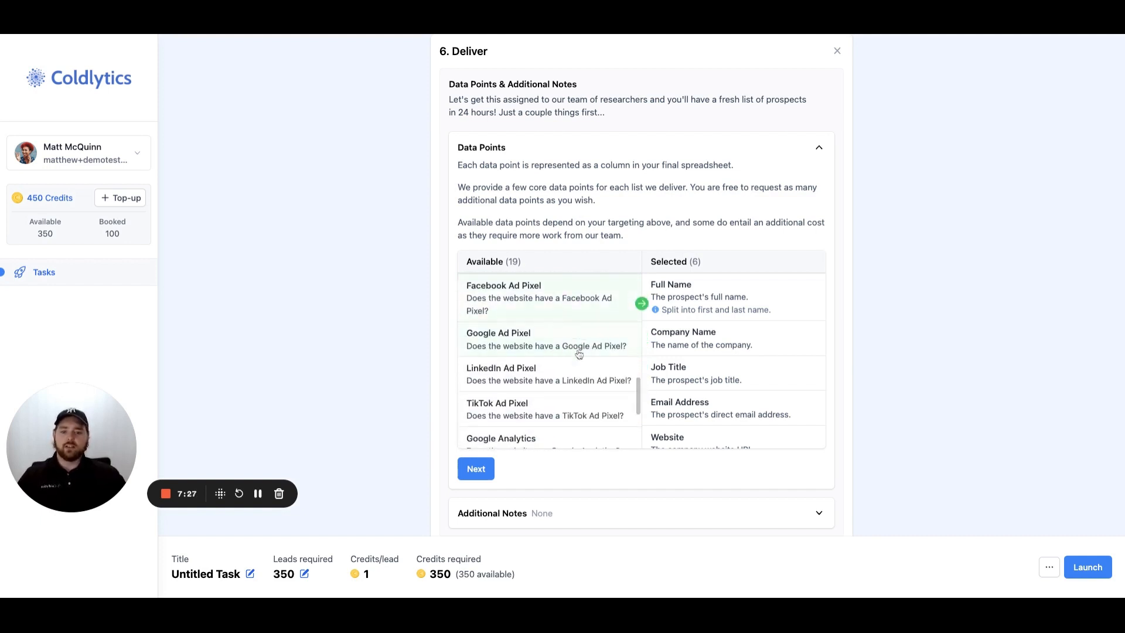
mouse_move(569, 338)
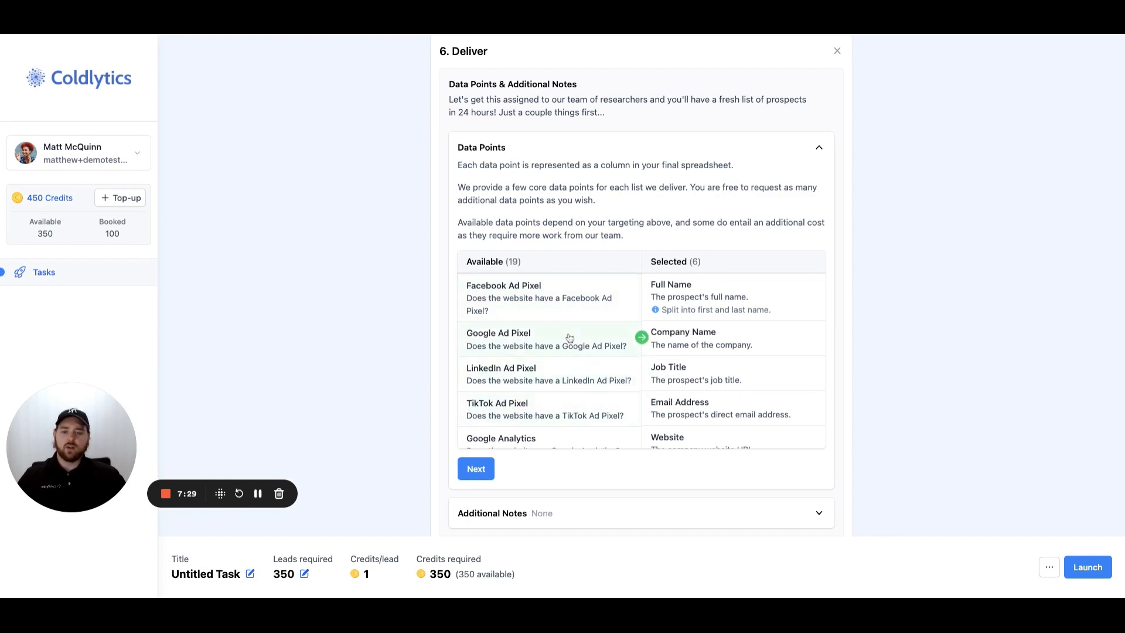
mouse_move(566, 369)
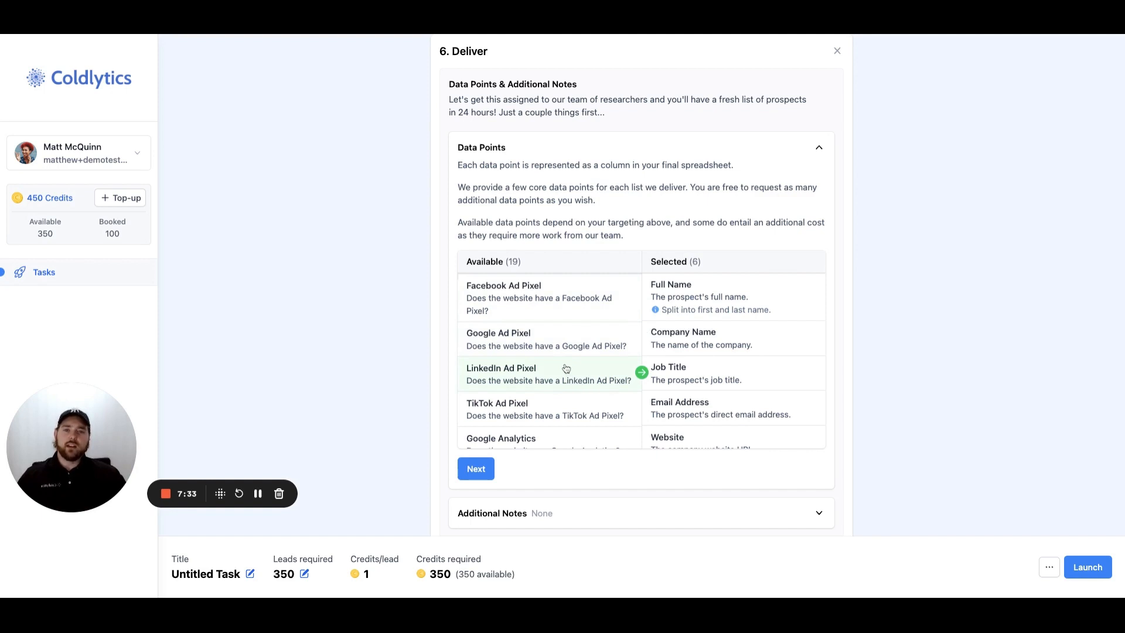
scroll(down, 3)
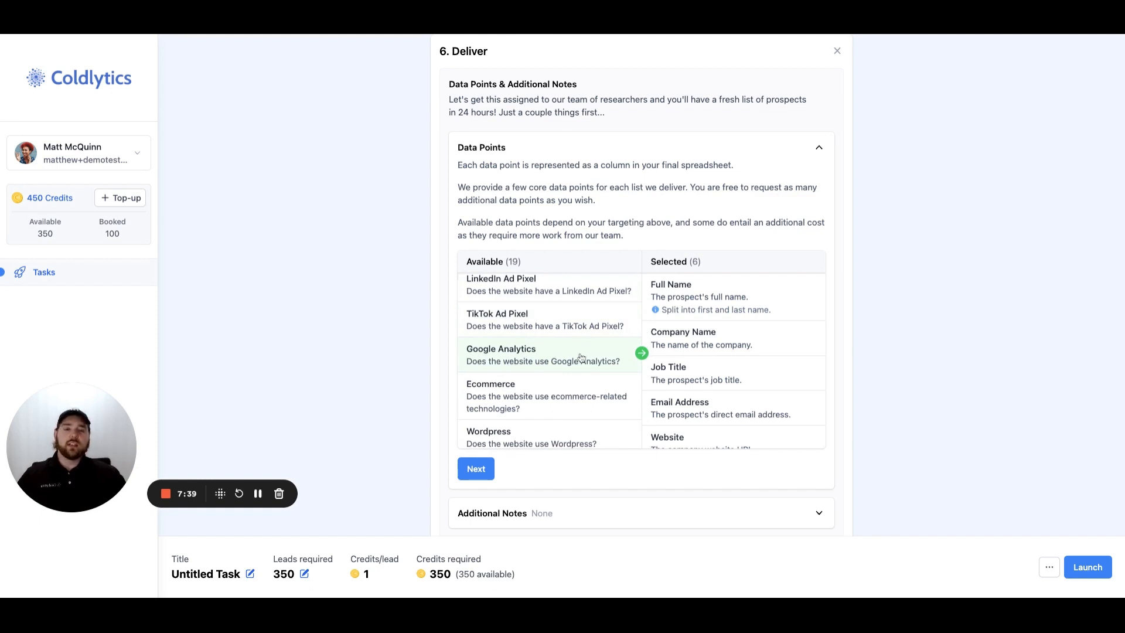
scroll(down, 3)
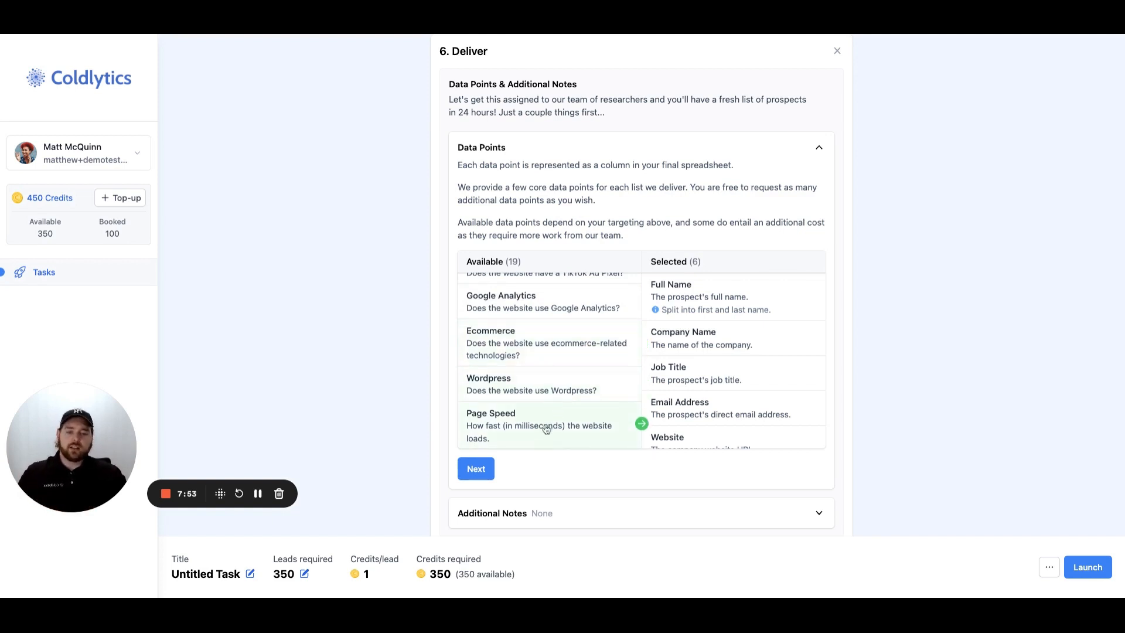
scroll(down, 3)
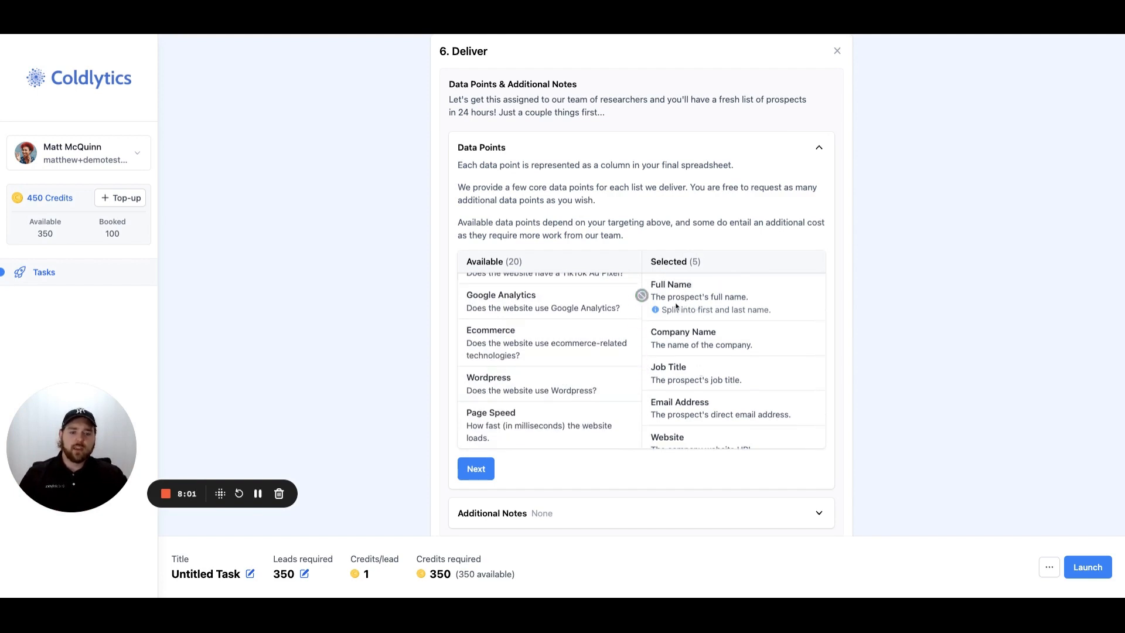
mouse_move(718, 355)
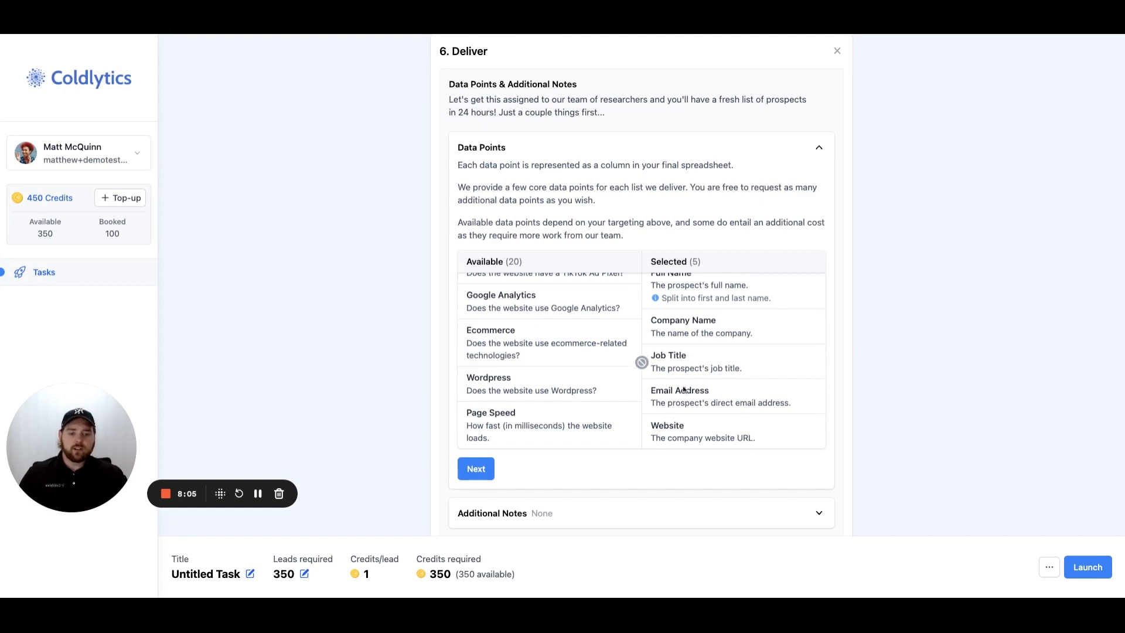
scroll(down, 3)
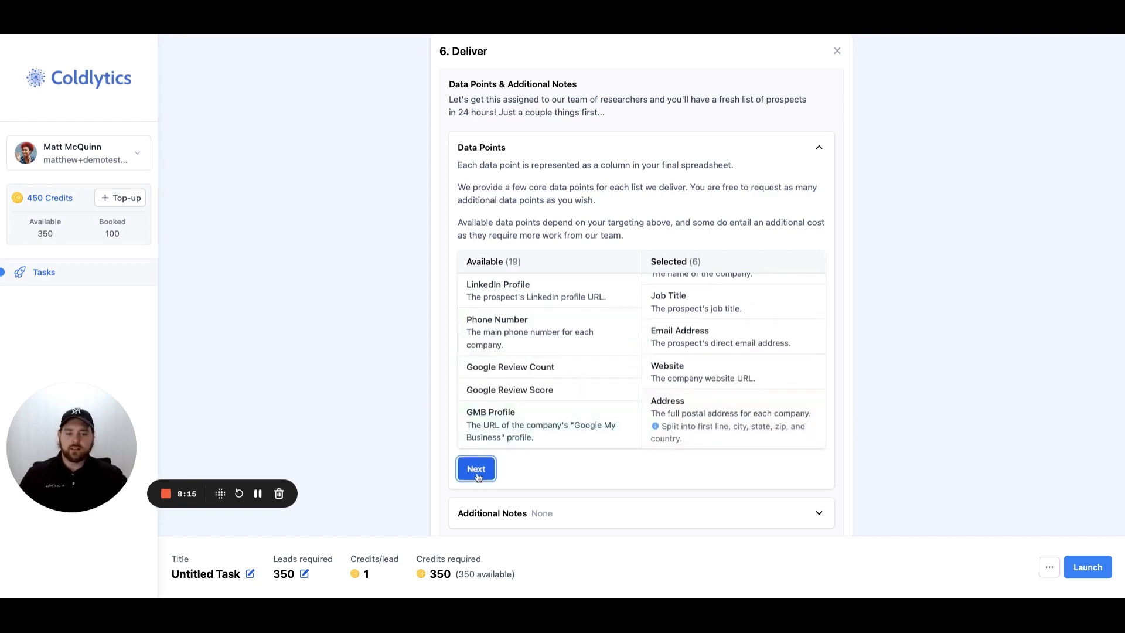
Confirm the data points and launch the untitled 350-lead task
click(476, 467)
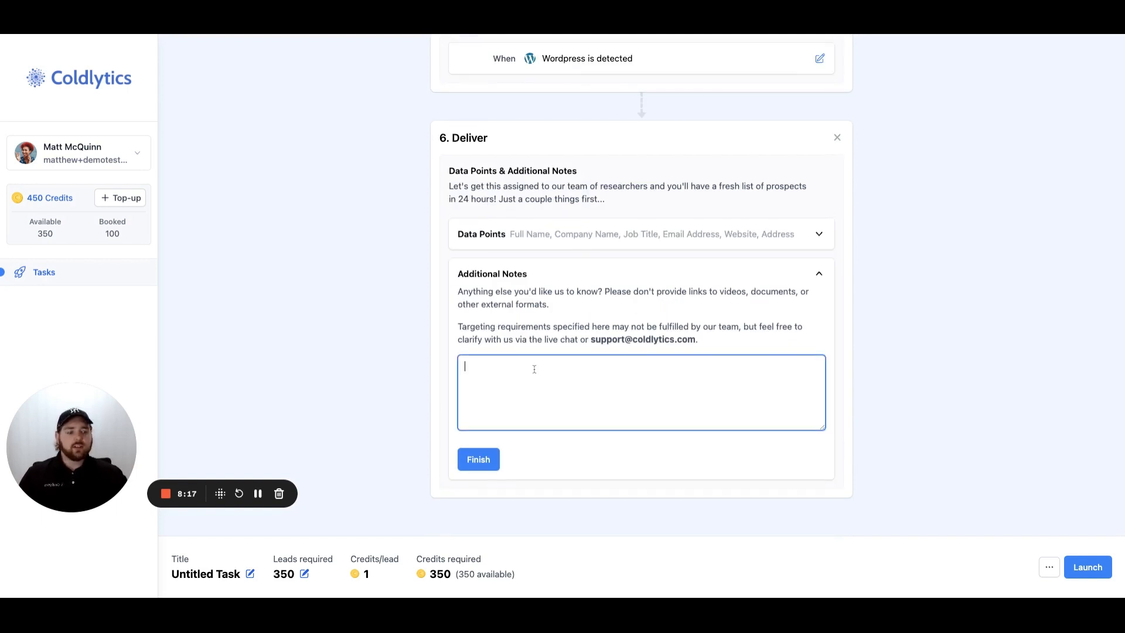
click(478, 459)
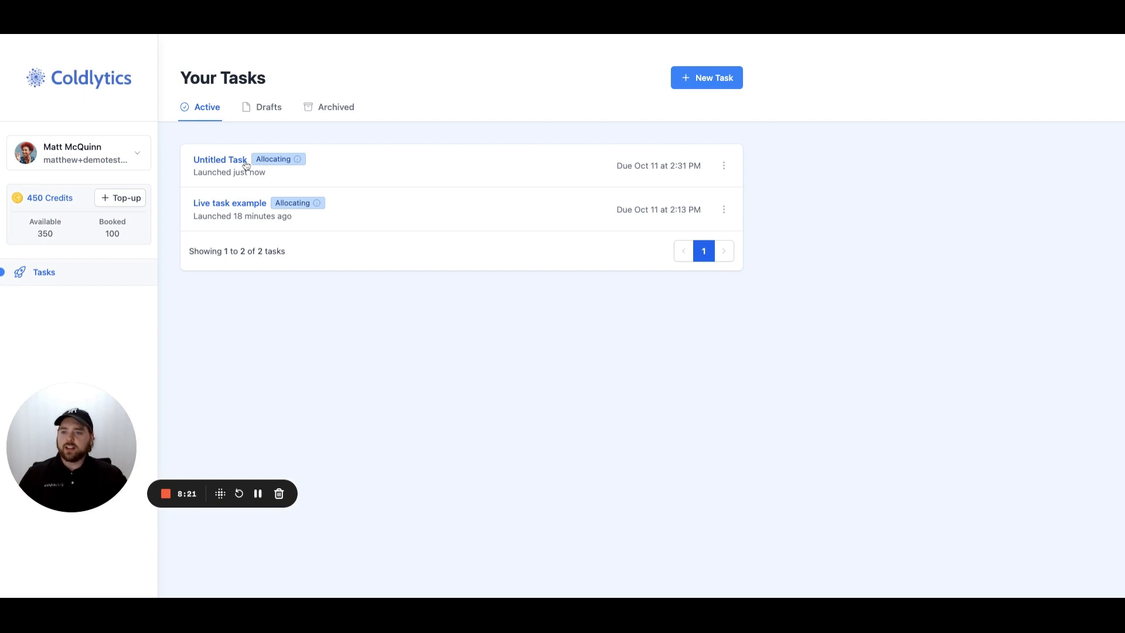
mouse_move(228, 207)
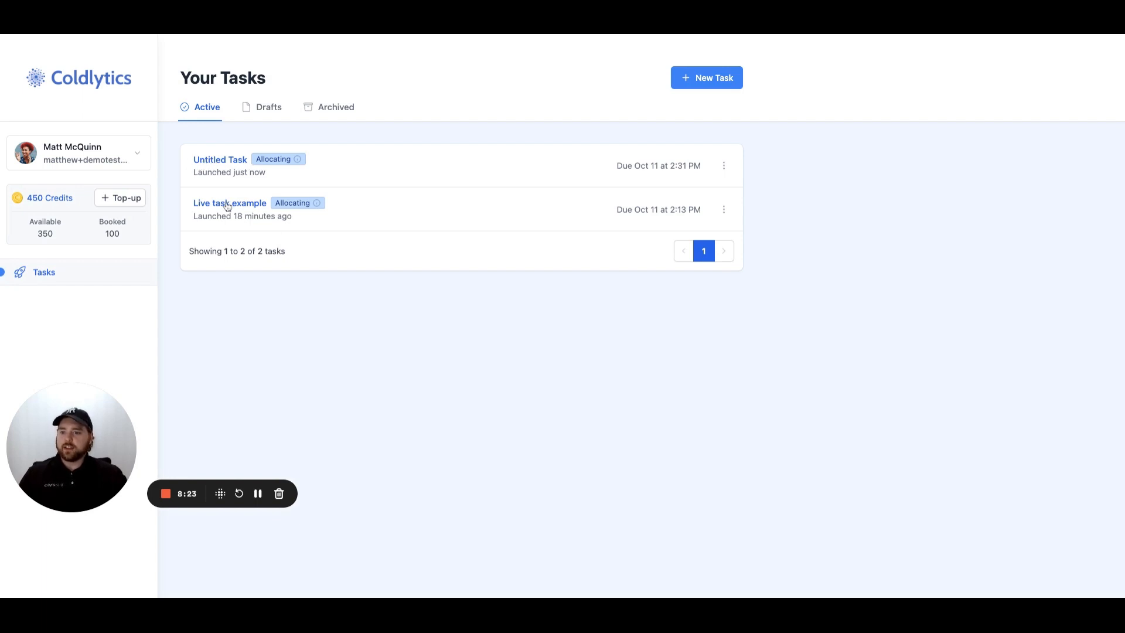
Open the Live task example and select text on its overview page
click(229, 204)
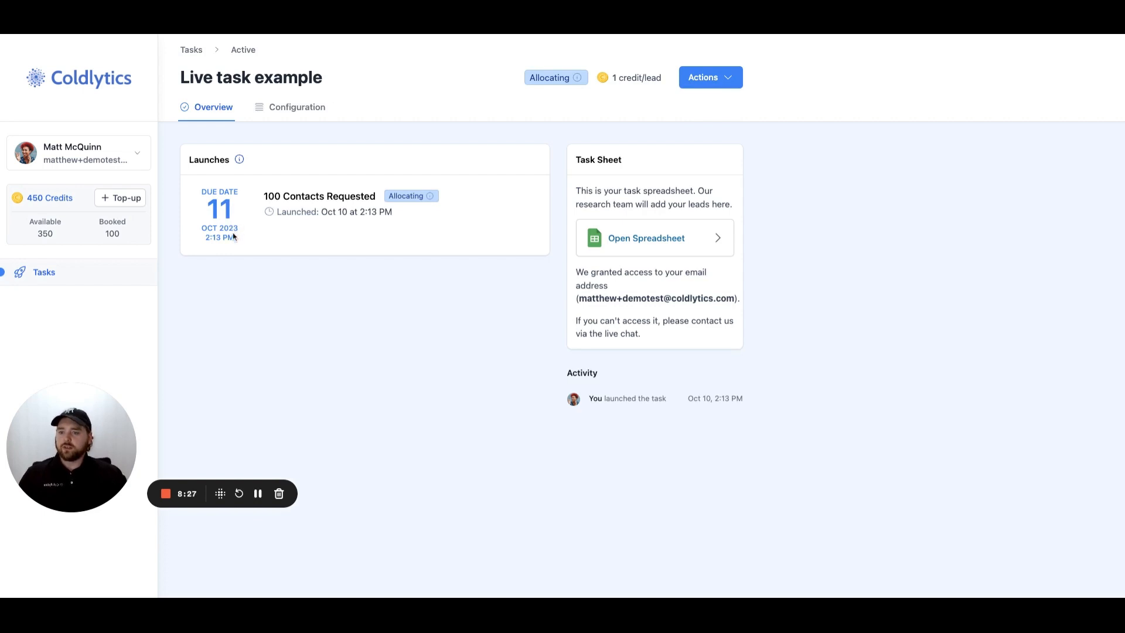
drag(264, 196, 361, 212)
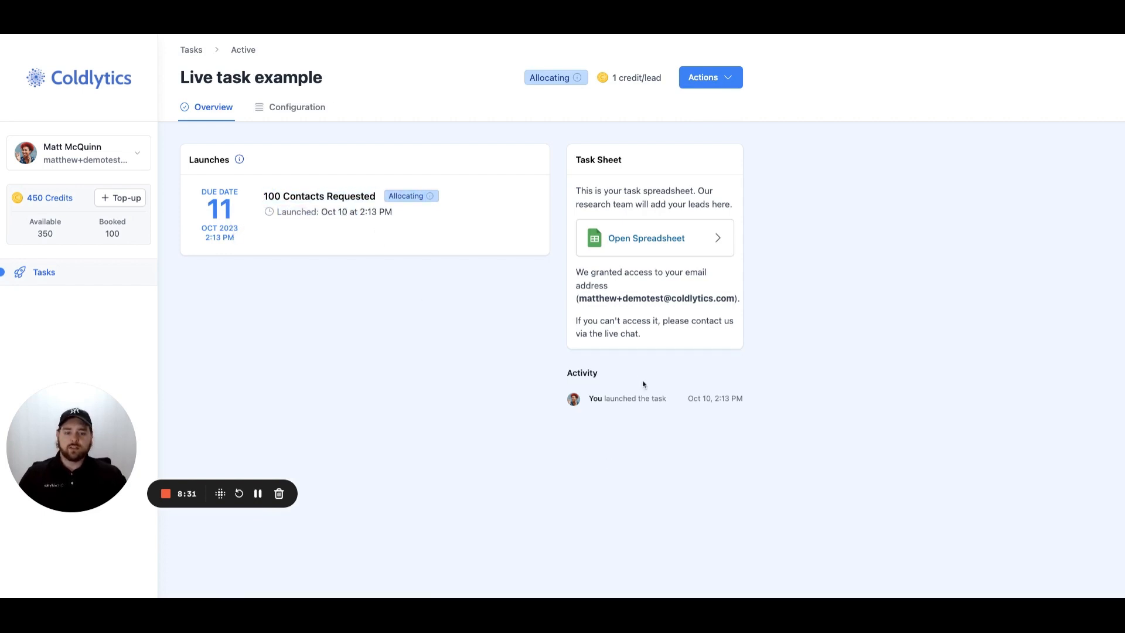
mouse_move(638, 478)
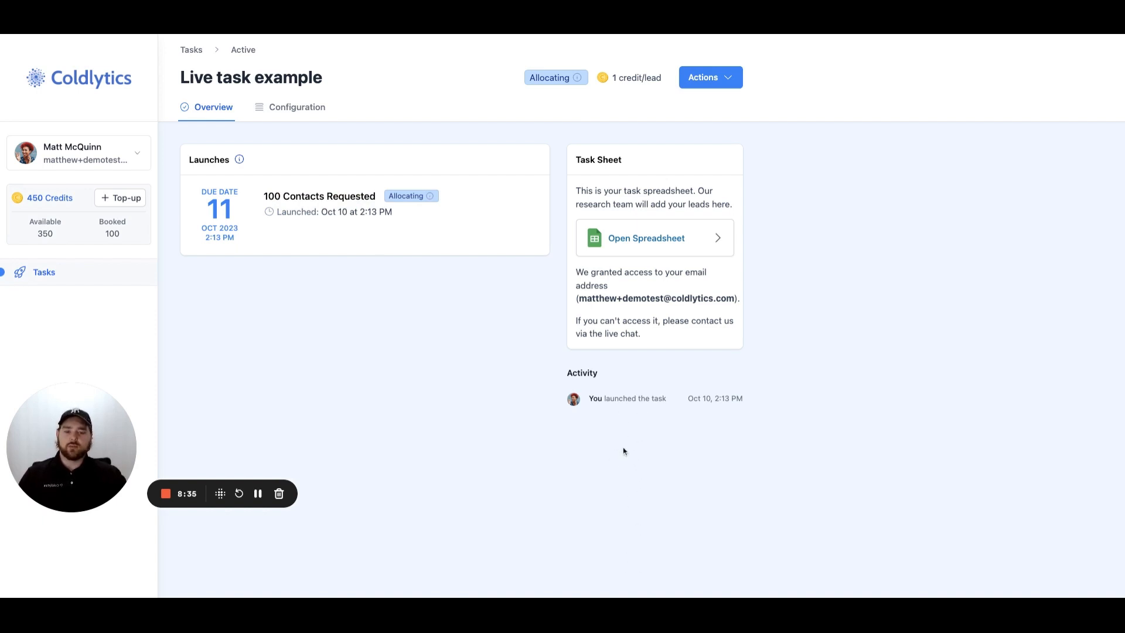
mouse_move(472, 387)
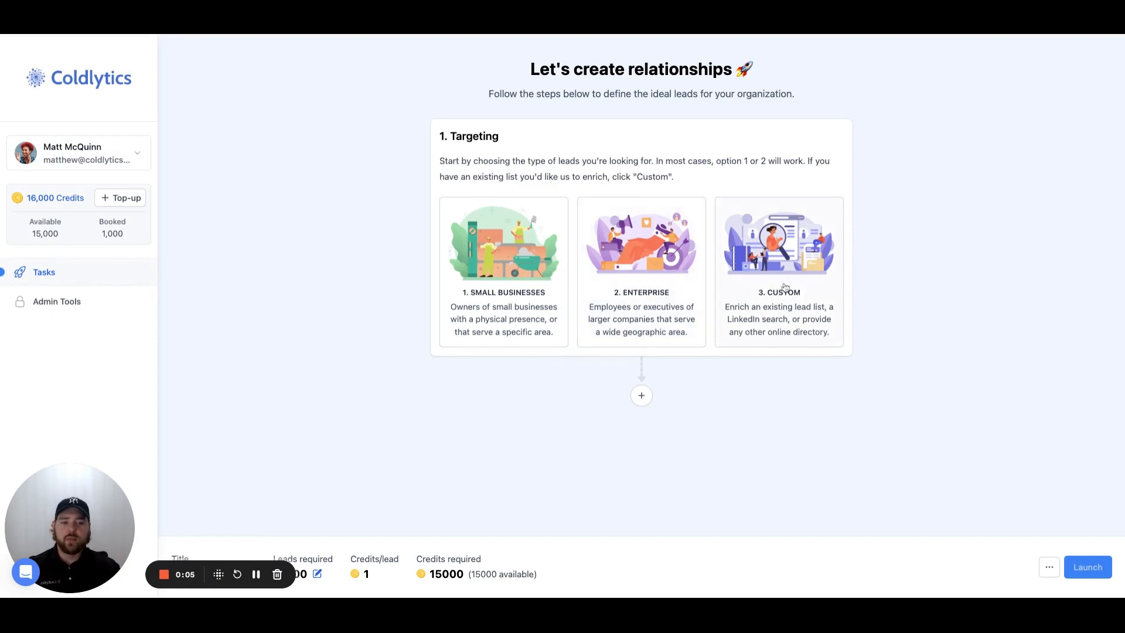
Choose Enterprise targeting for the United States with the 'crm software' industry
click(640, 244)
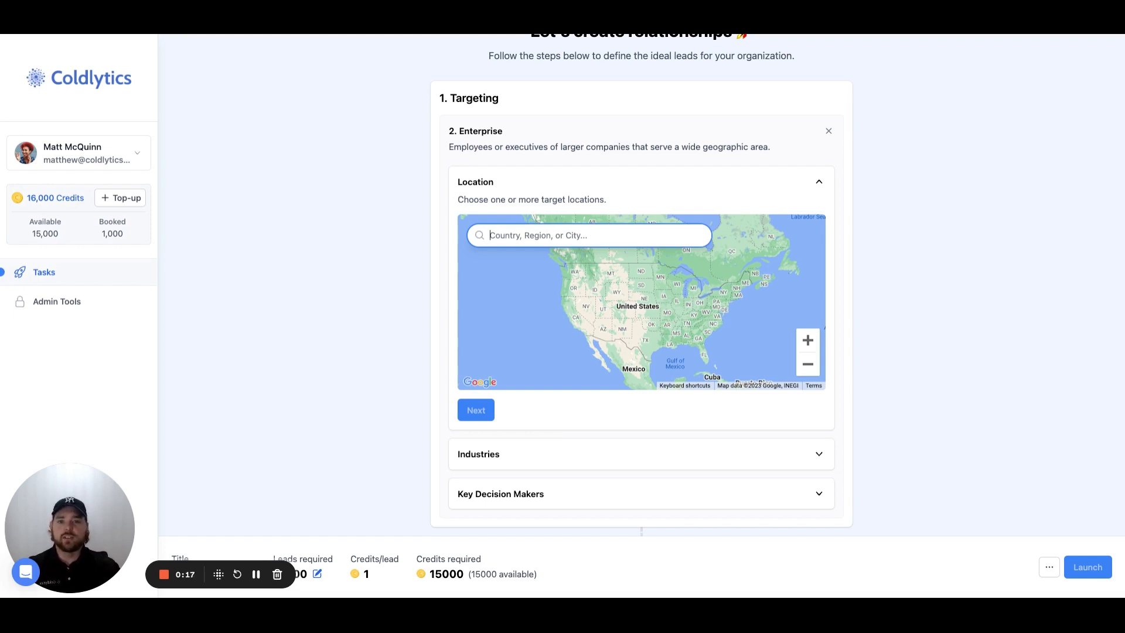
text(uni)
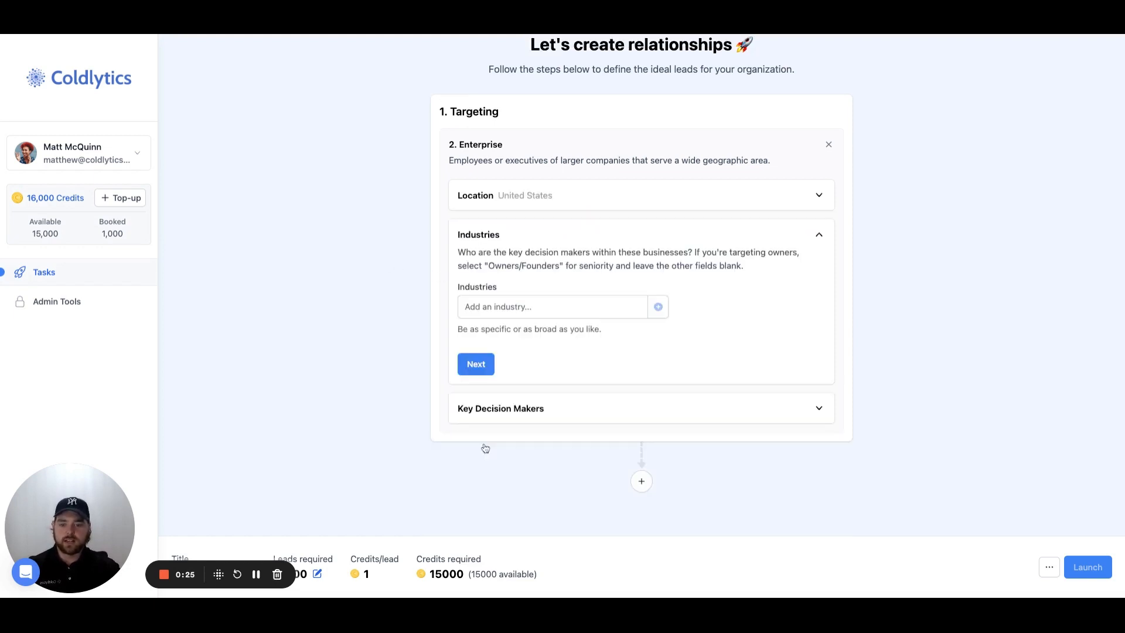
text(s)
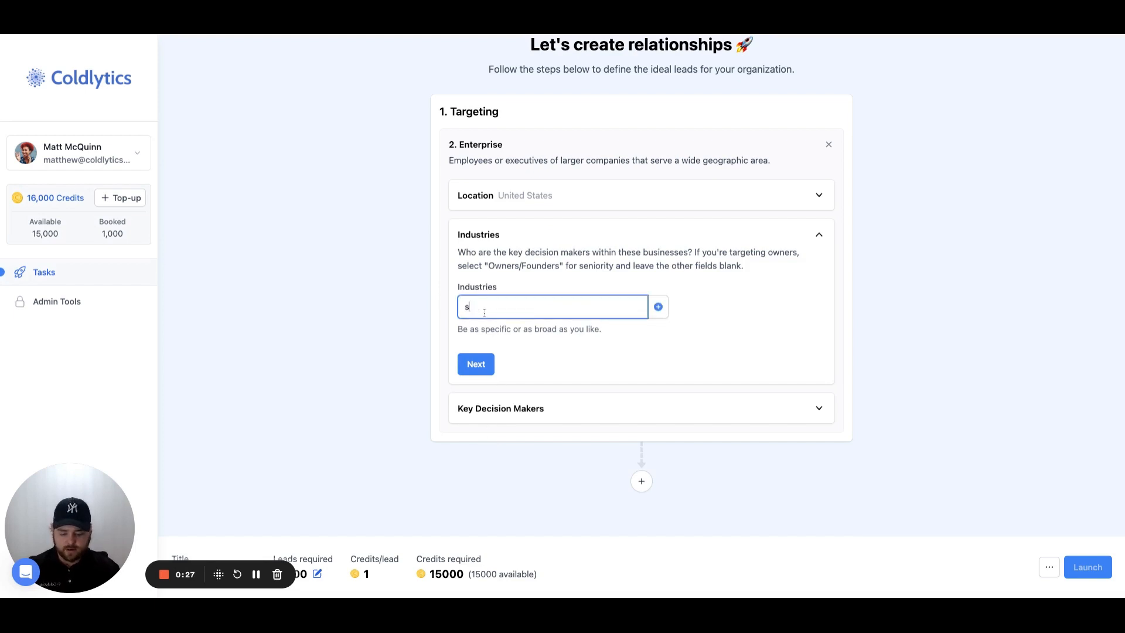
text(oftware)
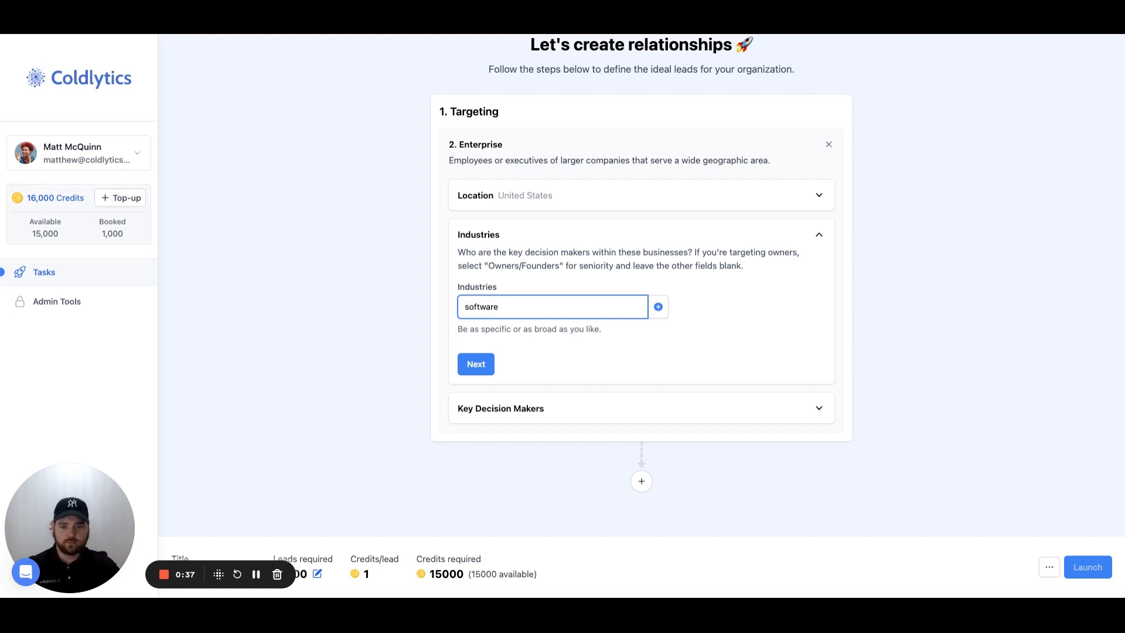
text(crm)
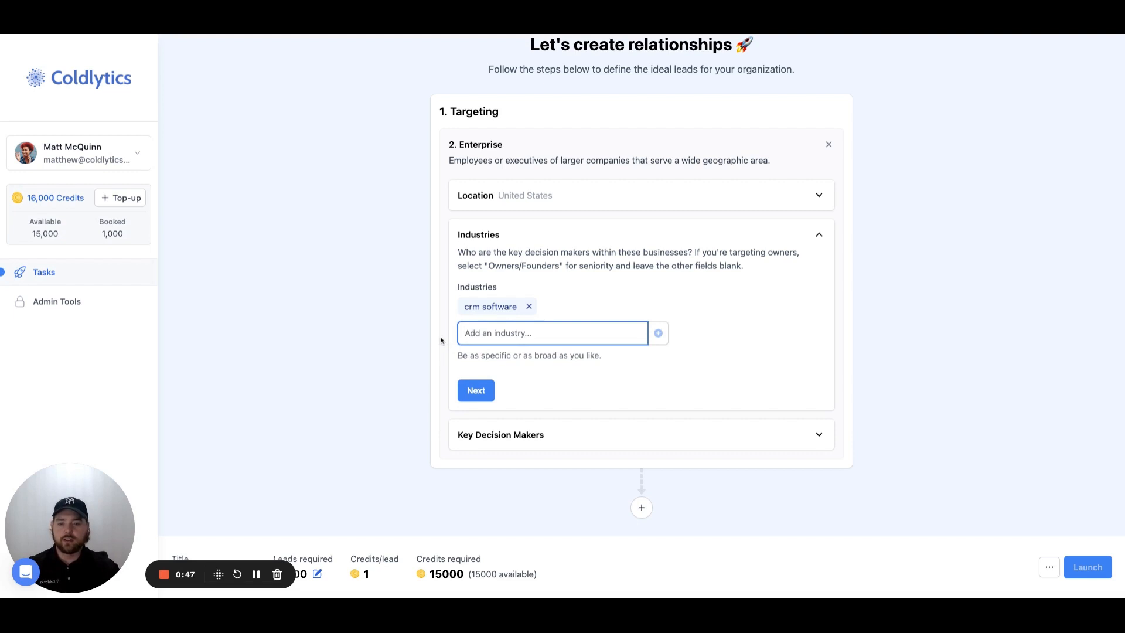
click(475, 389)
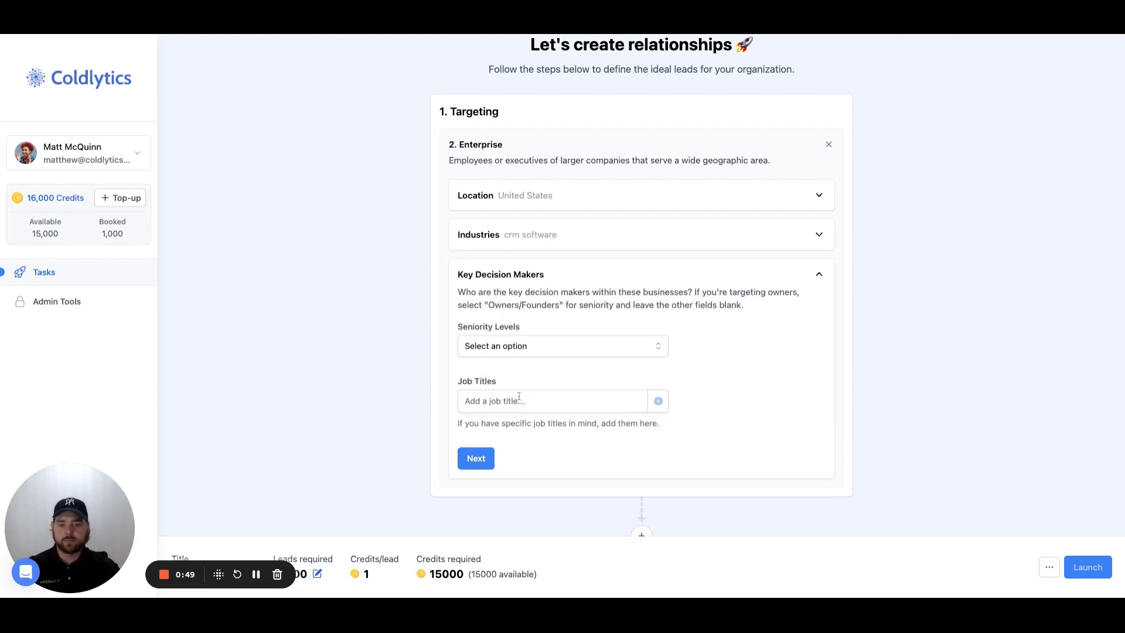
Target Owners/Founders and Directors & Executives with job title 'cmo', then continue
click(561, 346)
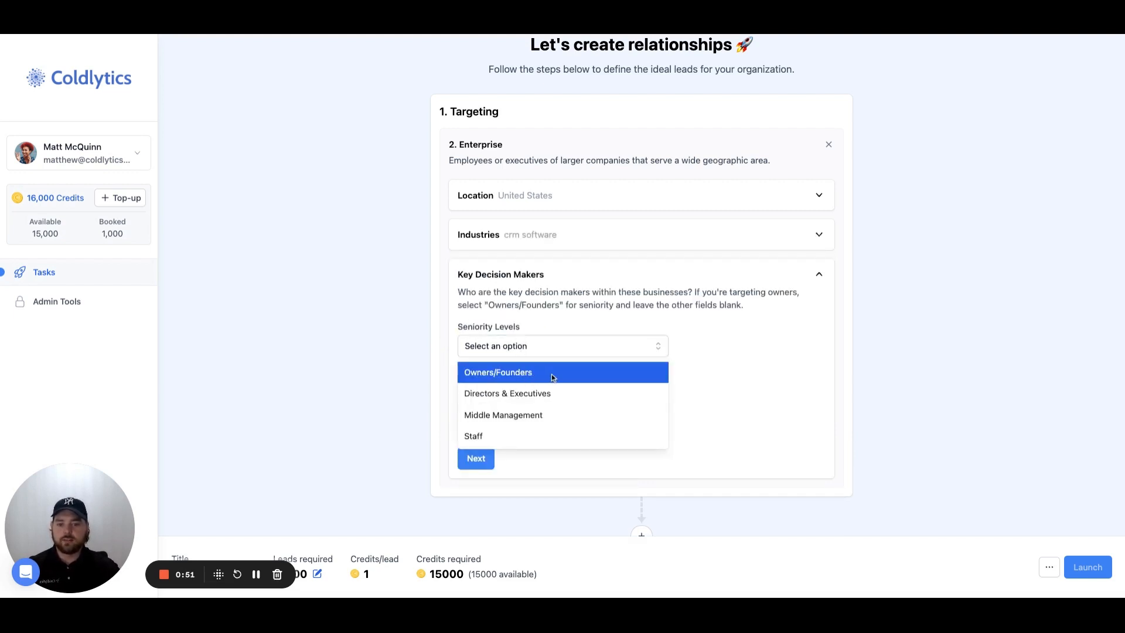
click(497, 371)
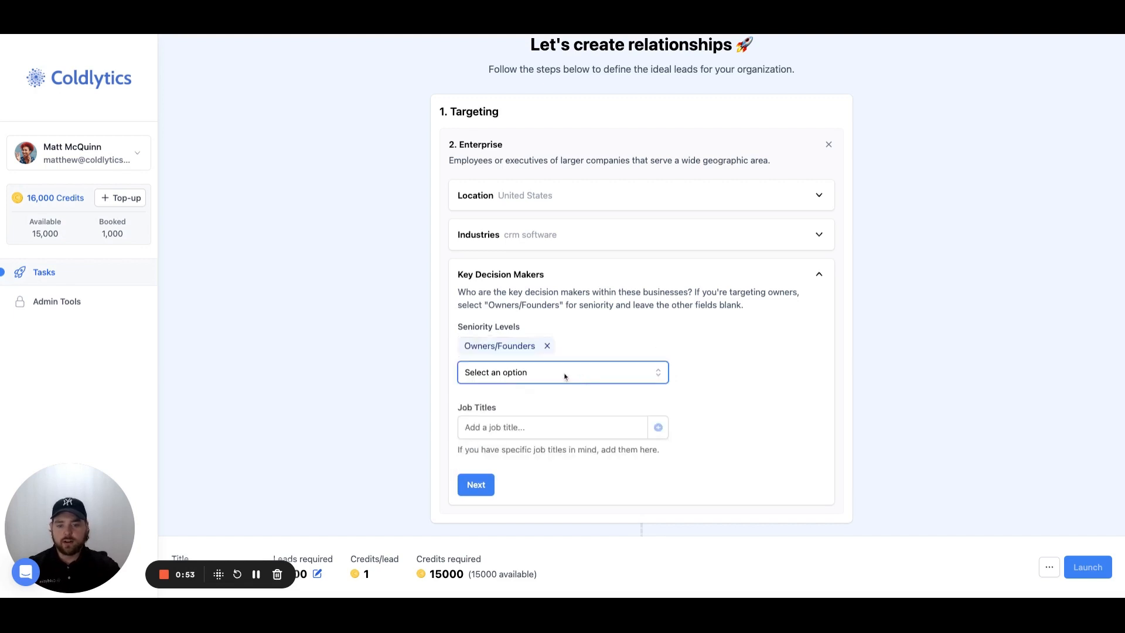
click(562, 371)
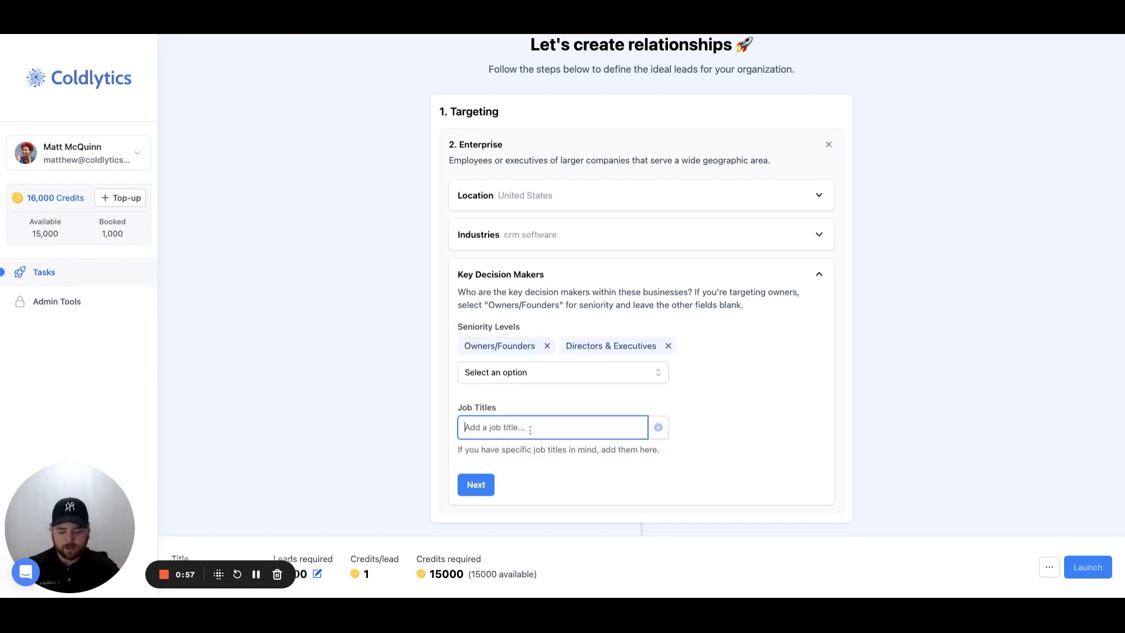
text(cmo)
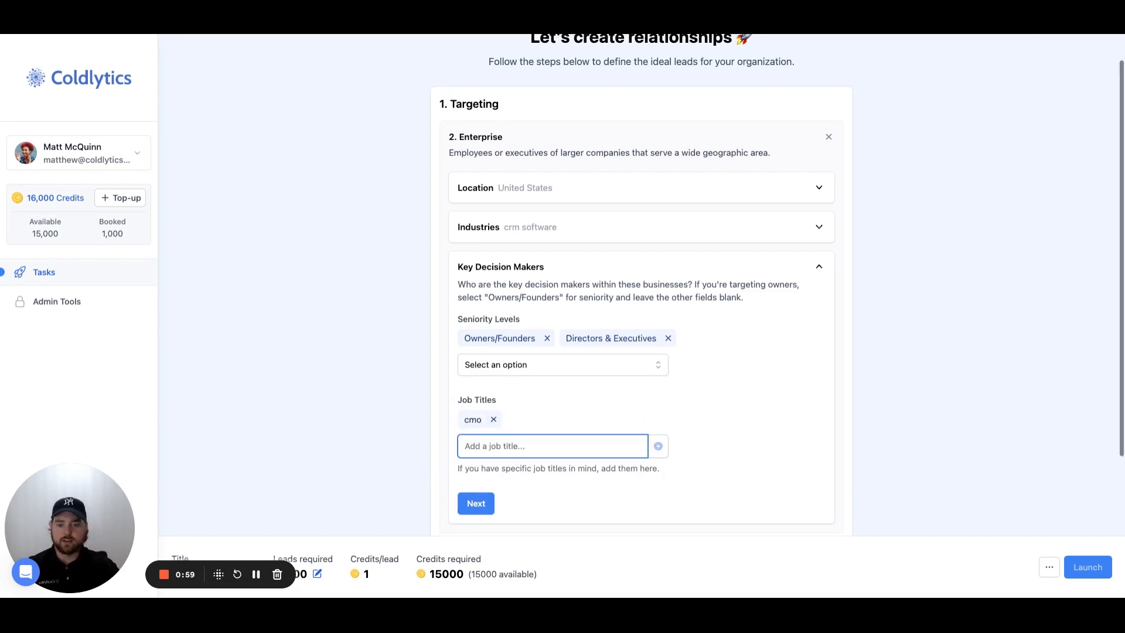
click(475, 502)
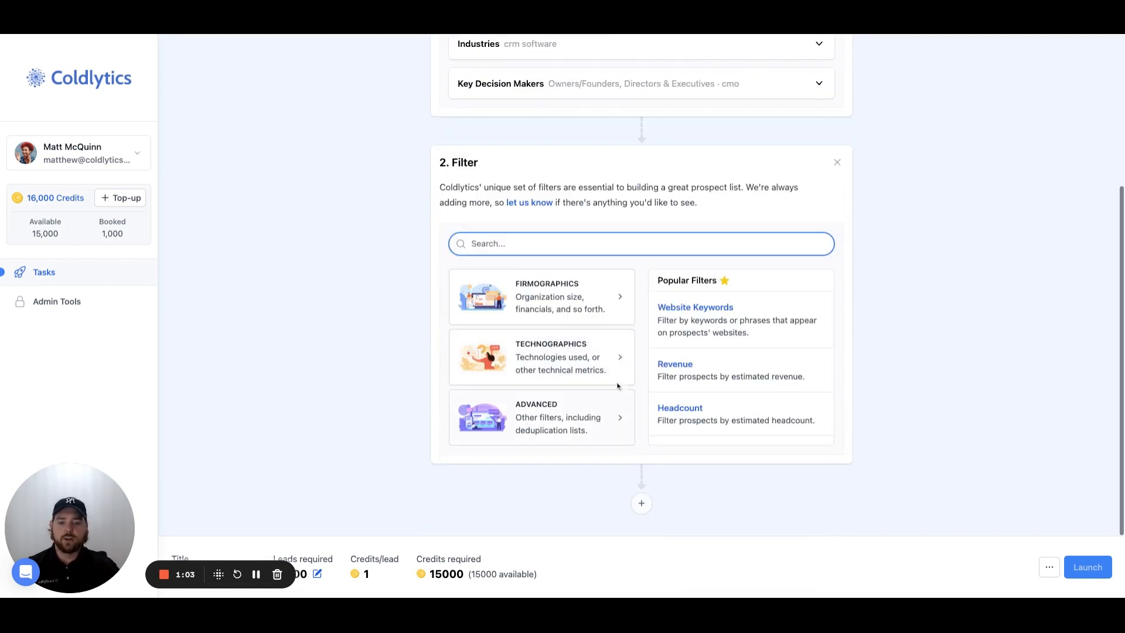
mouse_move(692, 318)
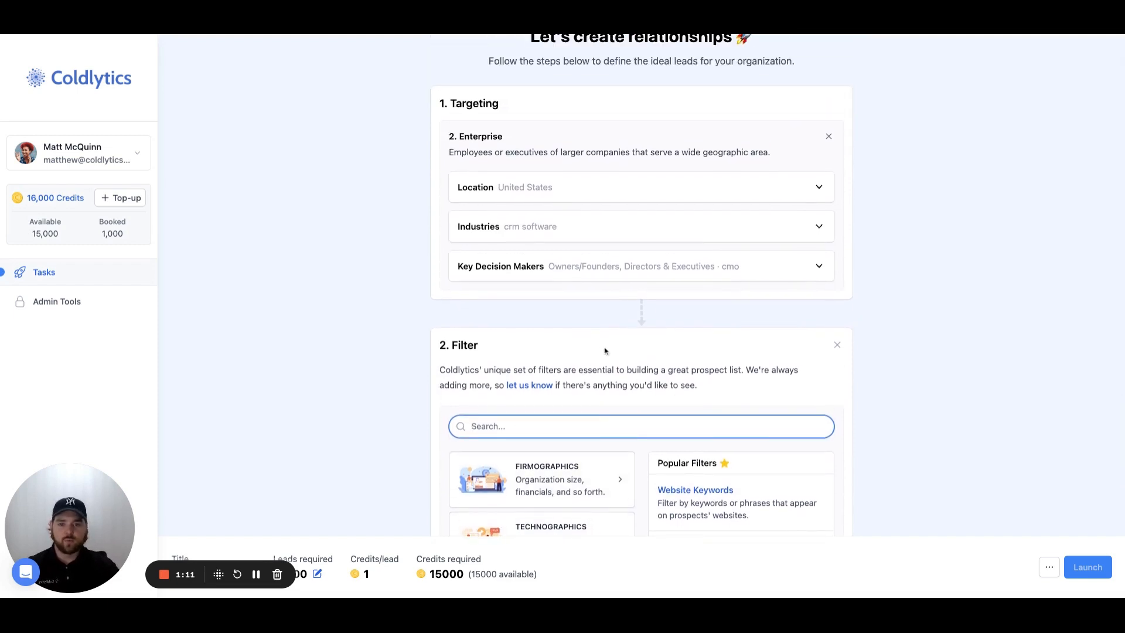
Remove the Deliver step from the Enterprise task
scroll(down, 3)
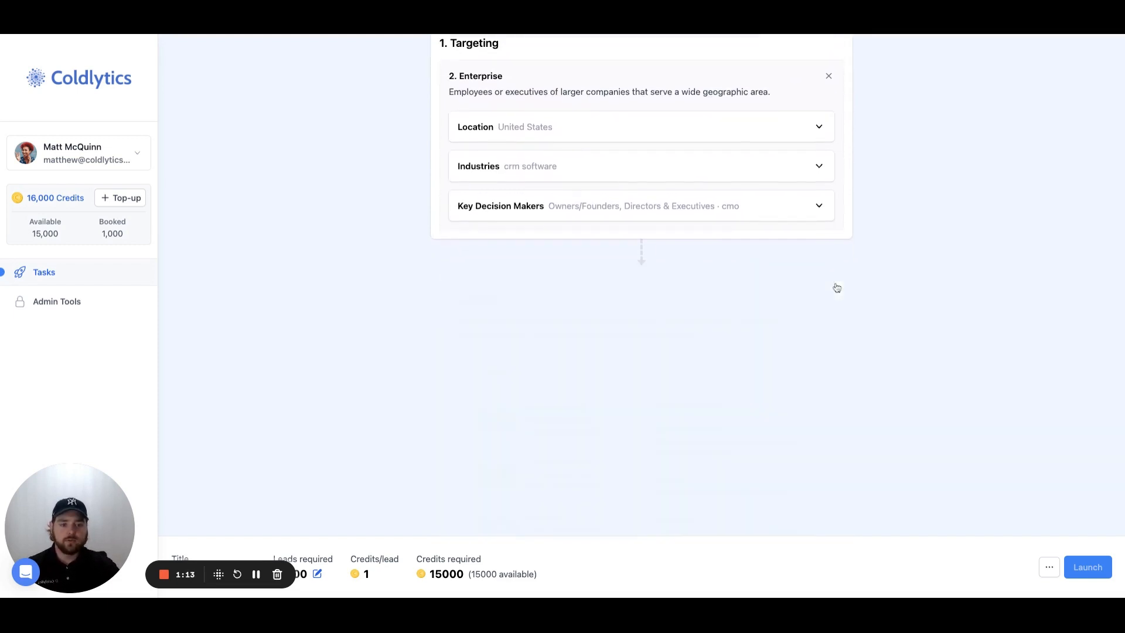
scroll(down, 3)
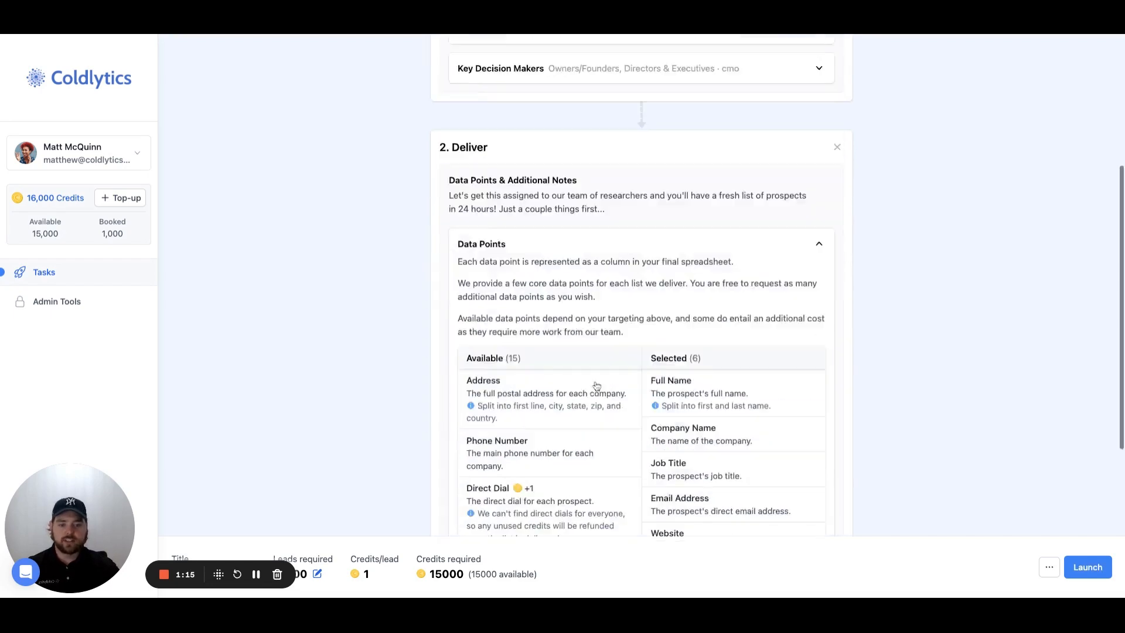
scroll(down, 3)
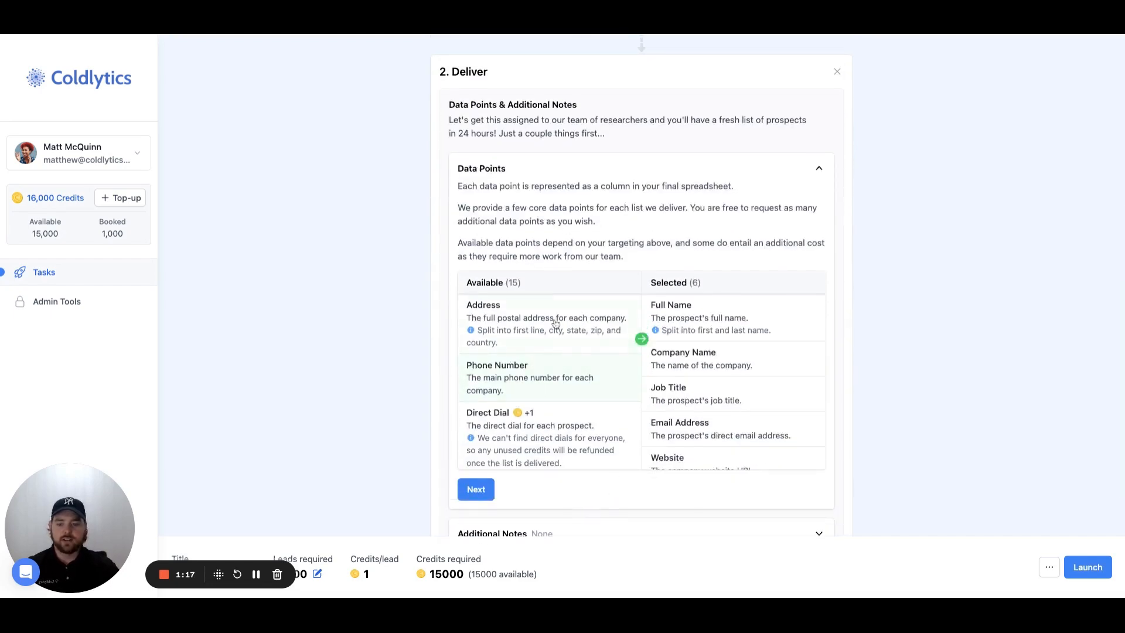
click(837, 71)
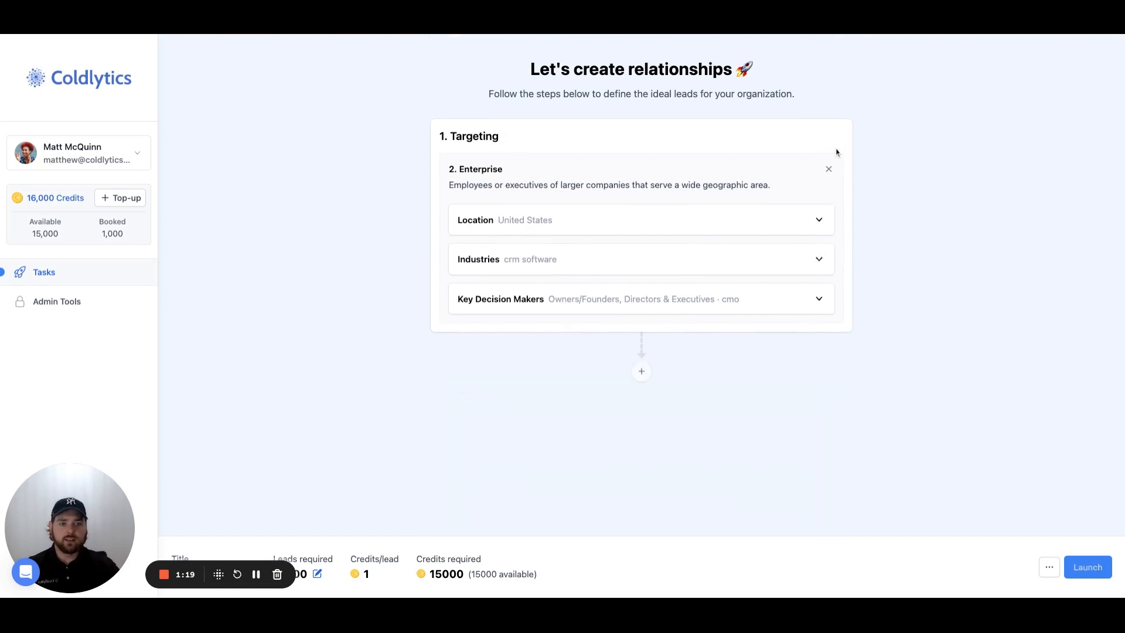
Discard Enterprise targeting and add a LinkedIn search link as a Custom data source
click(828, 168)
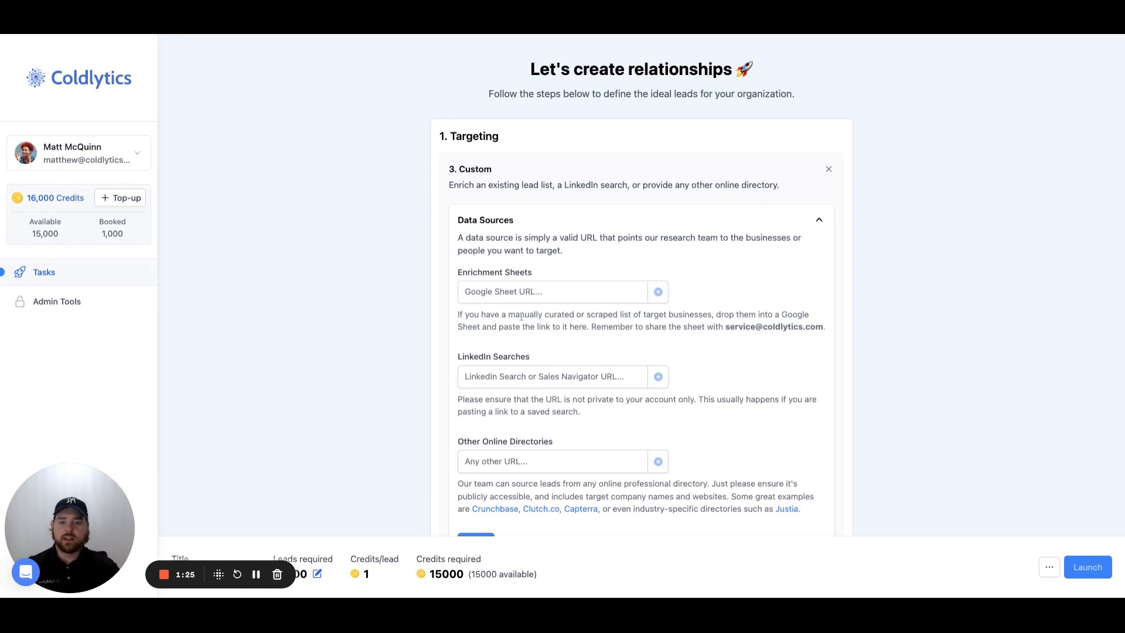
mouse_move(577, 312)
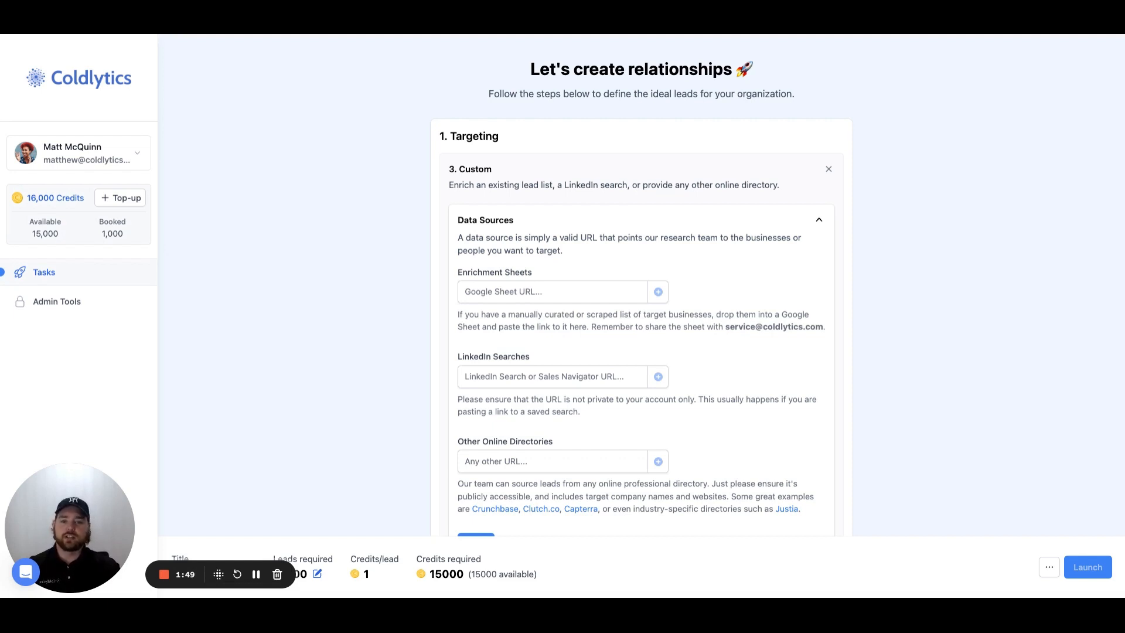
click(552, 291)
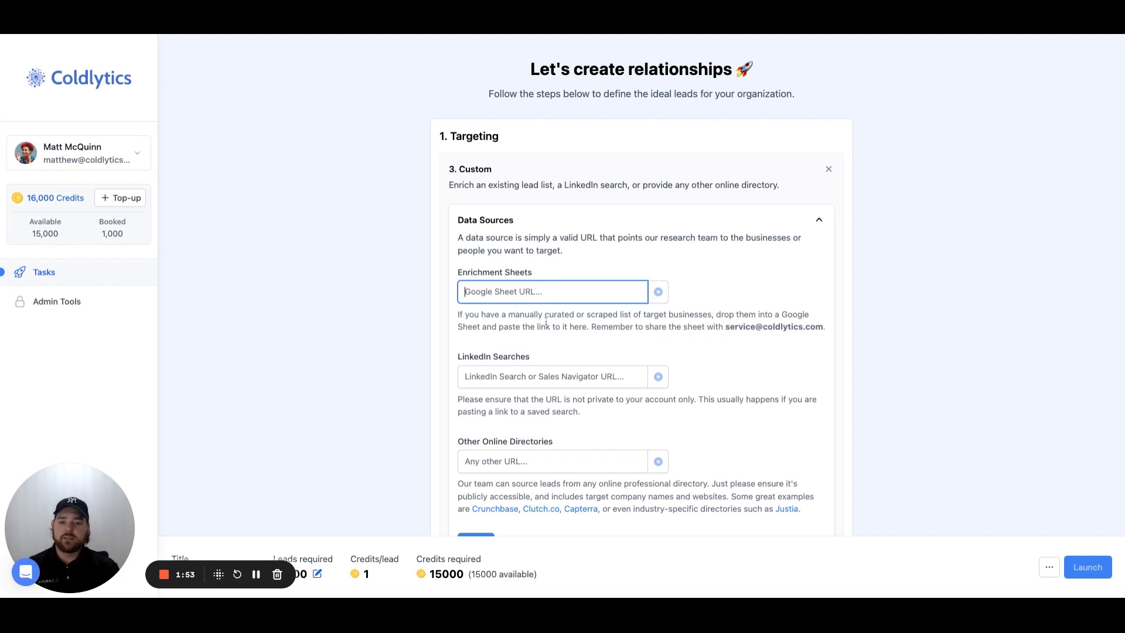
scroll(down, 3)
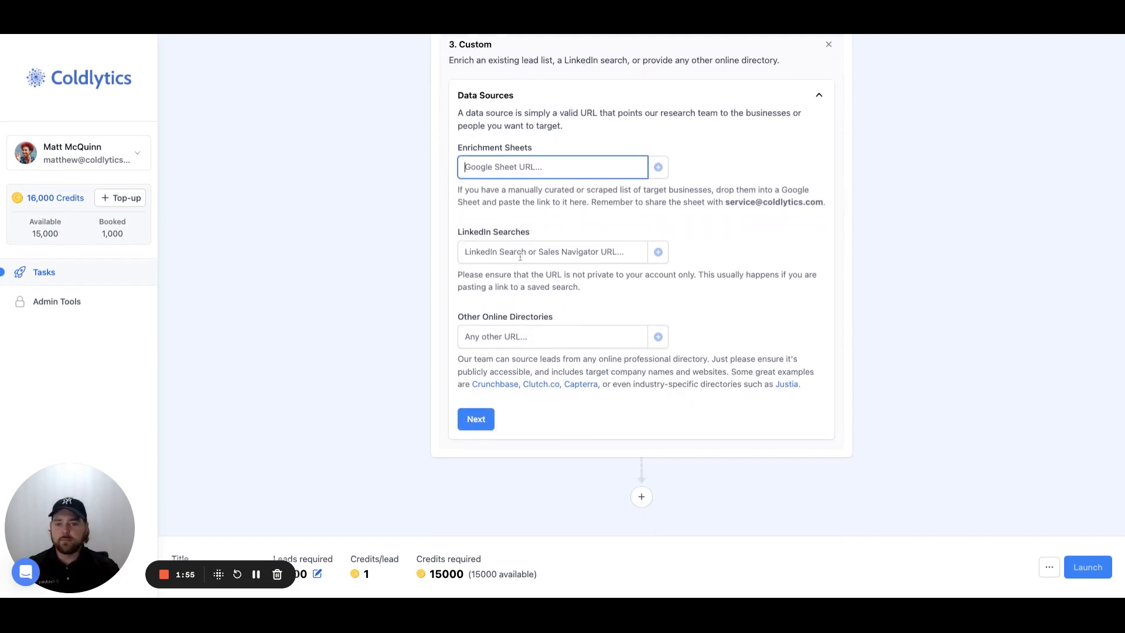
click(549, 251)
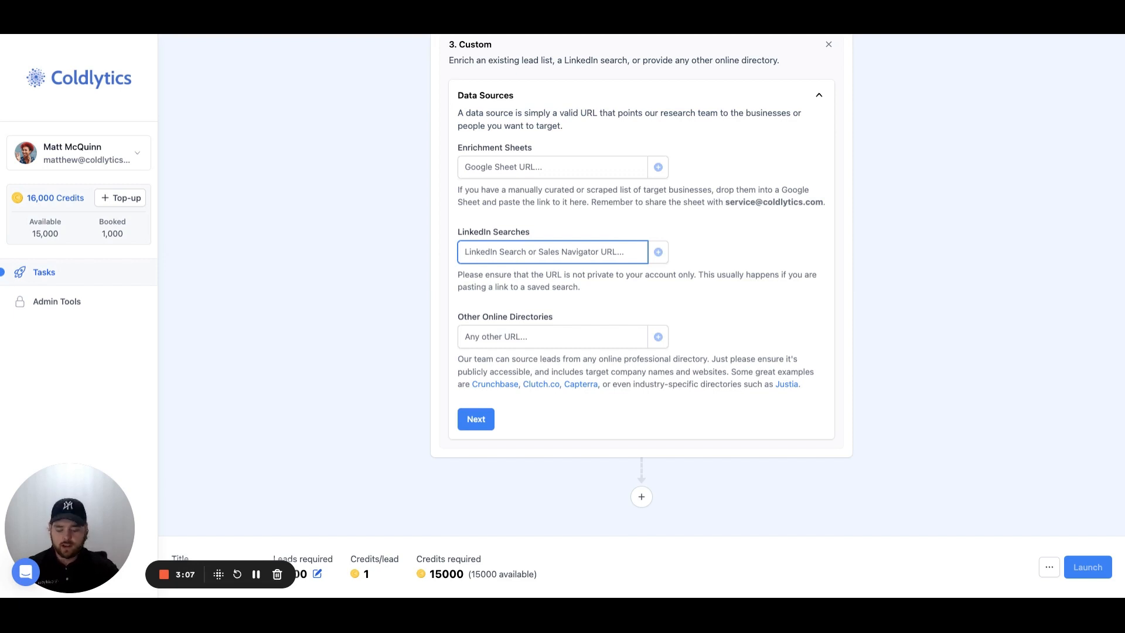
click(658, 251)
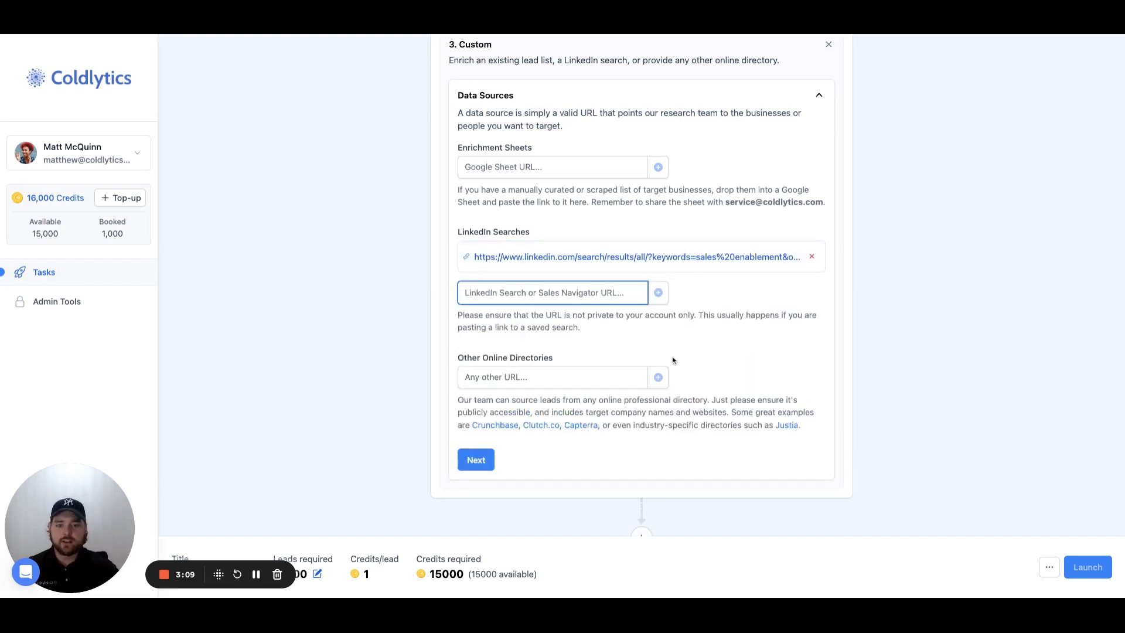
Try another online directory link field, then remove the Deliver step
scroll(down, 3)
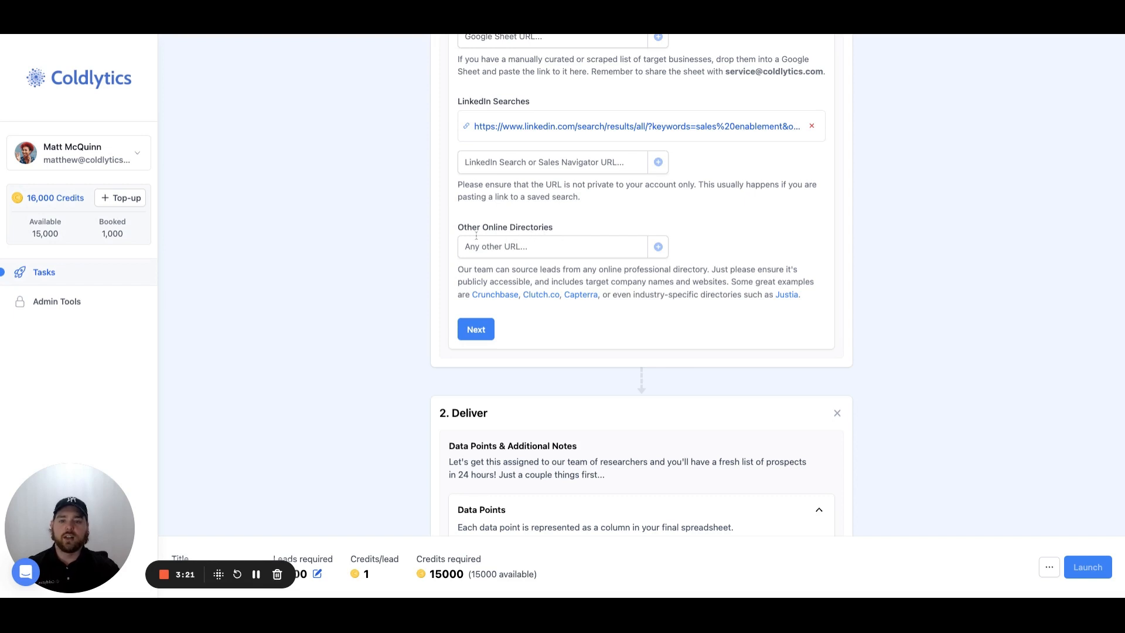
mouse_move(643, 222)
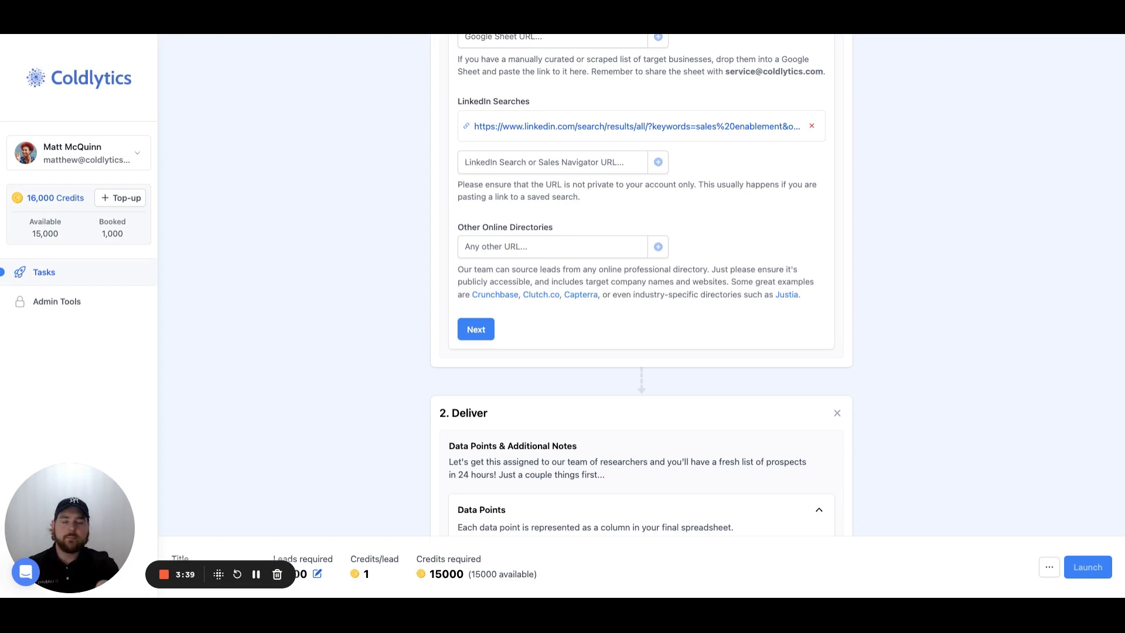
click(553, 246)
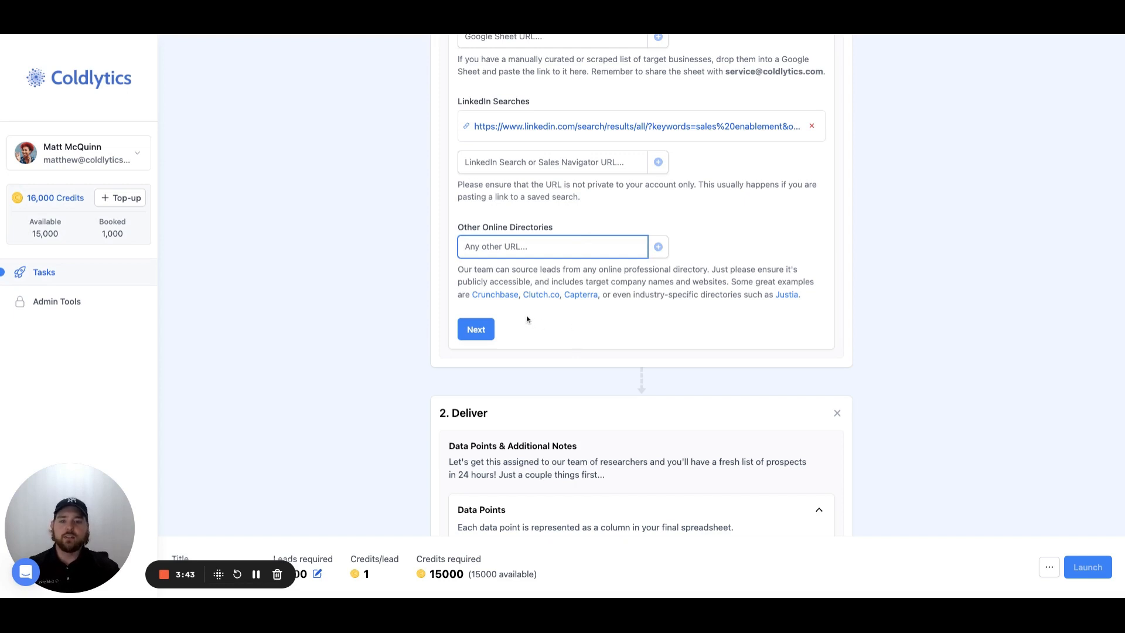
mouse_move(786, 302)
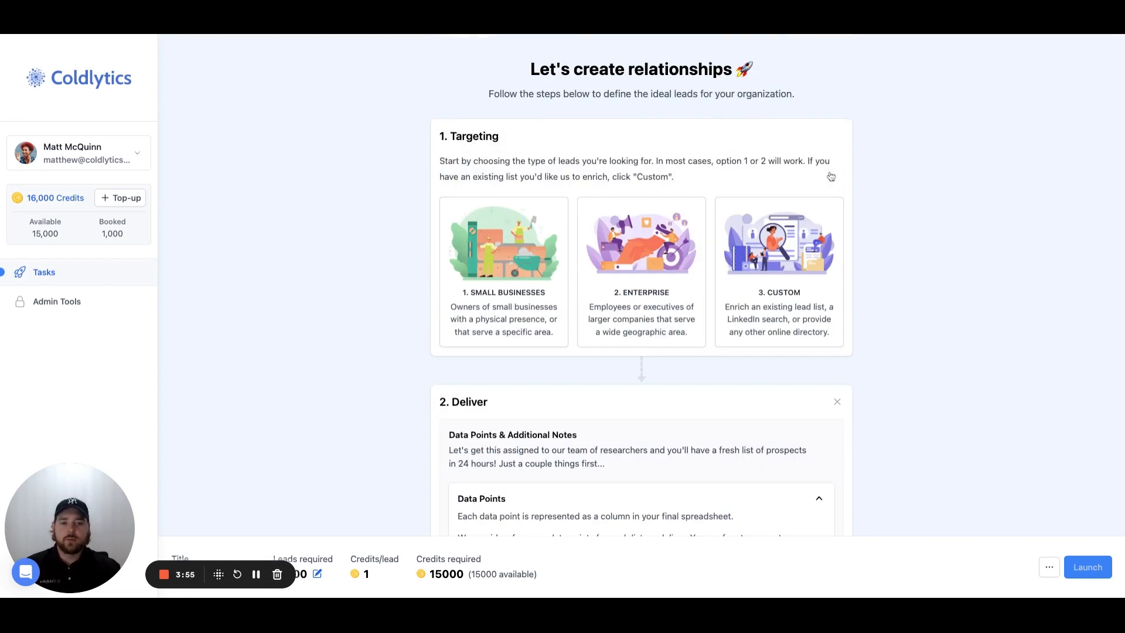
click(837, 400)
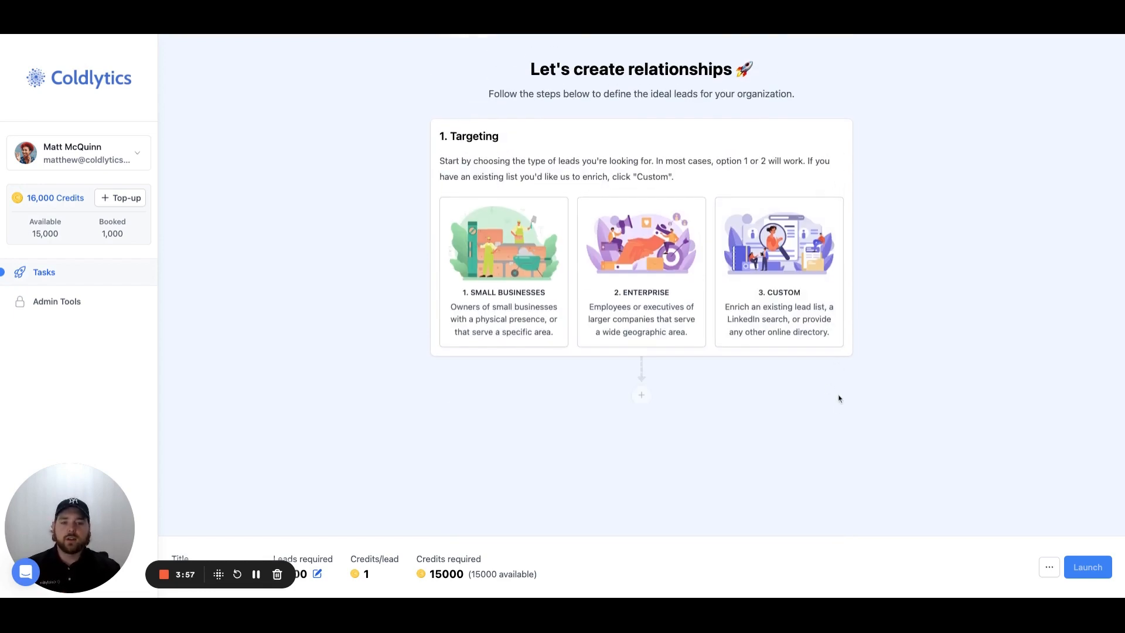